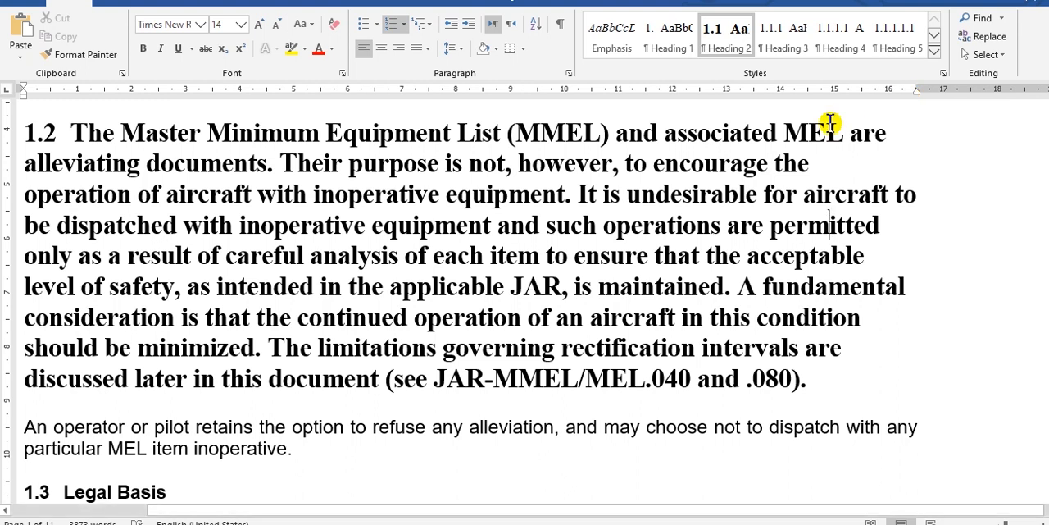
pyautogui.moveTo(74, 125)
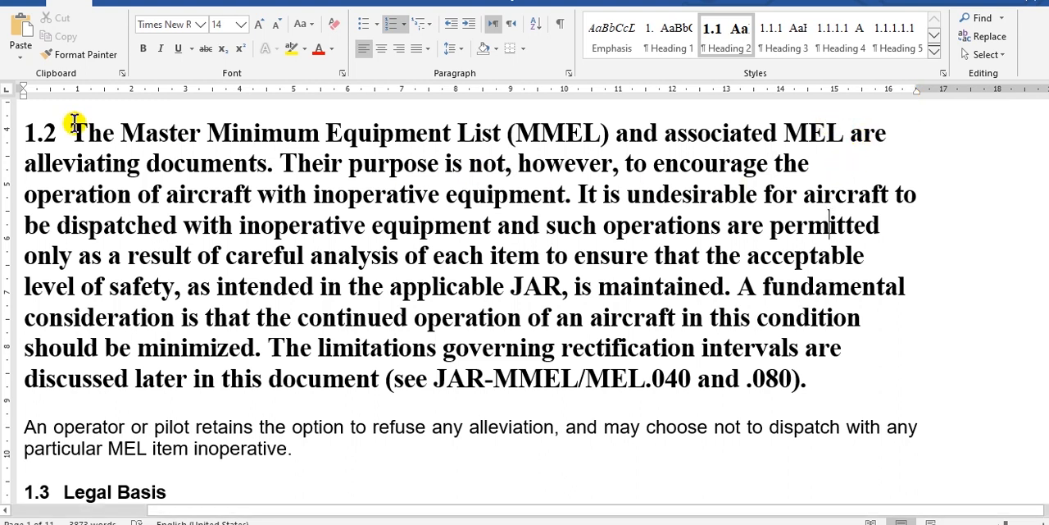
pyautogui.moveTo(431, 151)
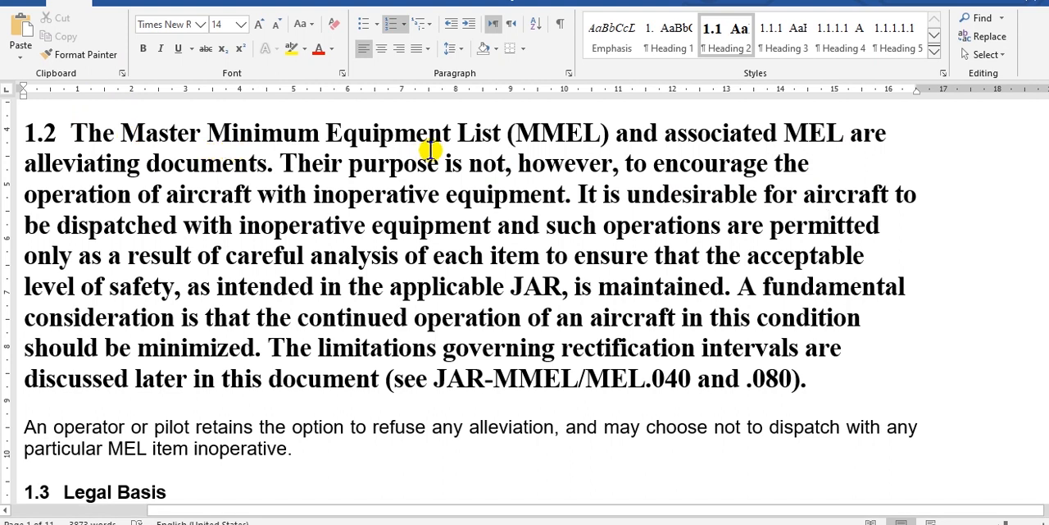
pyautogui.moveTo(644, 147)
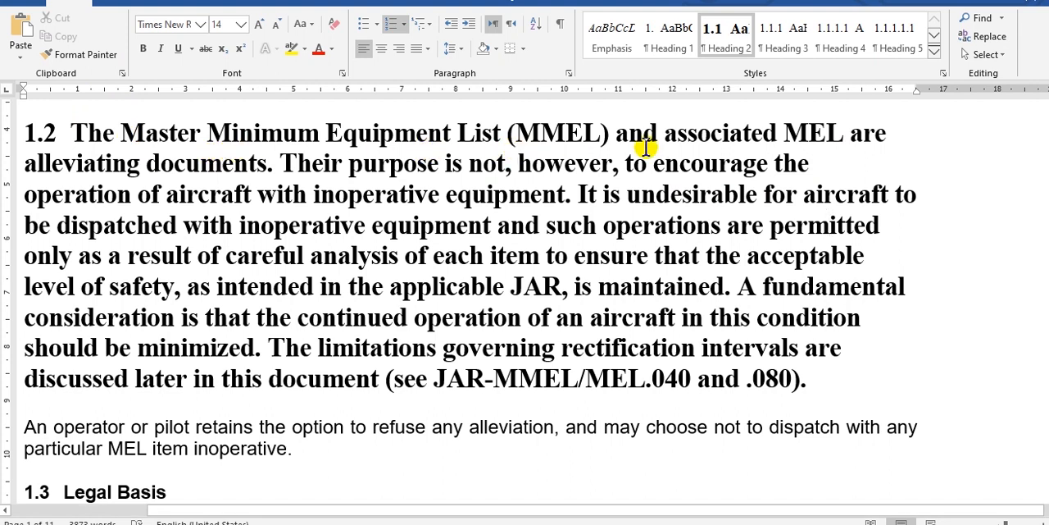
pyautogui.moveTo(806, 148)
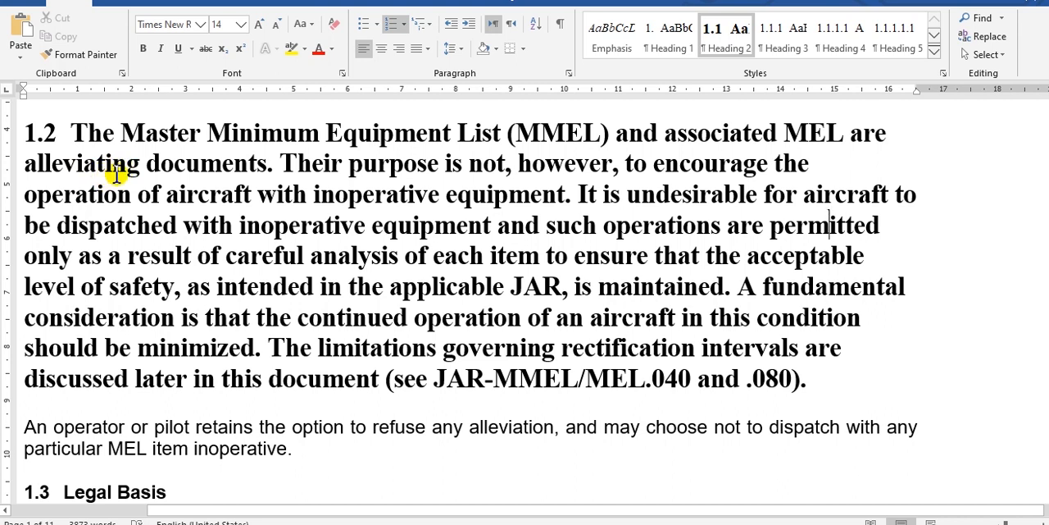
pyautogui.moveTo(136, 178)
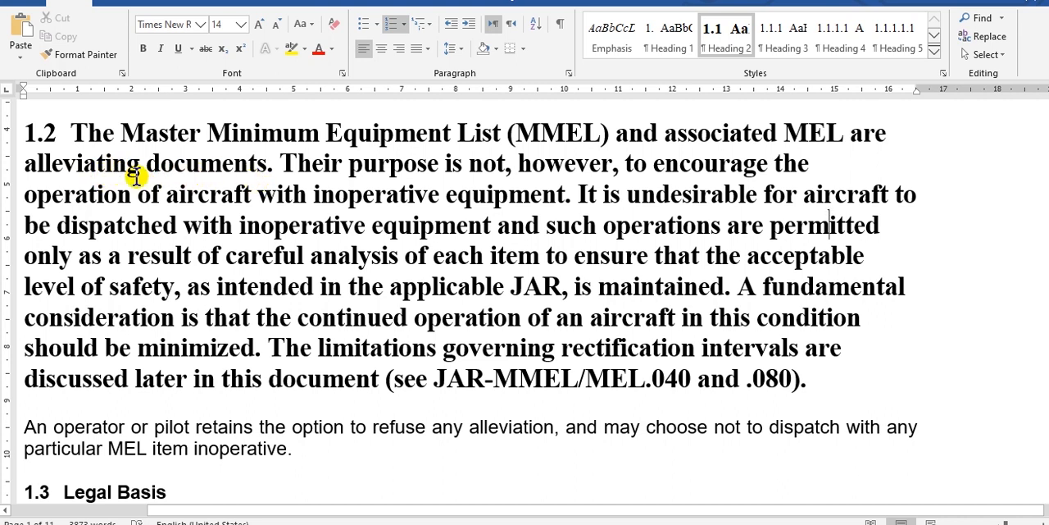
pyautogui.moveTo(97, 167)
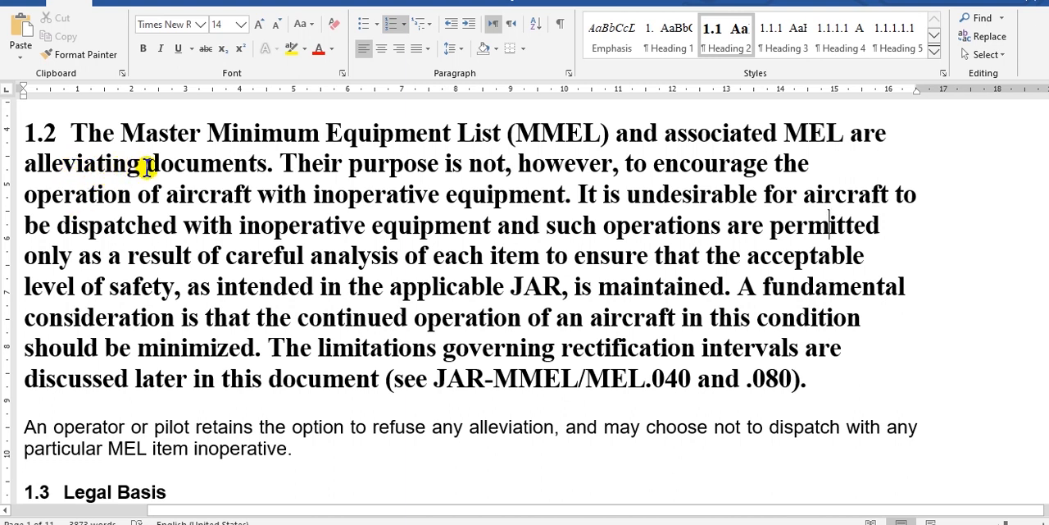
pyautogui.moveTo(307, 173)
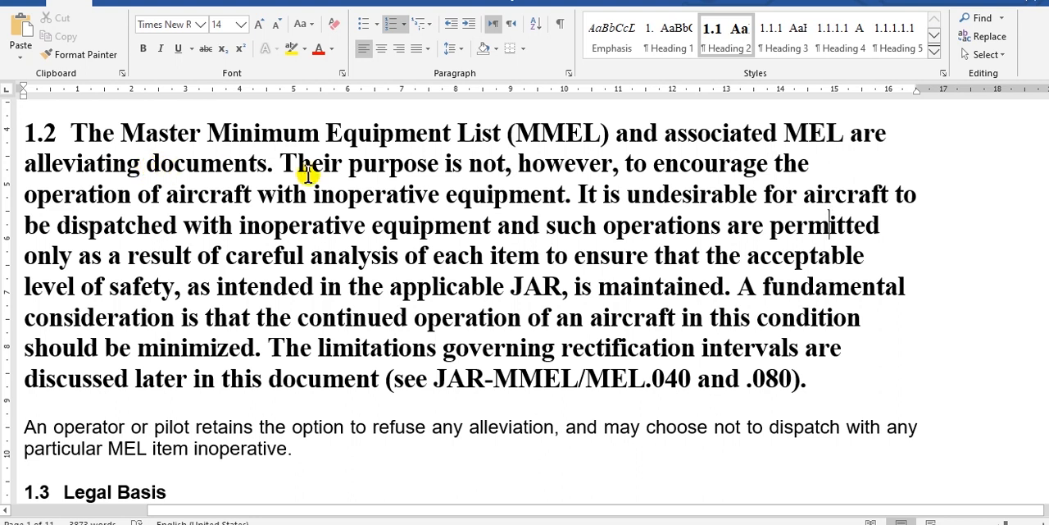
pyautogui.moveTo(433, 172)
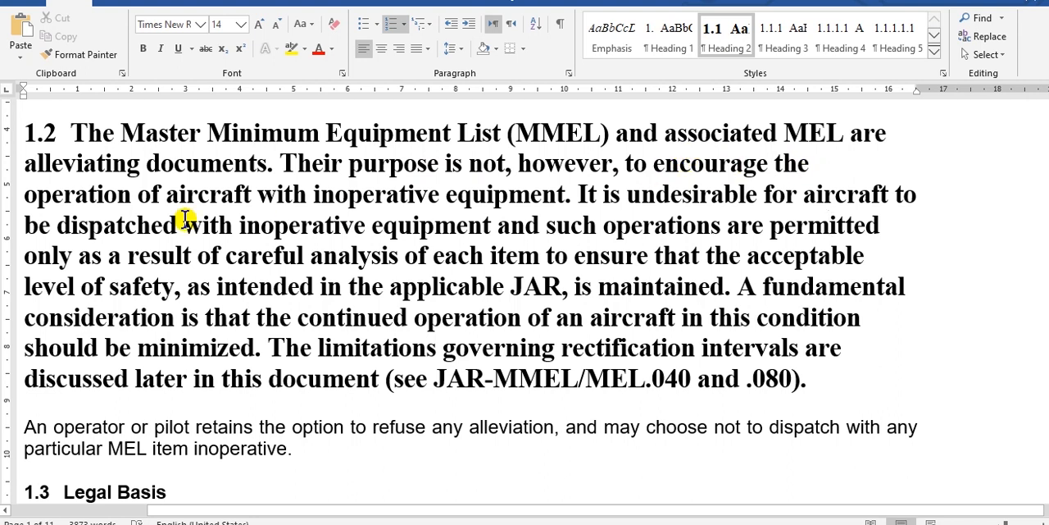
pyautogui.moveTo(98, 200)
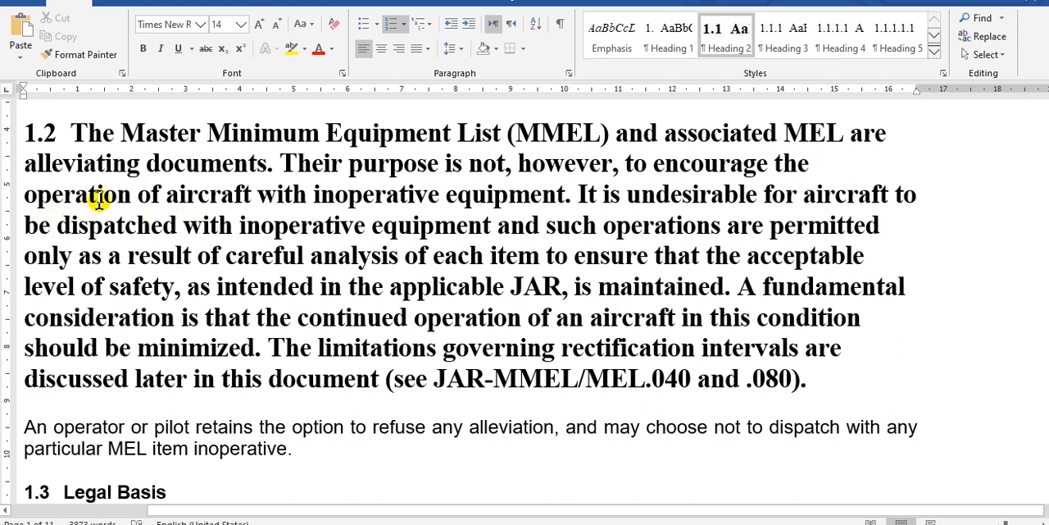
pyautogui.moveTo(235, 200)
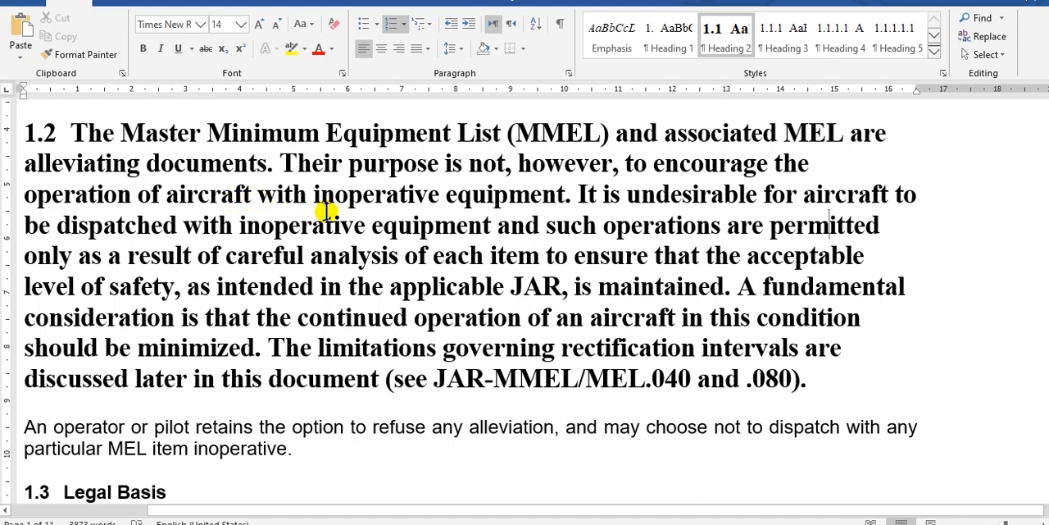
pyautogui.moveTo(442, 214)
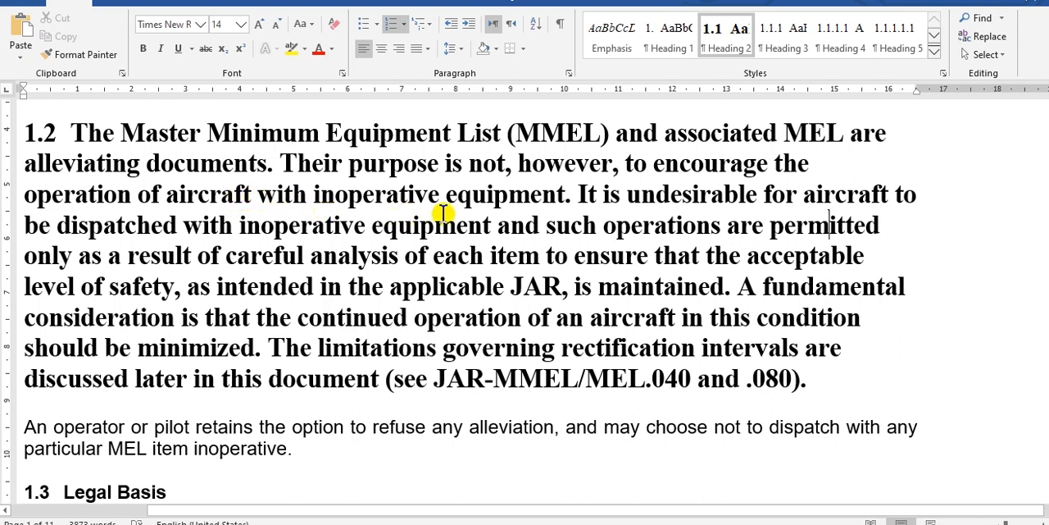
pyautogui.moveTo(566, 217)
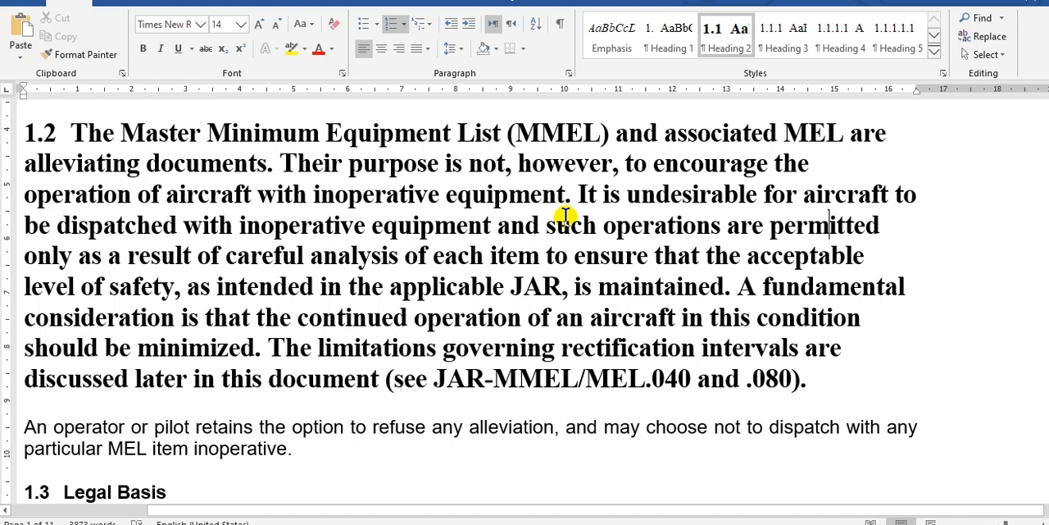
pyautogui.moveTo(656, 212)
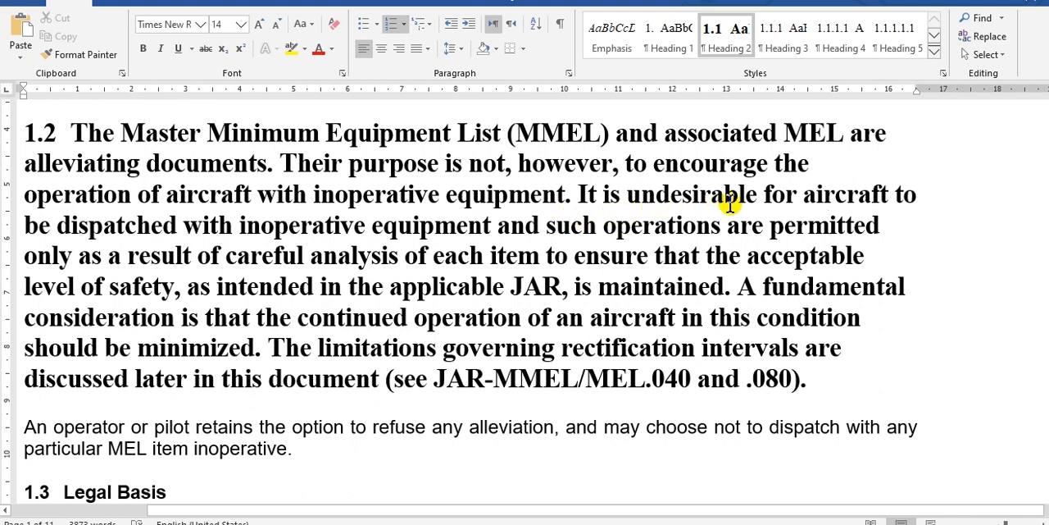
pyautogui.moveTo(807, 201)
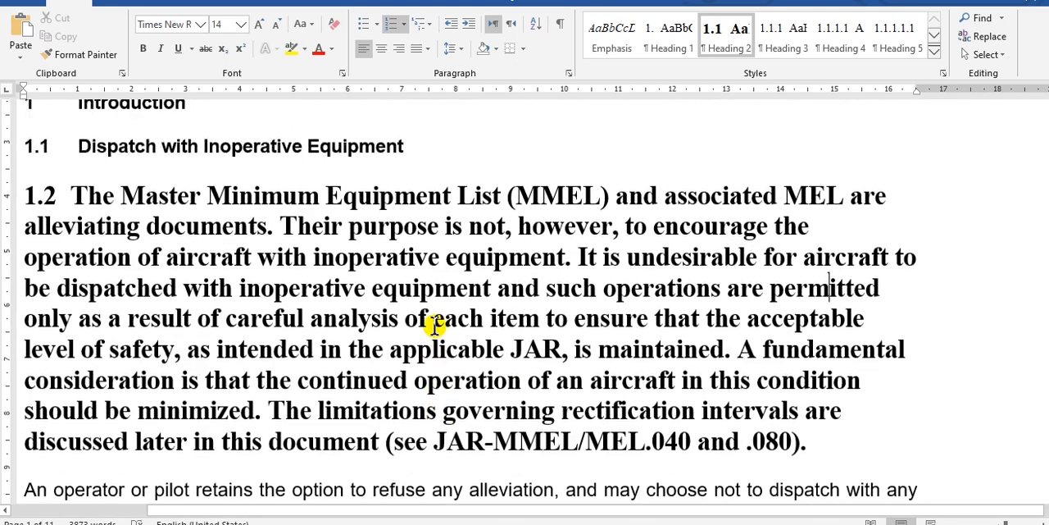
# Step: Scroll the FAA MMEL to 21-00 Class II maintenance messages item 1, PACK 1 faults
pyautogui.scroll(-3)
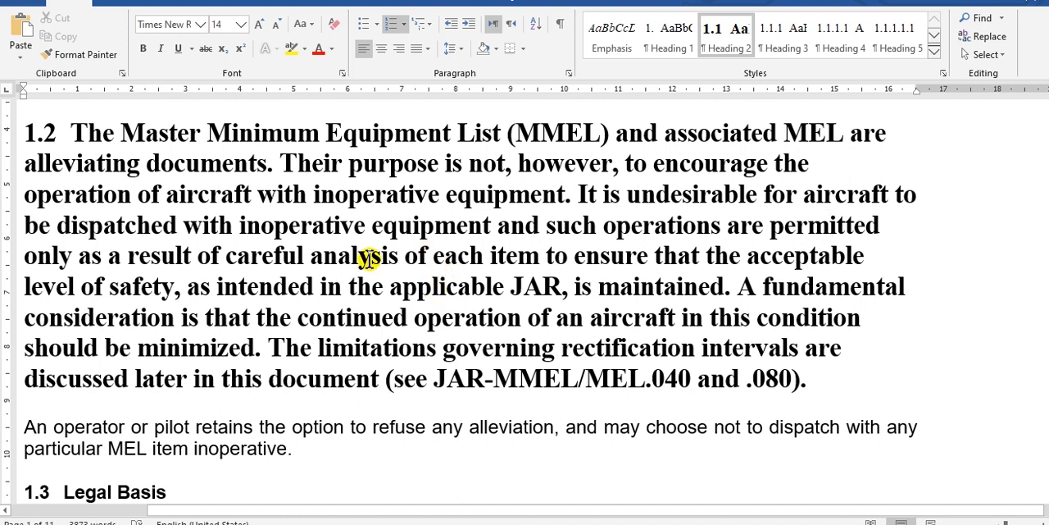
pyautogui.moveTo(459, 246)
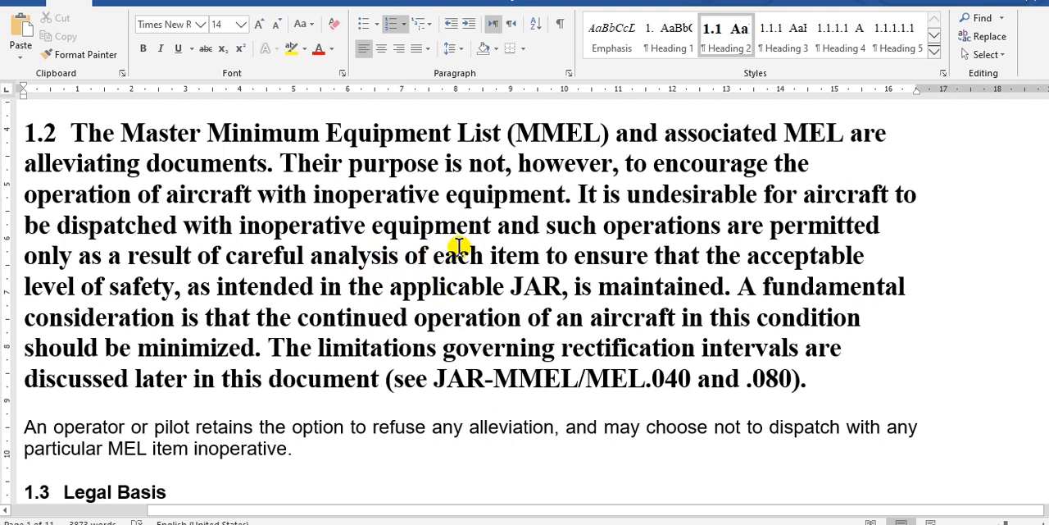
pyautogui.moveTo(437, 260)
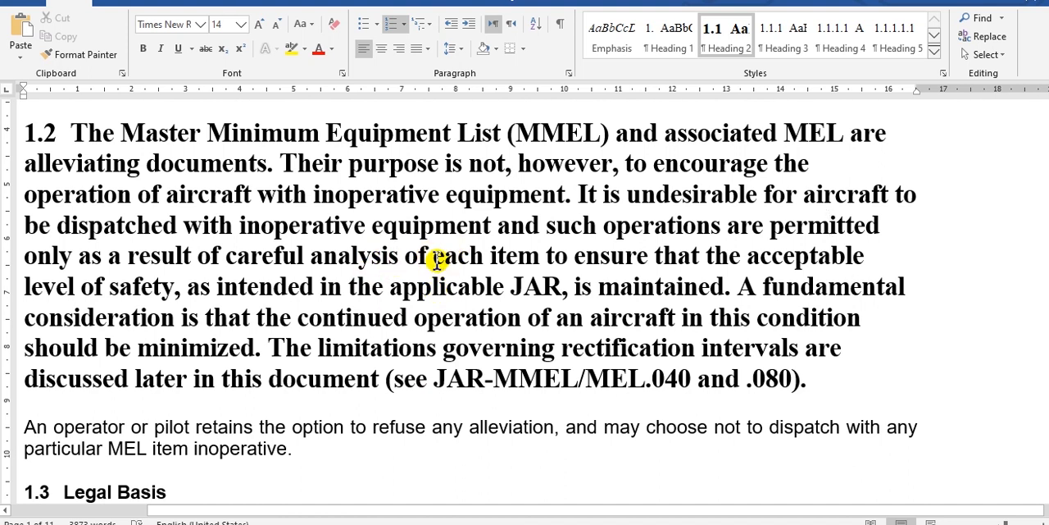
pyautogui.click(828, 225)
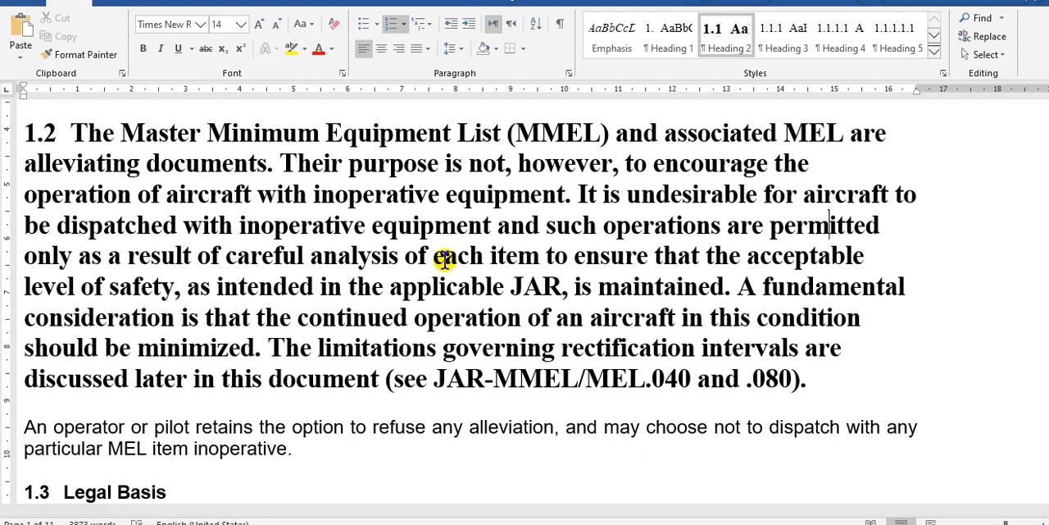
pyautogui.moveTo(414, 182)
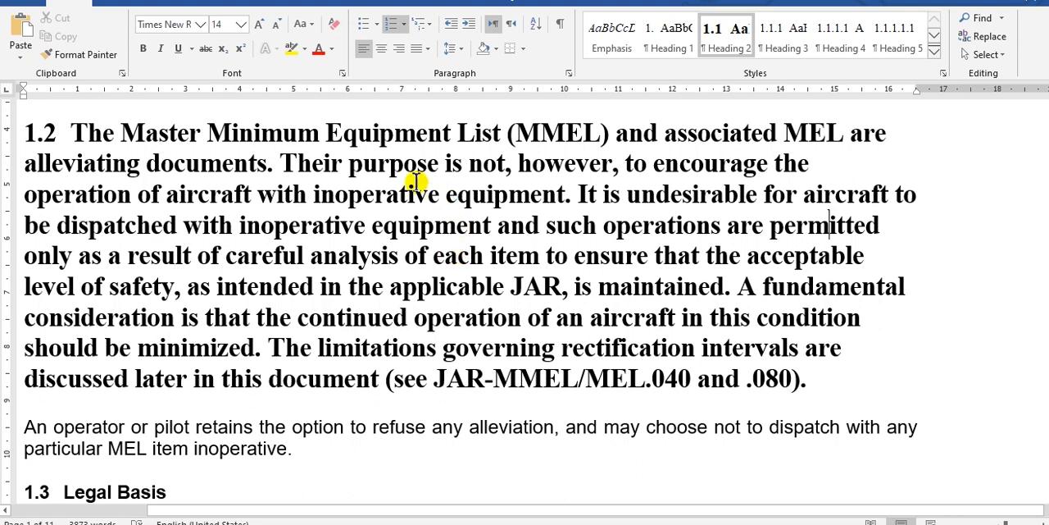
pyautogui.moveTo(620, 263)
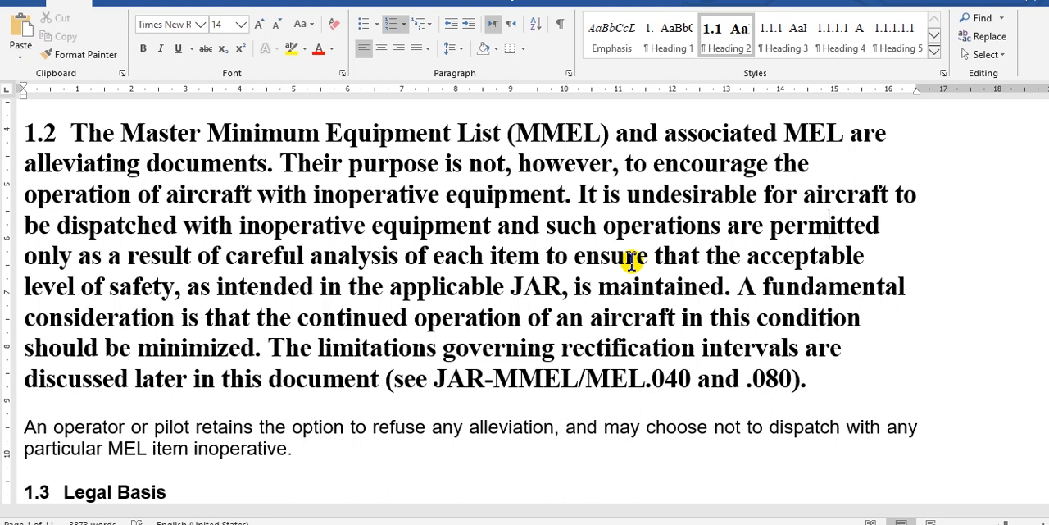
pyautogui.click(829, 225)
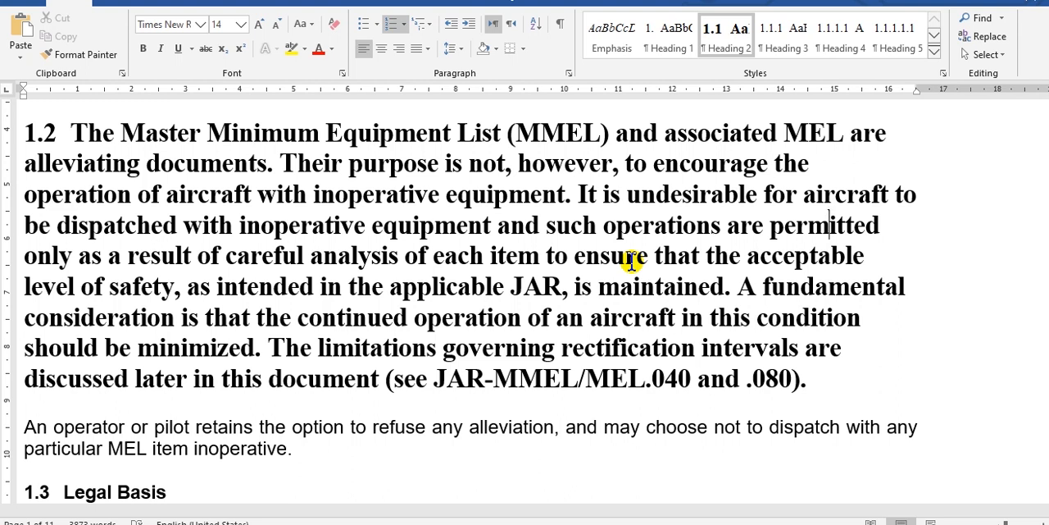
pyautogui.moveTo(691, 187)
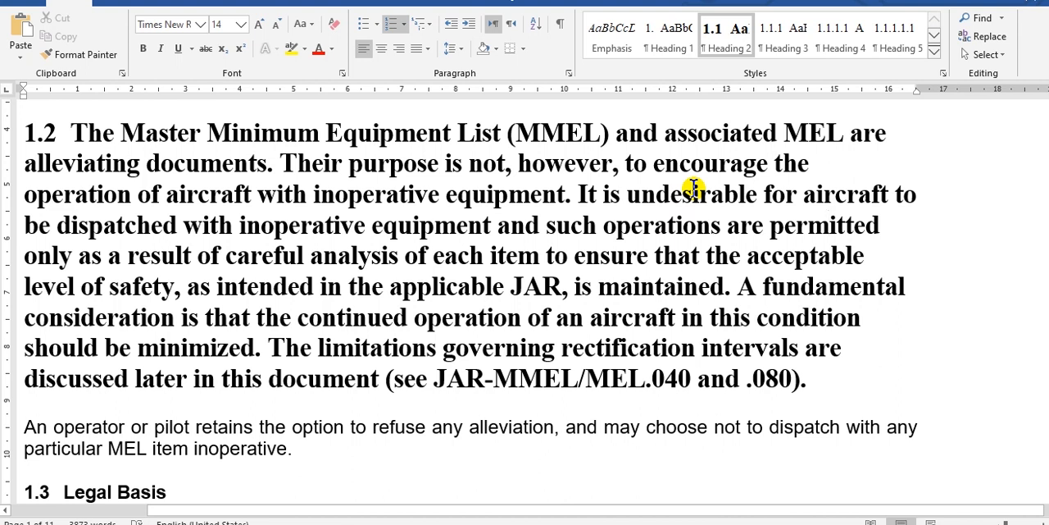
pyautogui.moveTo(656, 232)
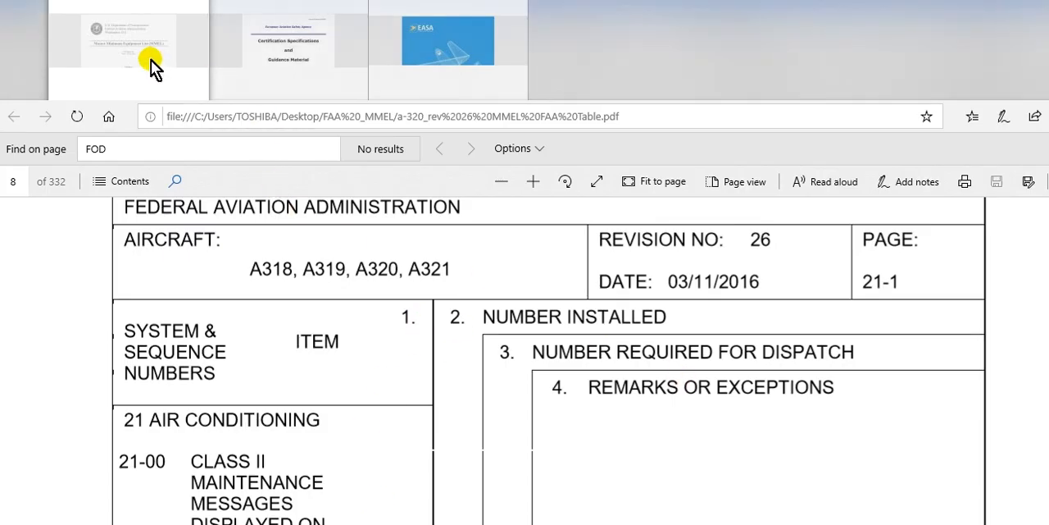
pyautogui.moveTo(139, 53)
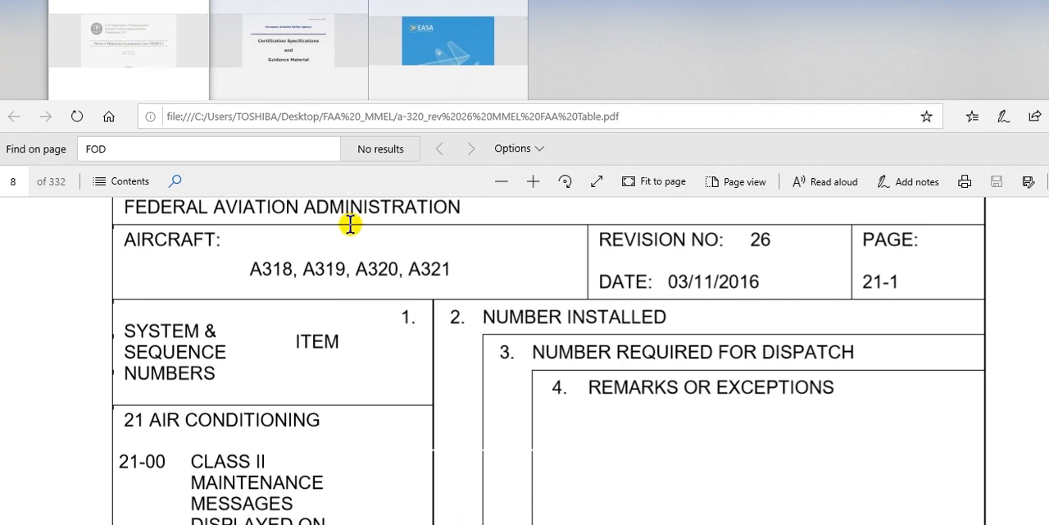
pyautogui.moveTo(349, 377)
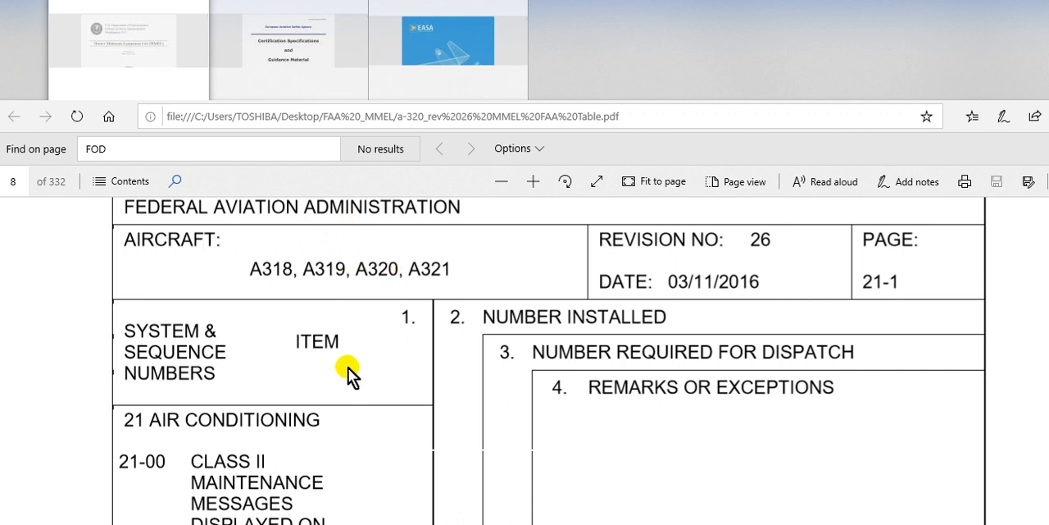
pyautogui.moveTo(754, 265)
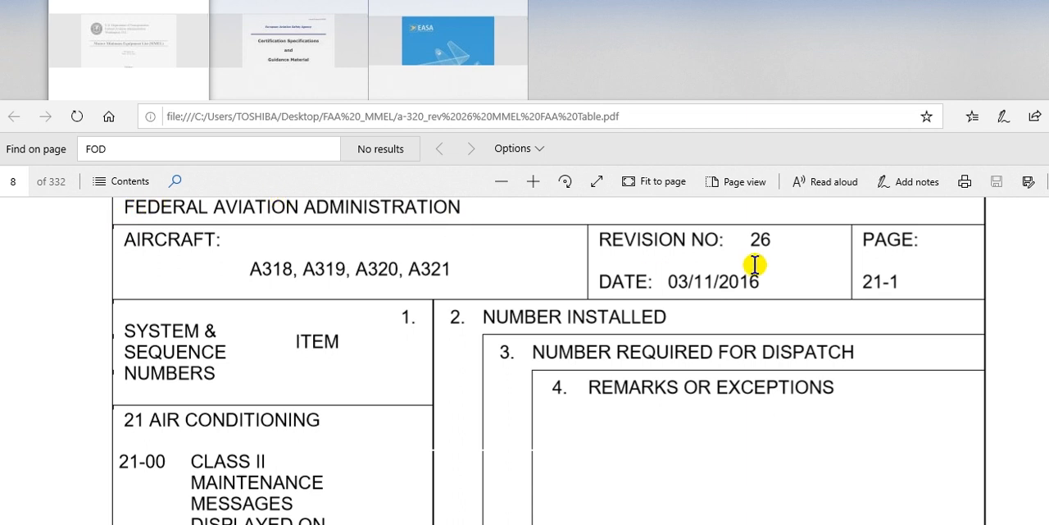
pyautogui.moveTo(325, 325)
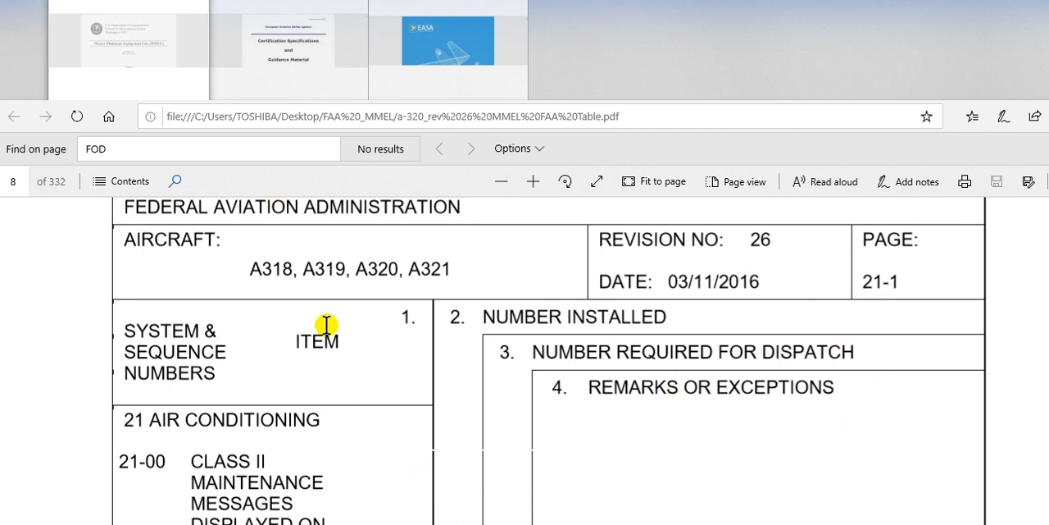
pyautogui.moveTo(343, 264)
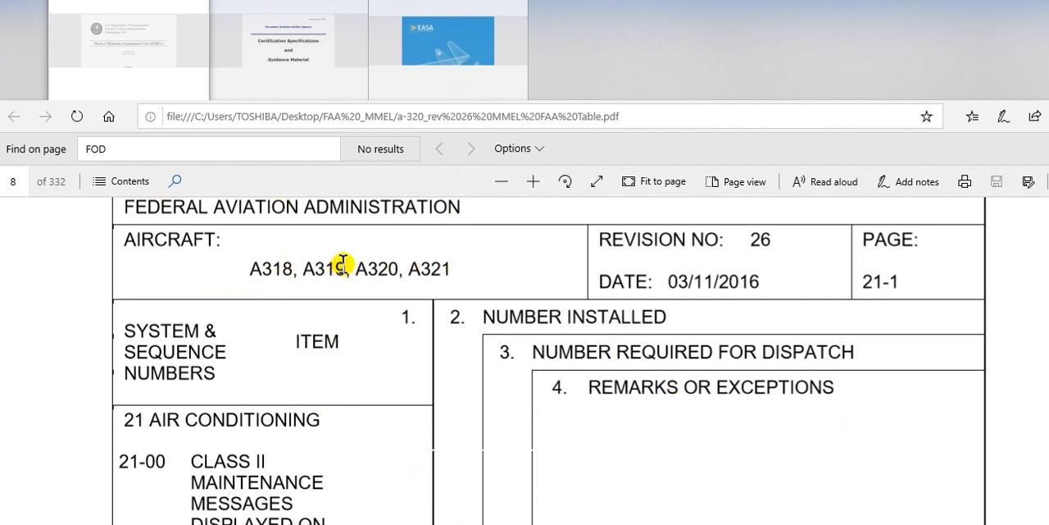
pyautogui.moveTo(595, 268)
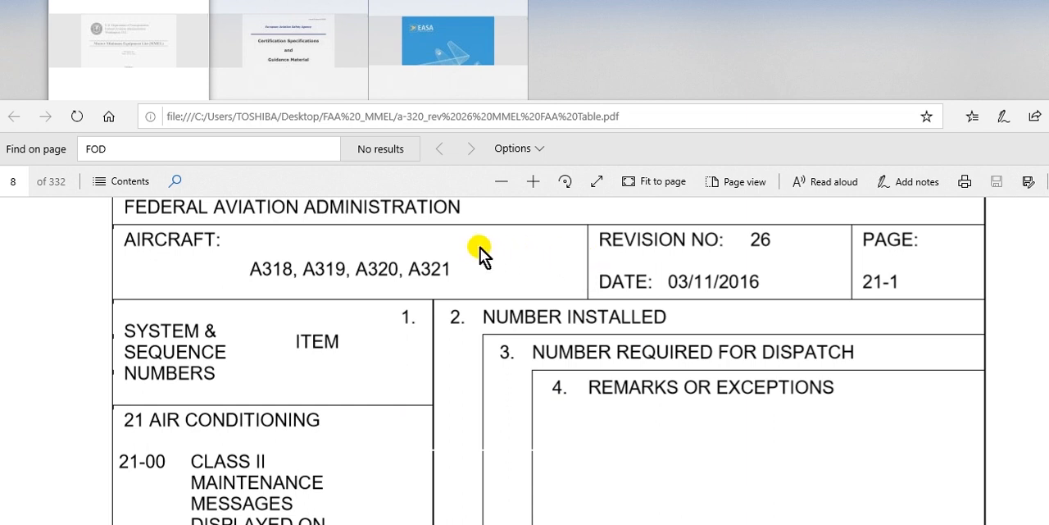
pyautogui.moveTo(360, 403)
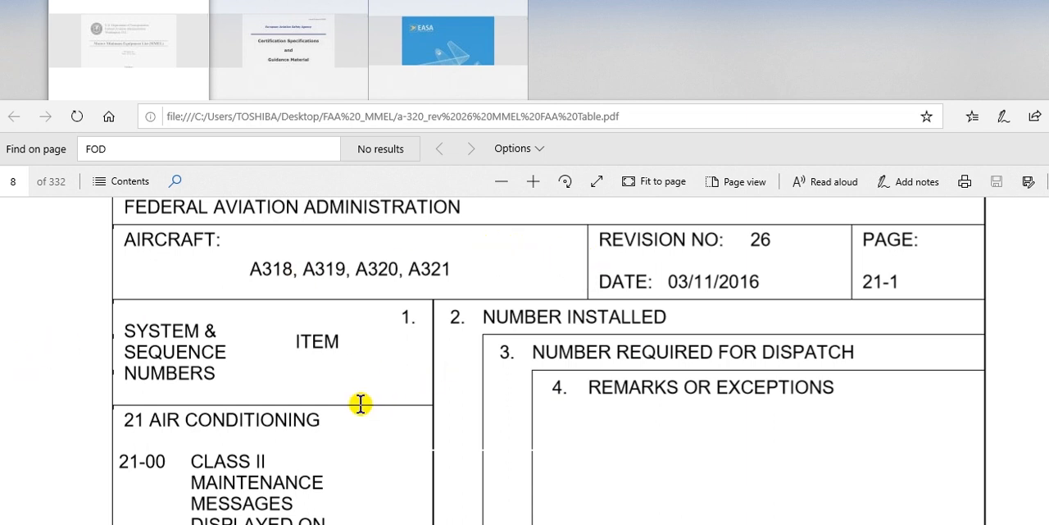
pyautogui.moveTo(412, 323)
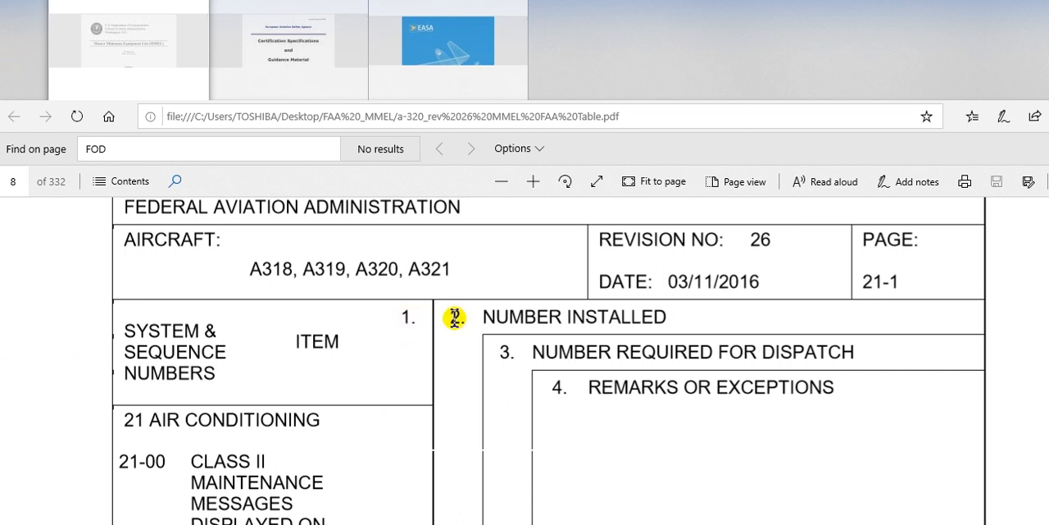
pyautogui.moveTo(550, 396)
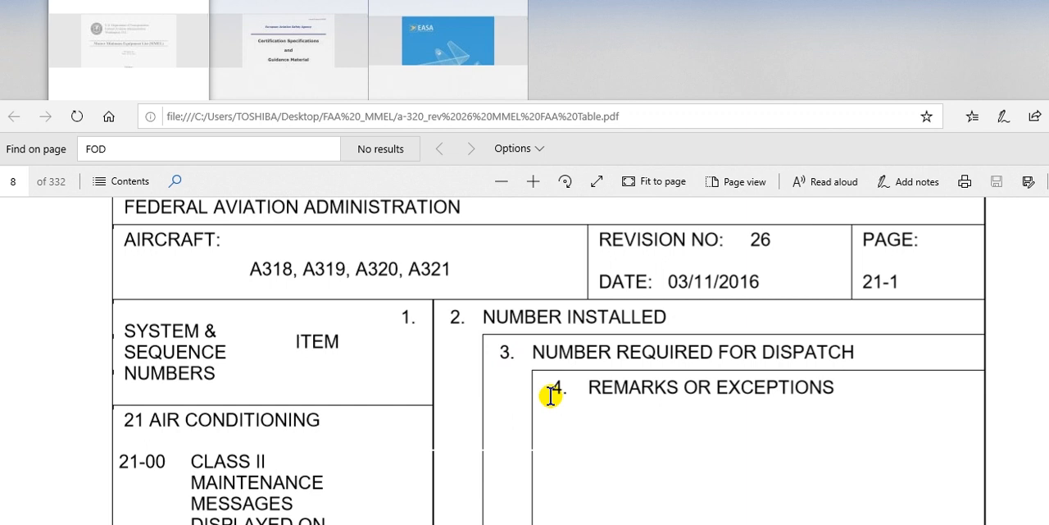
pyautogui.moveTo(412, 321)
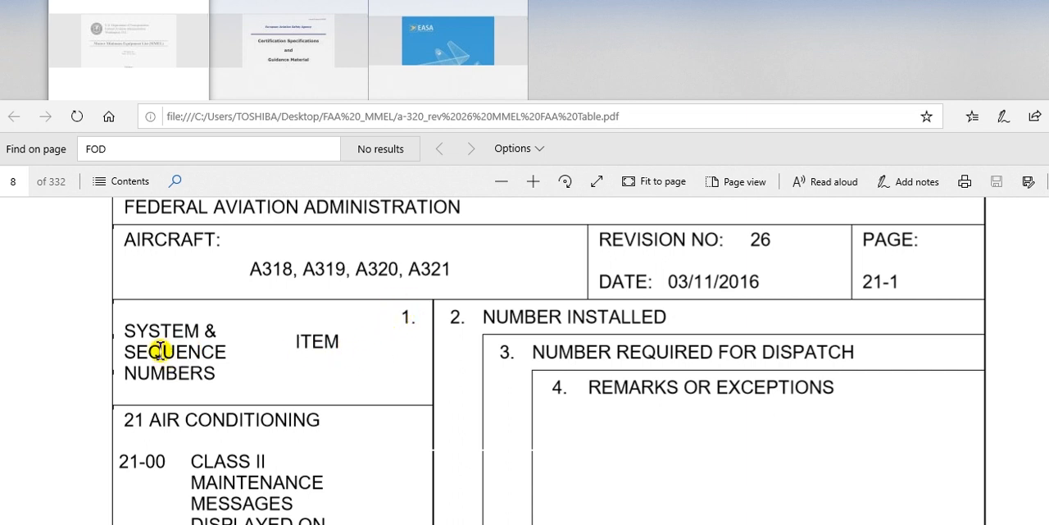
pyautogui.moveTo(136, 428)
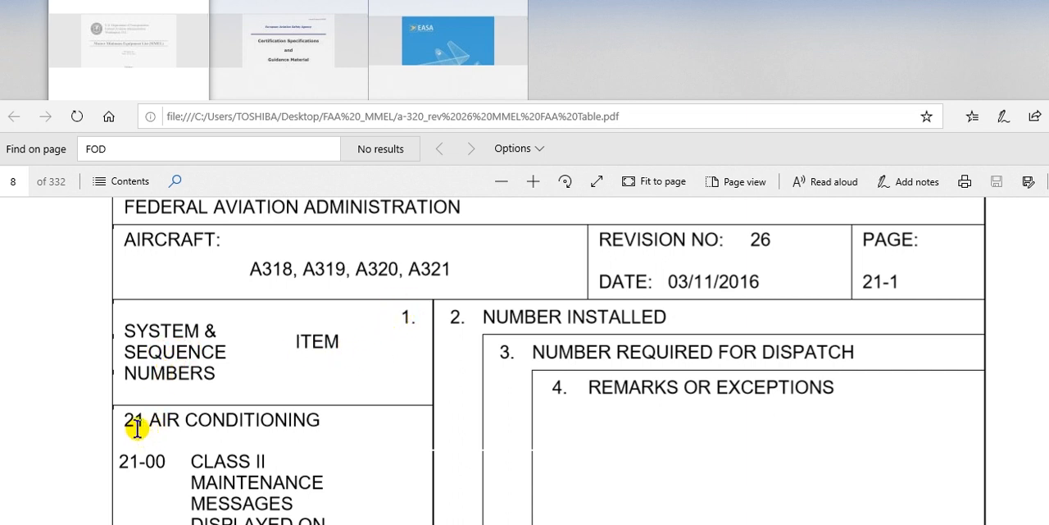
pyautogui.moveTo(185, 431)
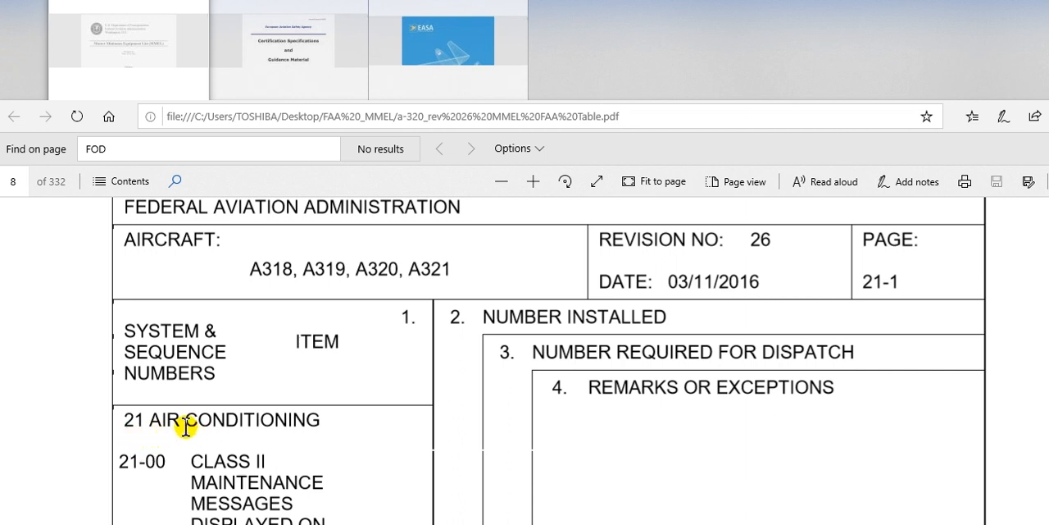
pyautogui.moveTo(328, 352)
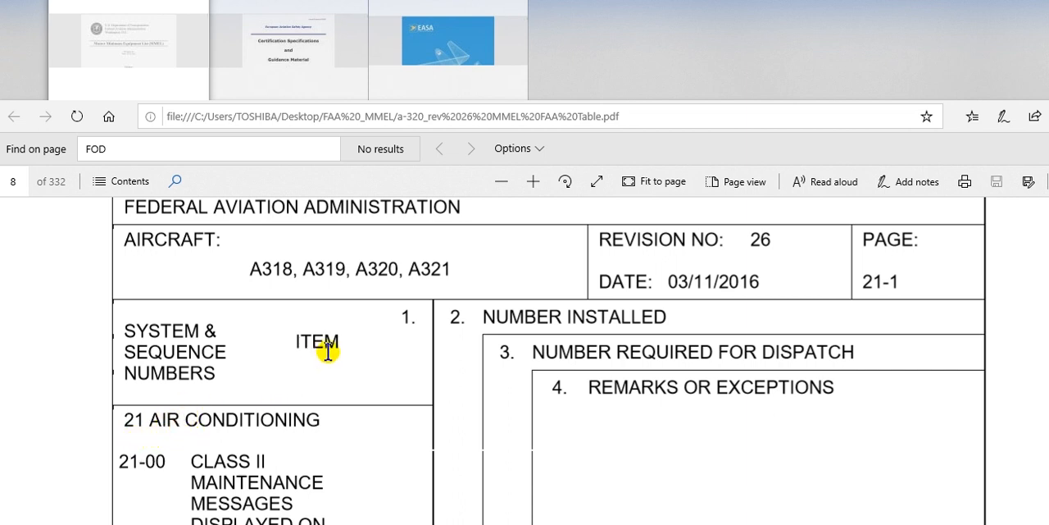
pyautogui.moveTo(319, 356)
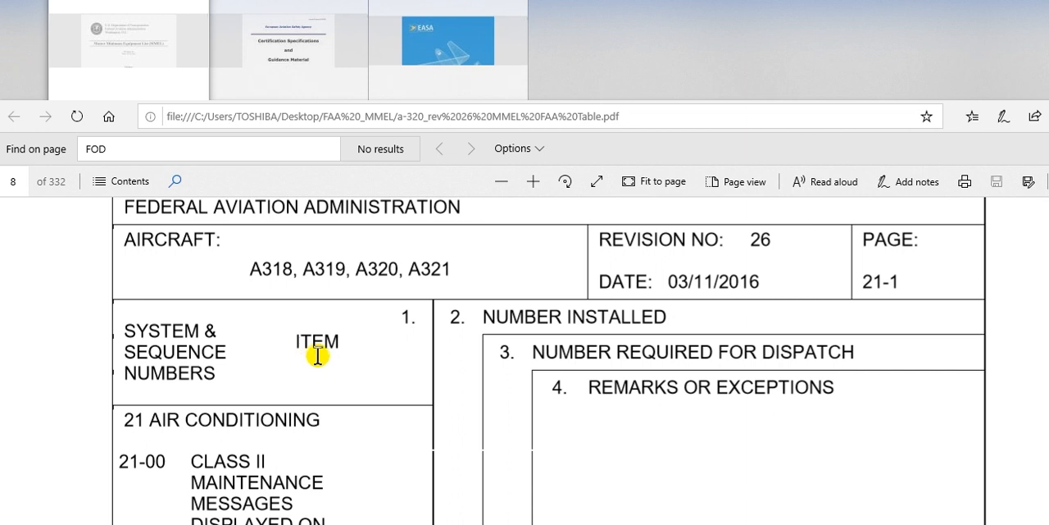
pyautogui.scroll(-3)
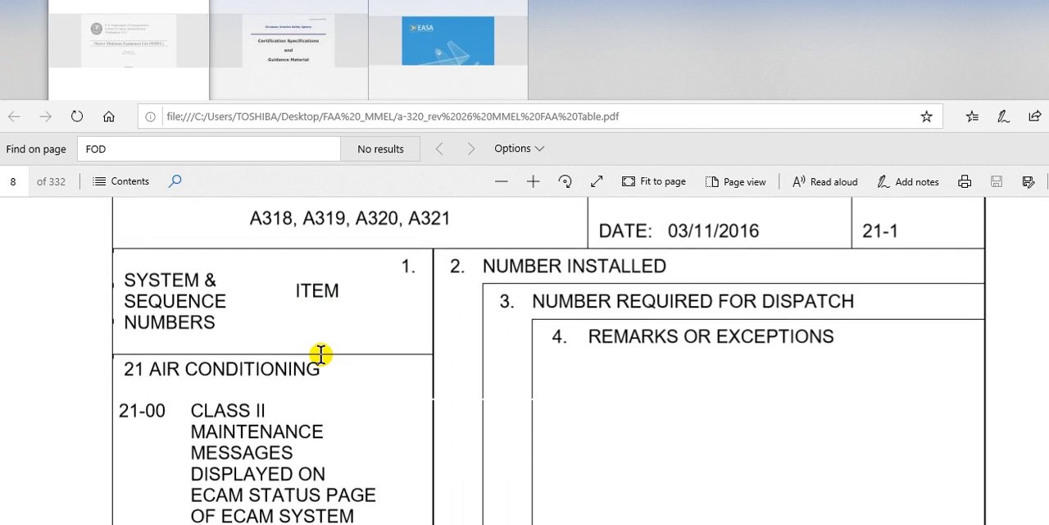
pyautogui.scroll(-3)
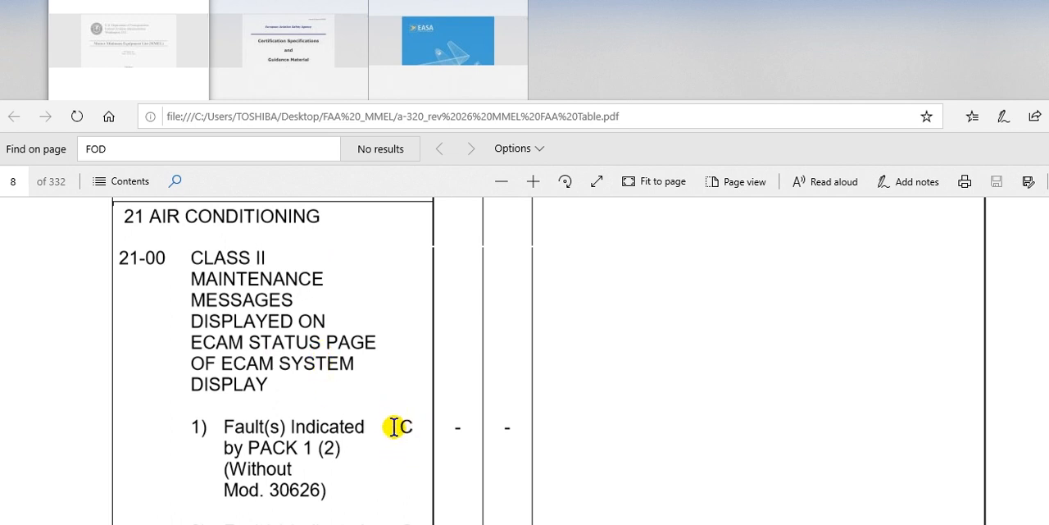
pyautogui.moveTo(399, 422)
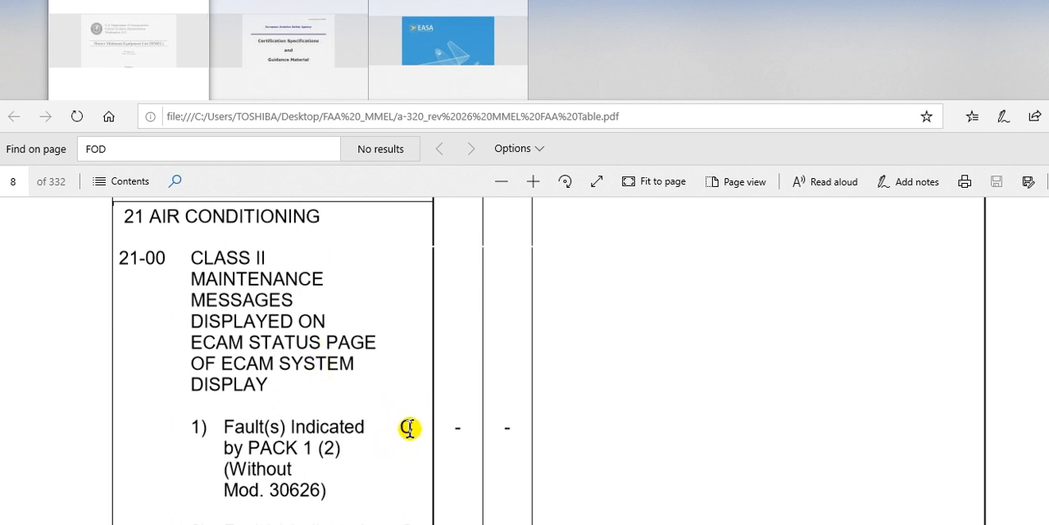
pyautogui.moveTo(413, 433)
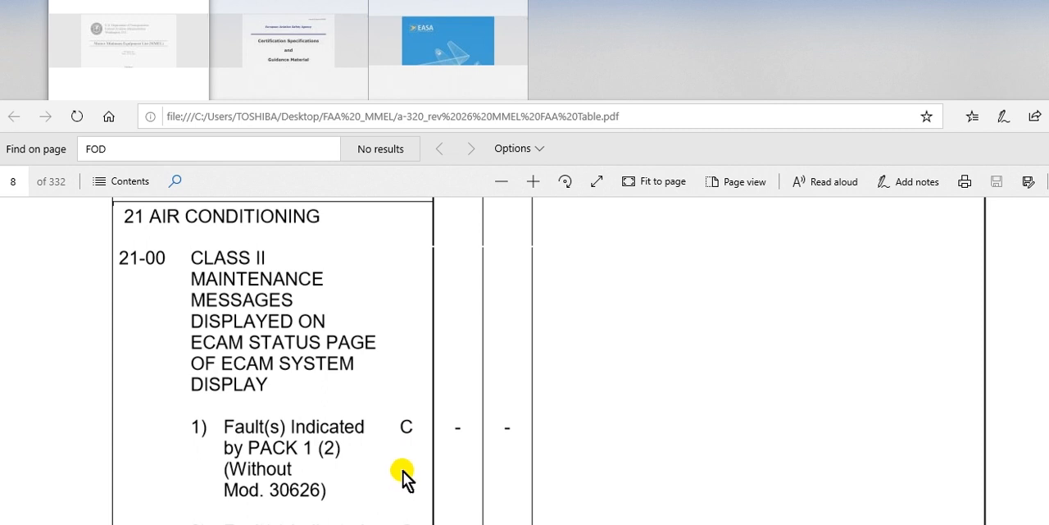
pyautogui.moveTo(400, 392)
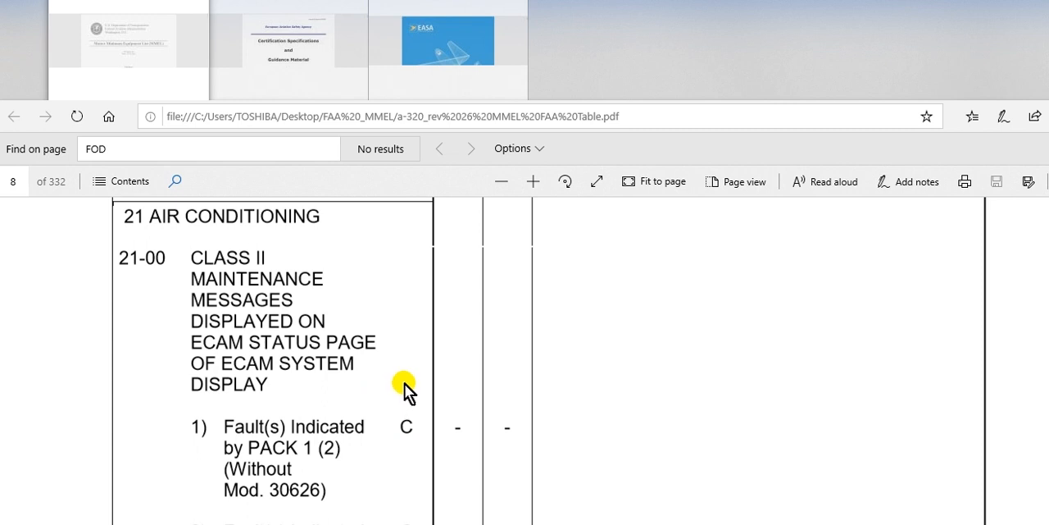
pyautogui.moveTo(597, 356)
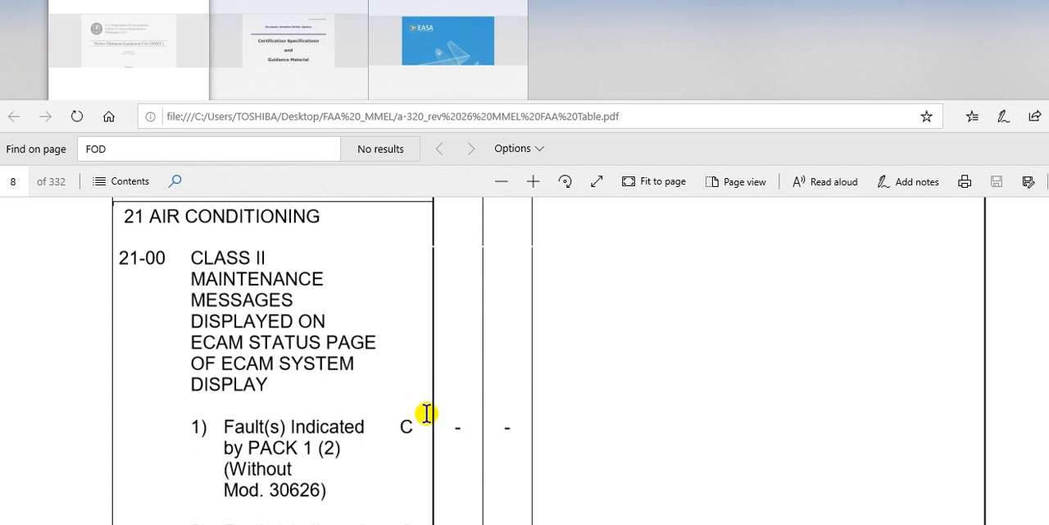
pyautogui.moveTo(389, 431)
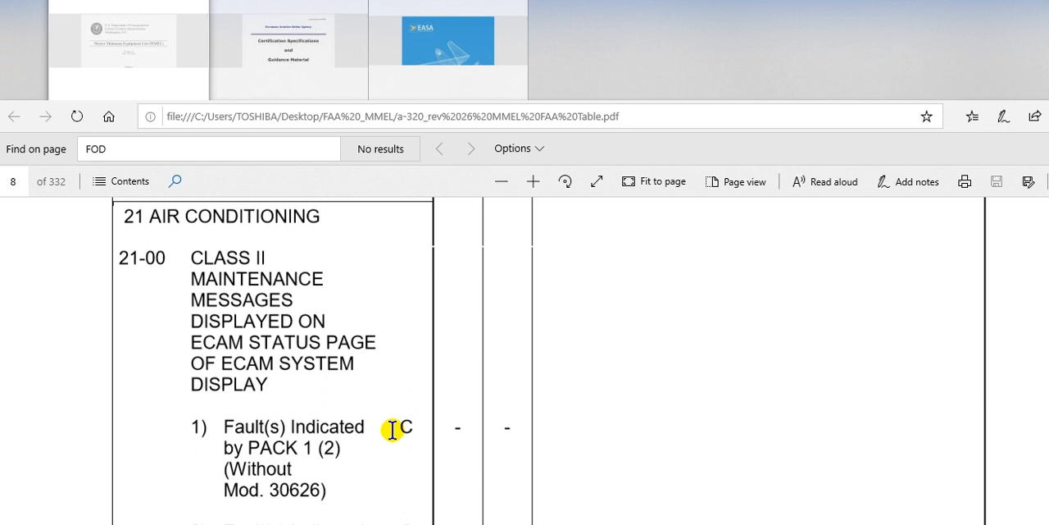
# Step: Scroll further to reveal 21-00 items 2 and 3, the ZONE CONT and AFT CRG HEAT faults
pyautogui.scroll(-3)
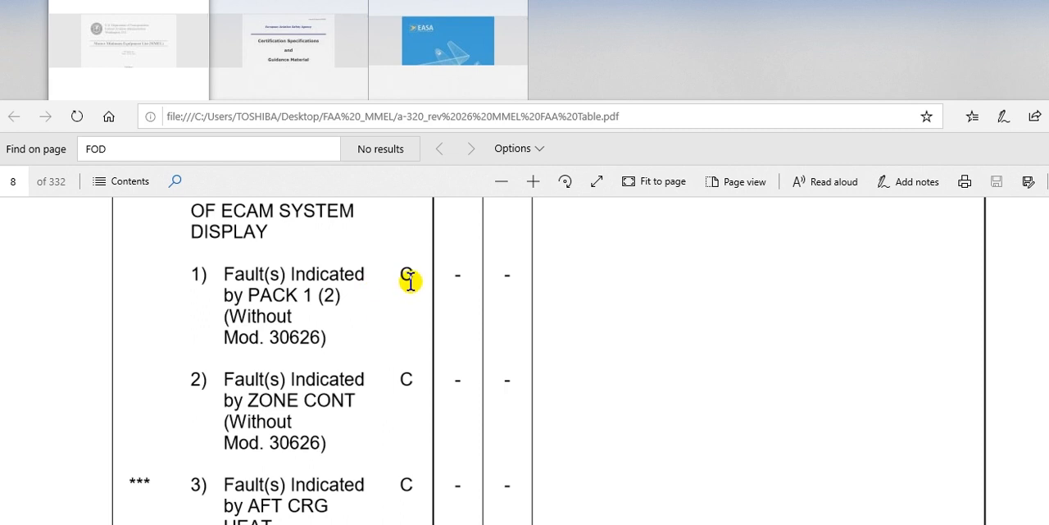
pyautogui.moveTo(385, 389)
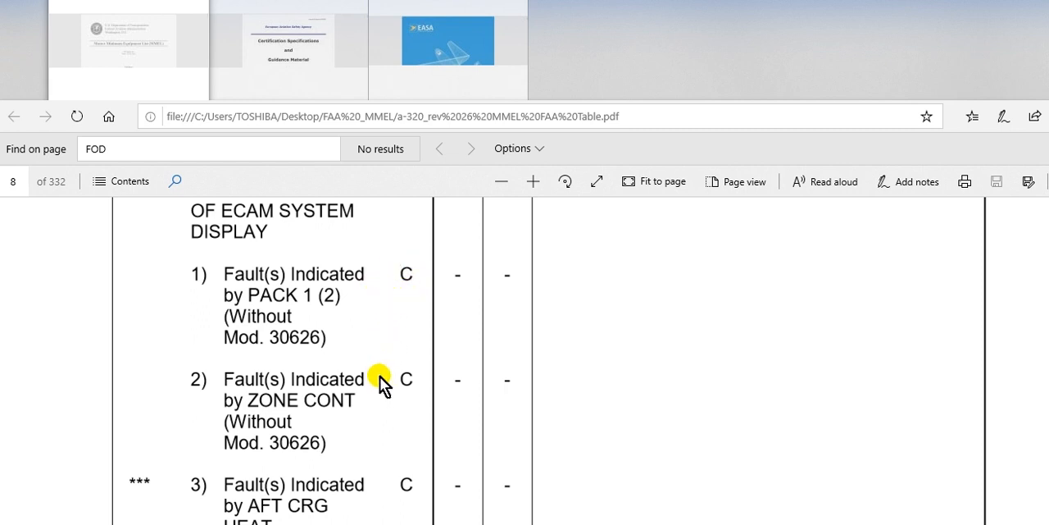
pyautogui.moveTo(391, 354)
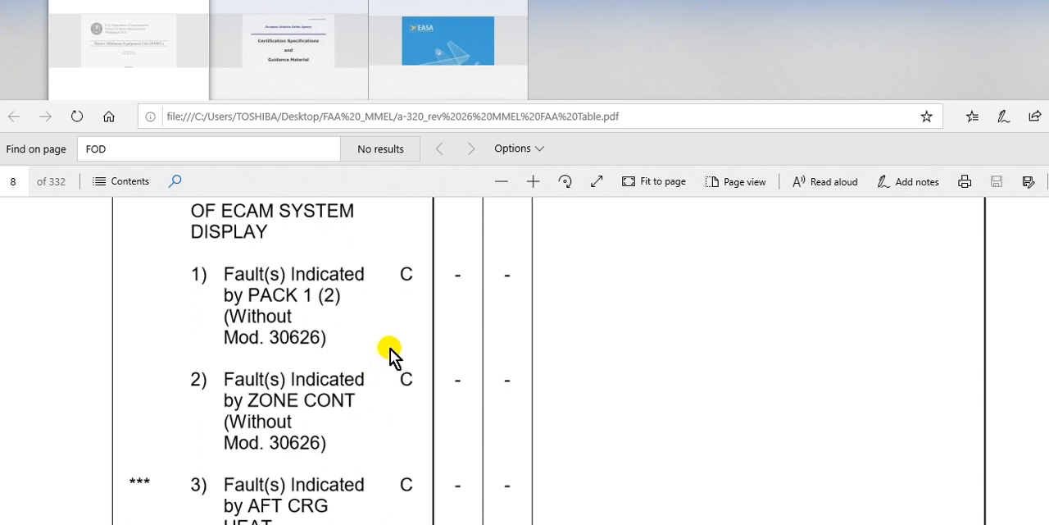
pyautogui.moveTo(400, 348)
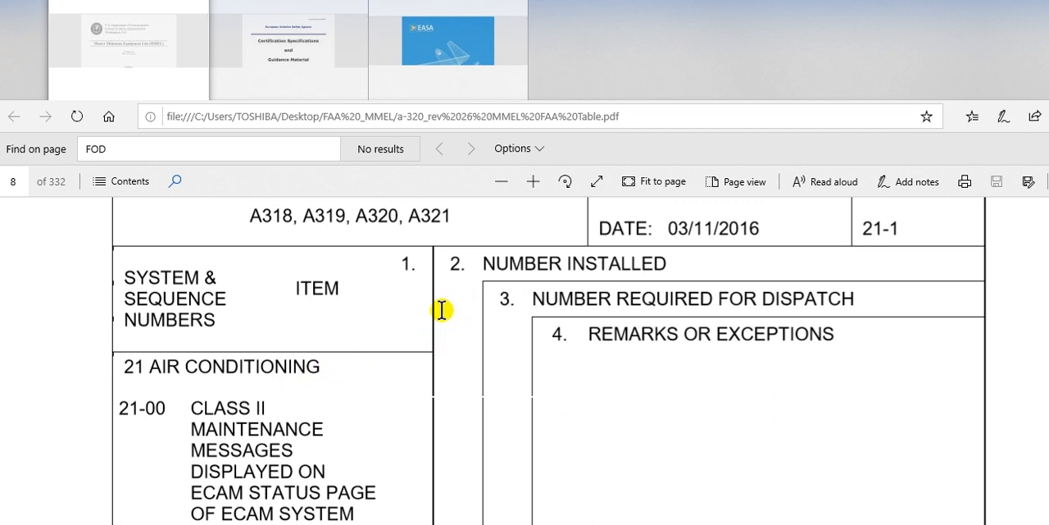
pyautogui.moveTo(582, 283)
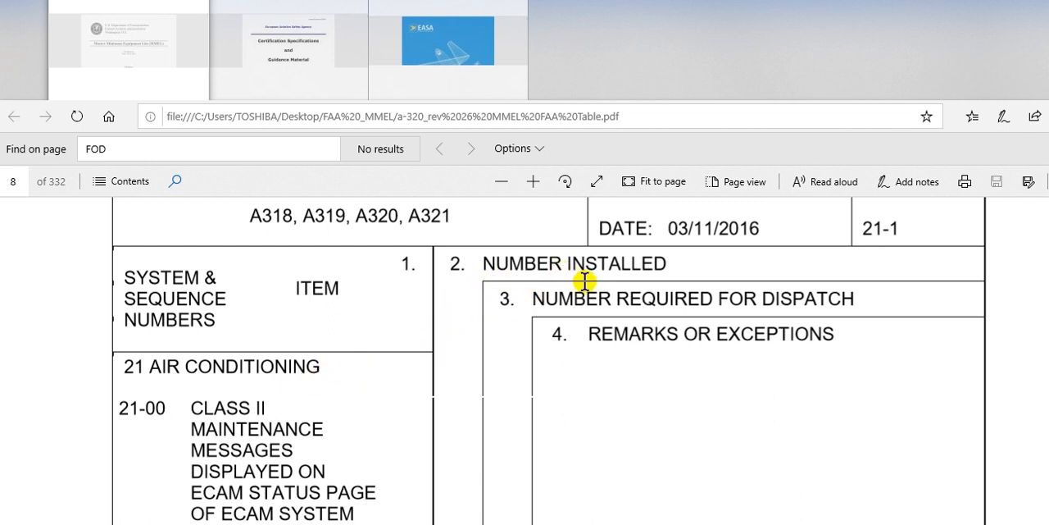
pyautogui.moveTo(512, 273)
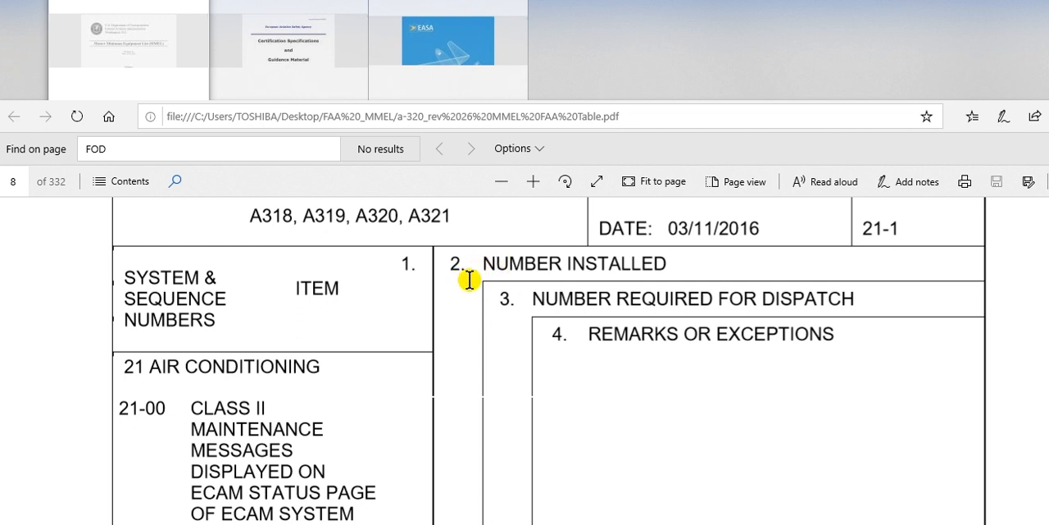
pyautogui.moveTo(453, 362)
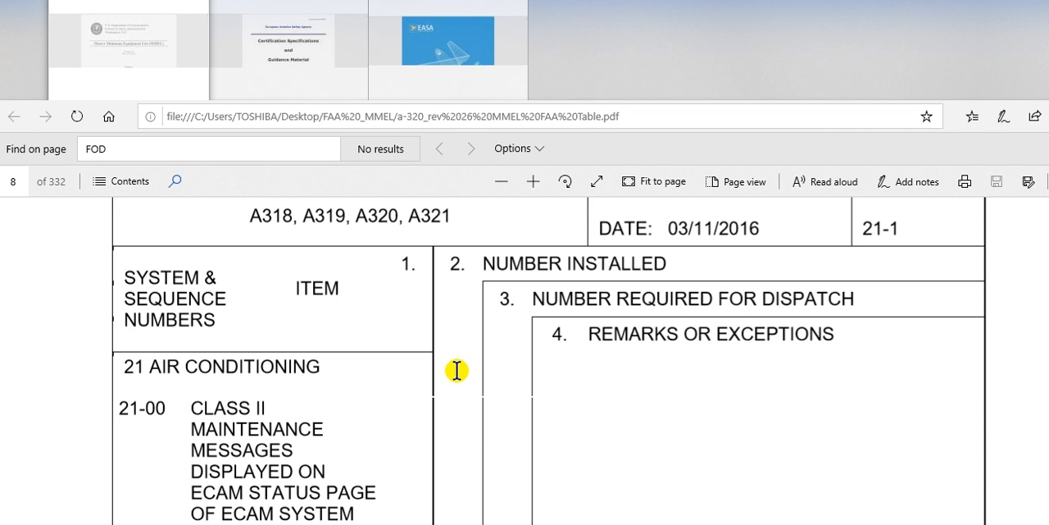
pyautogui.moveTo(472, 369)
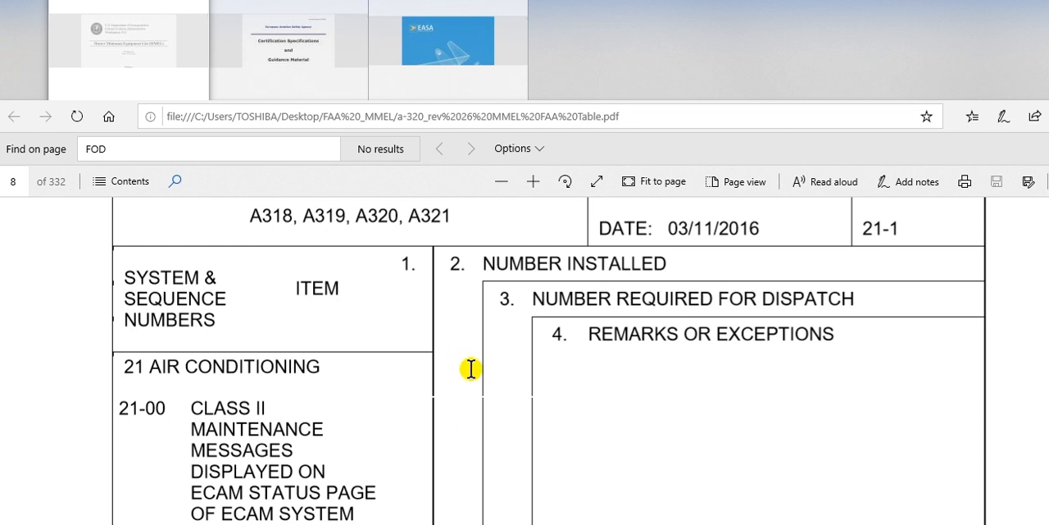
pyautogui.moveTo(464, 413)
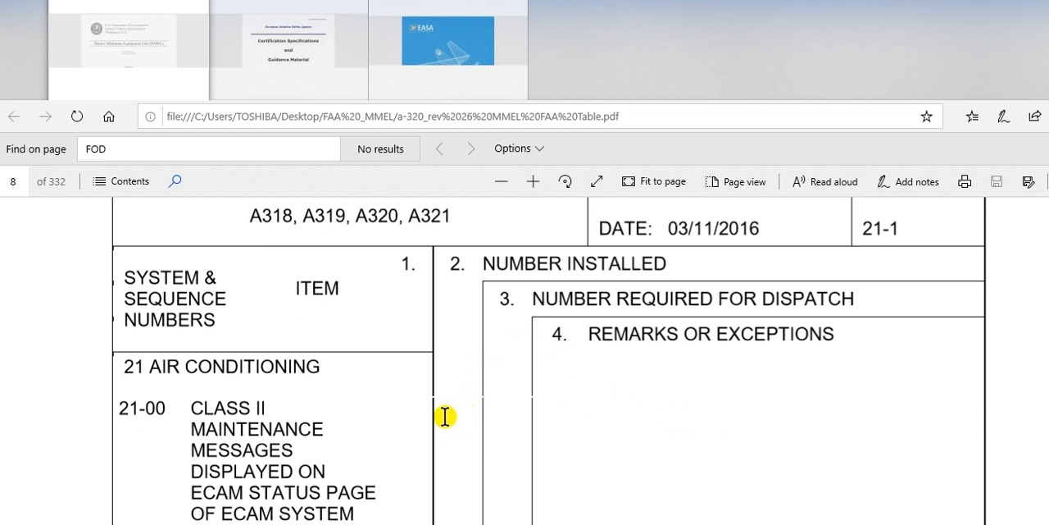
pyautogui.moveTo(459, 426)
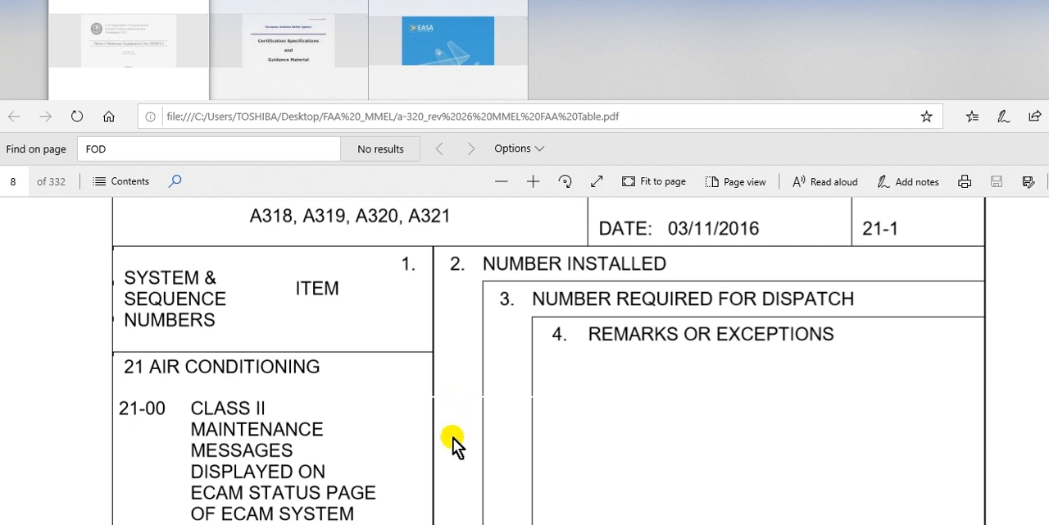
pyautogui.moveTo(456, 412)
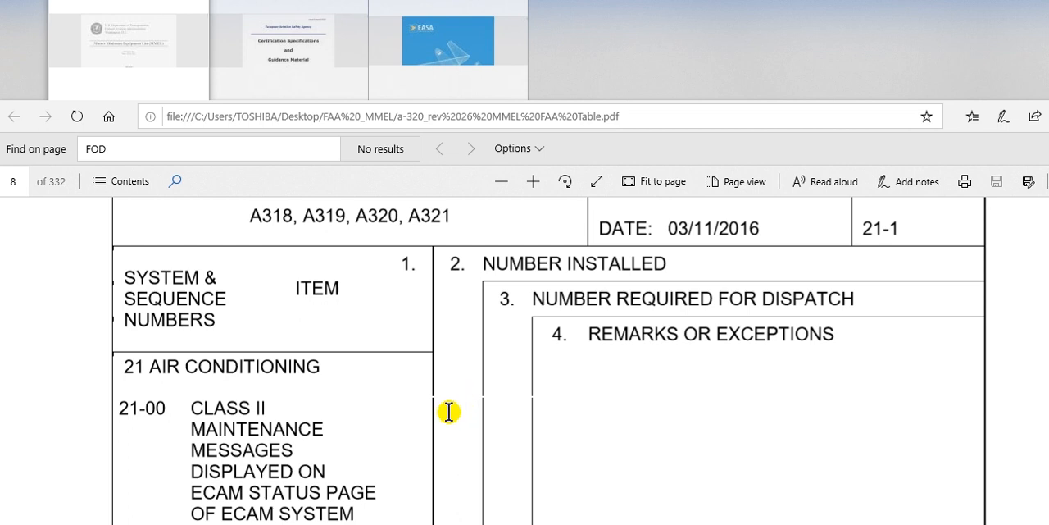
pyautogui.moveTo(454, 394)
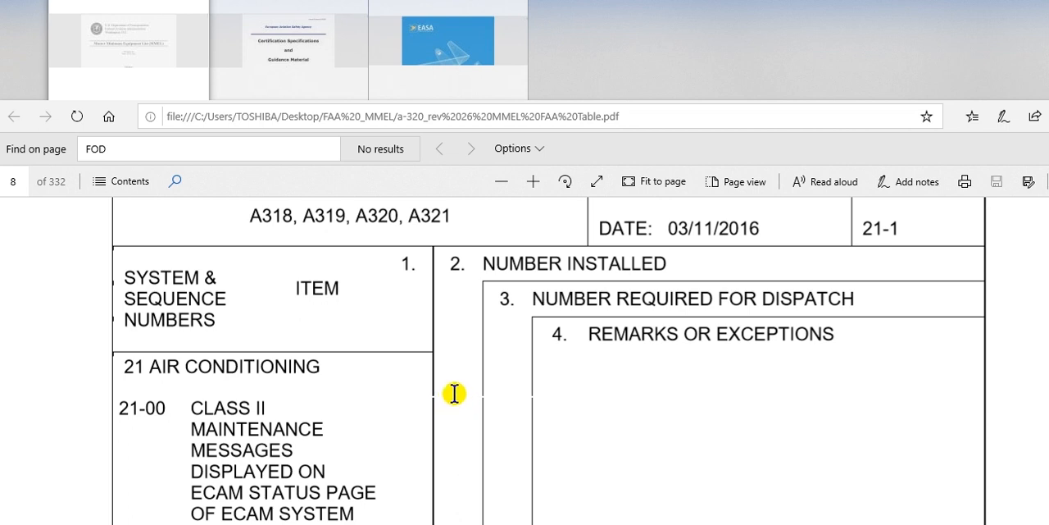
pyautogui.moveTo(541, 327)
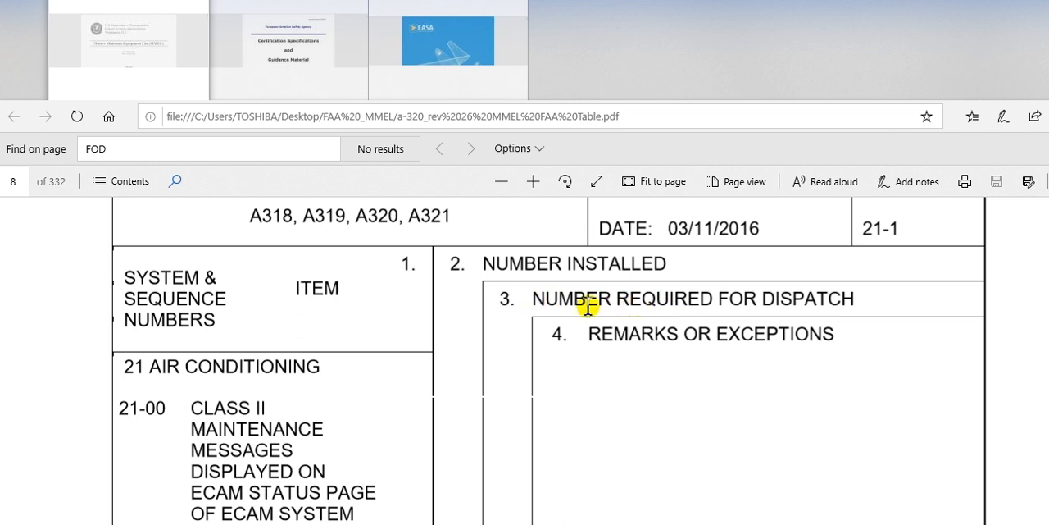
pyautogui.moveTo(520, 305)
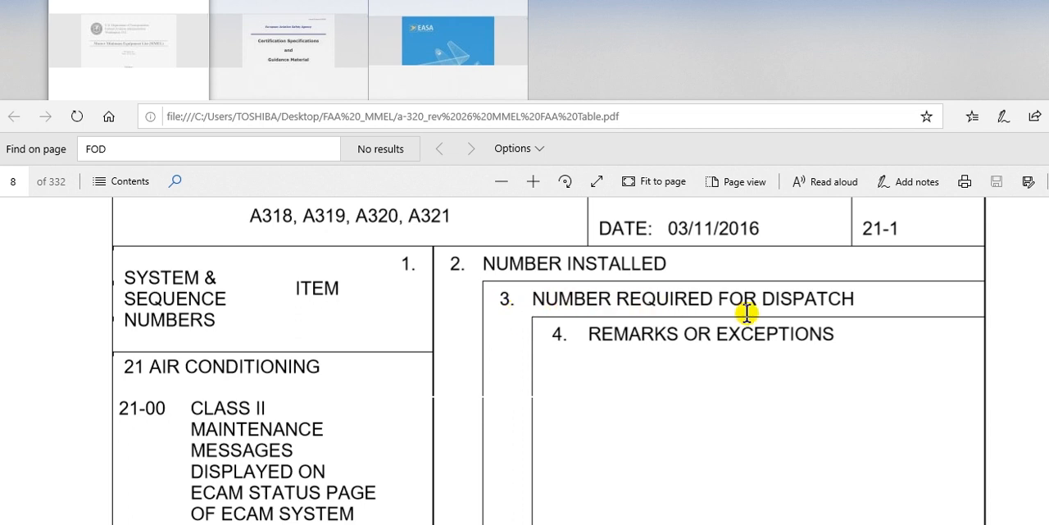
pyautogui.moveTo(789, 306)
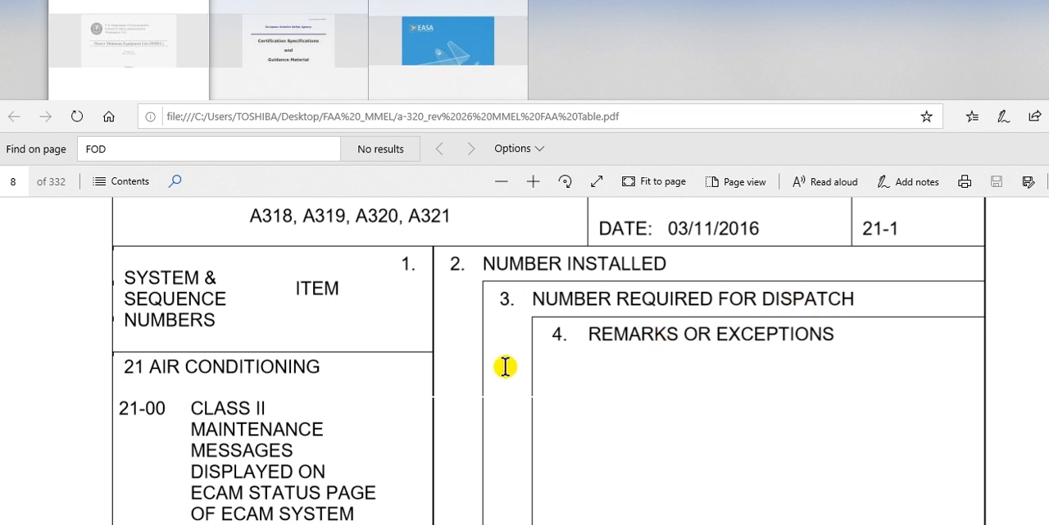
pyautogui.moveTo(750, 347)
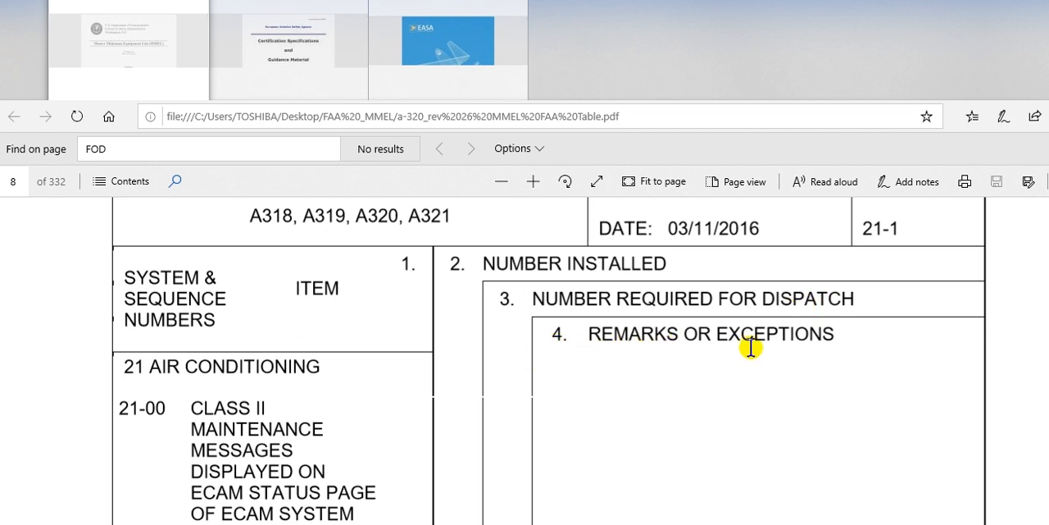
pyautogui.moveTo(601, 353)
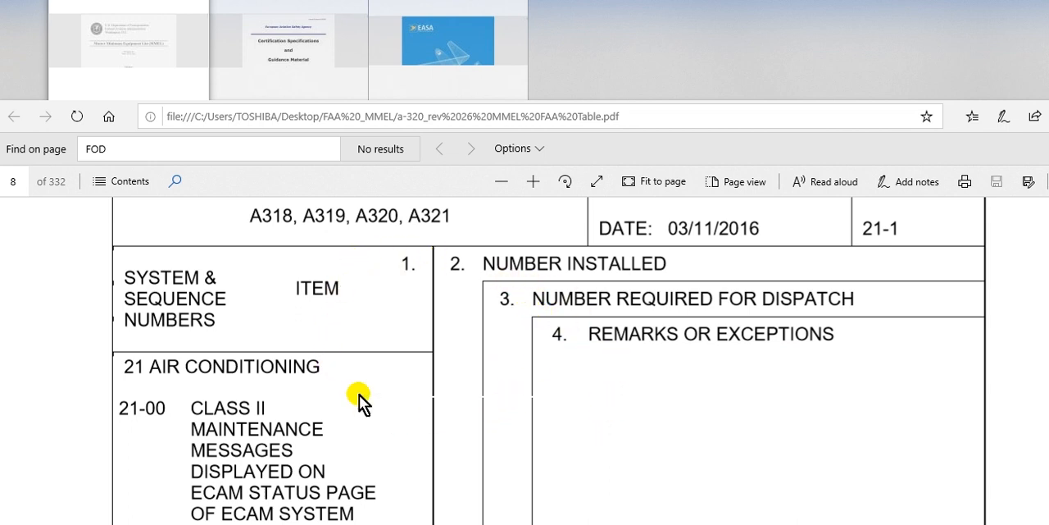
pyautogui.moveTo(574, 400)
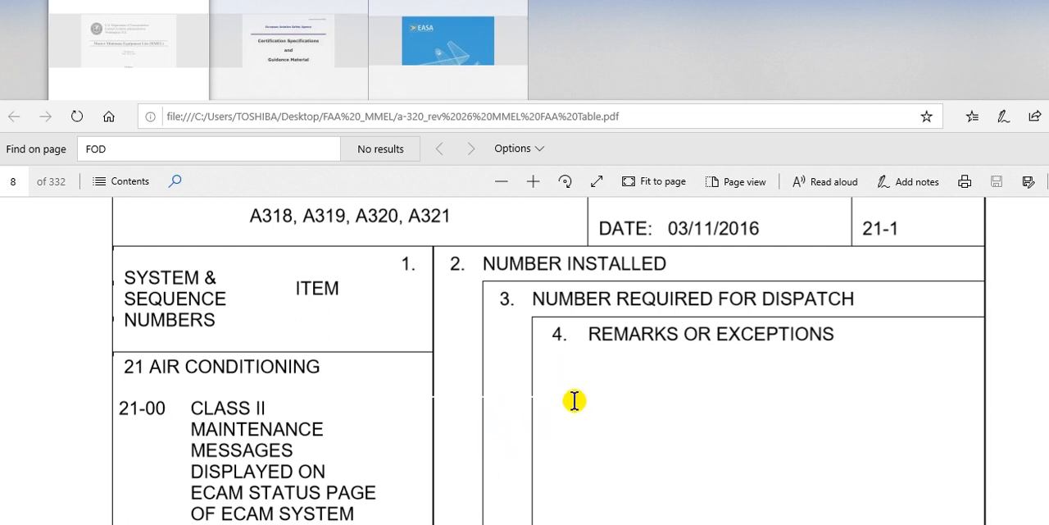
pyautogui.moveTo(545, 327)
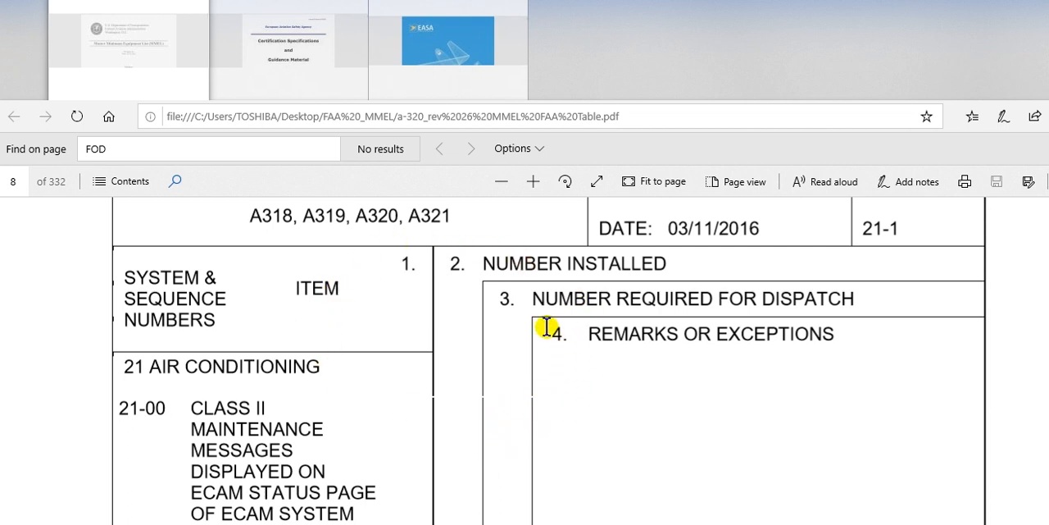
pyautogui.moveTo(154, 377)
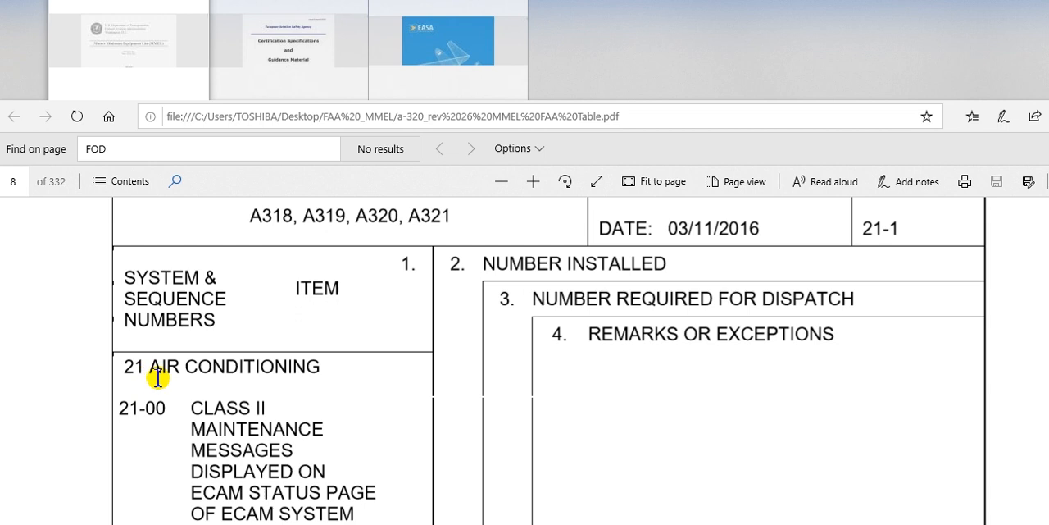
pyautogui.moveTo(387, 408)
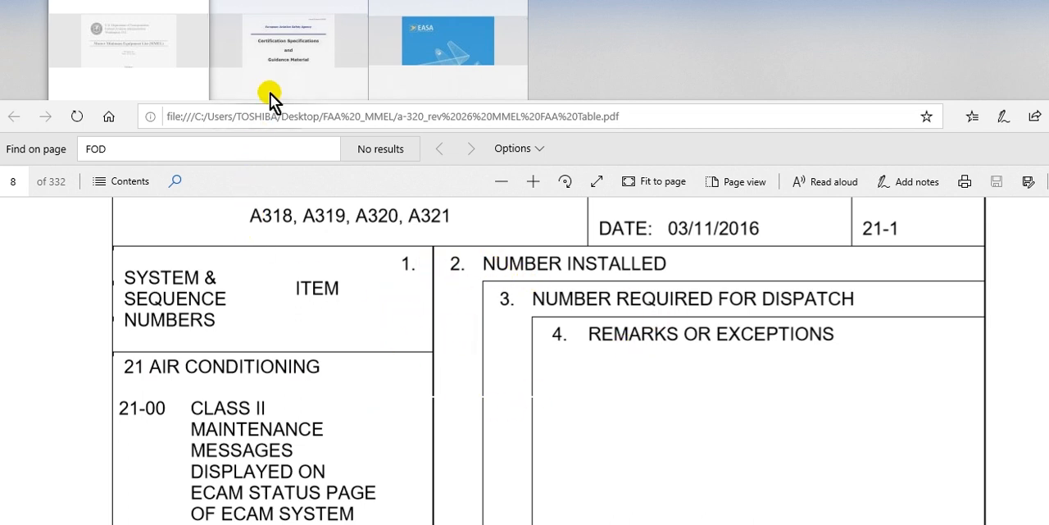
# Step: Switch to the EASA CS-GEN-MMEL document and scroll to row 21-20-1 Fresh air ventilation outlets
pyautogui.click(287, 41)
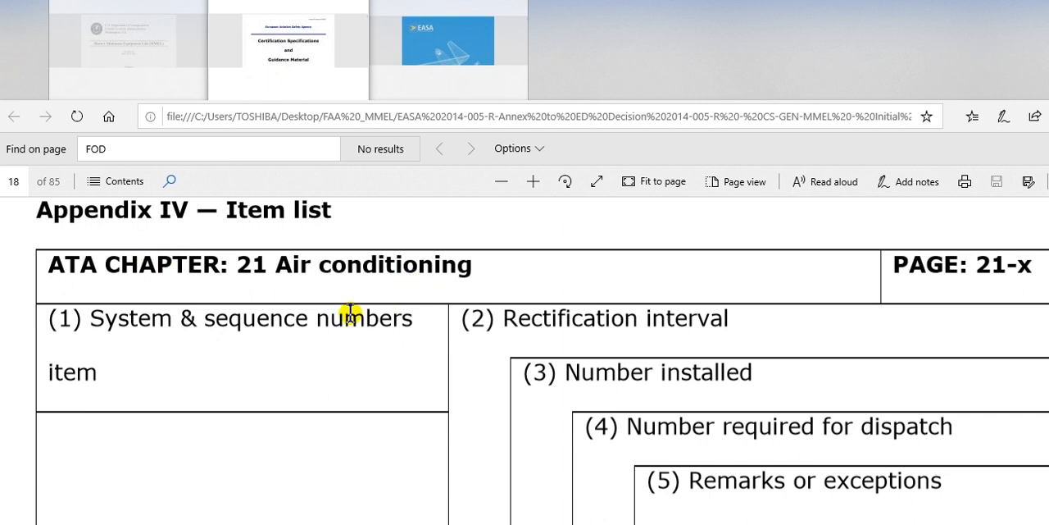
pyautogui.moveTo(374, 372)
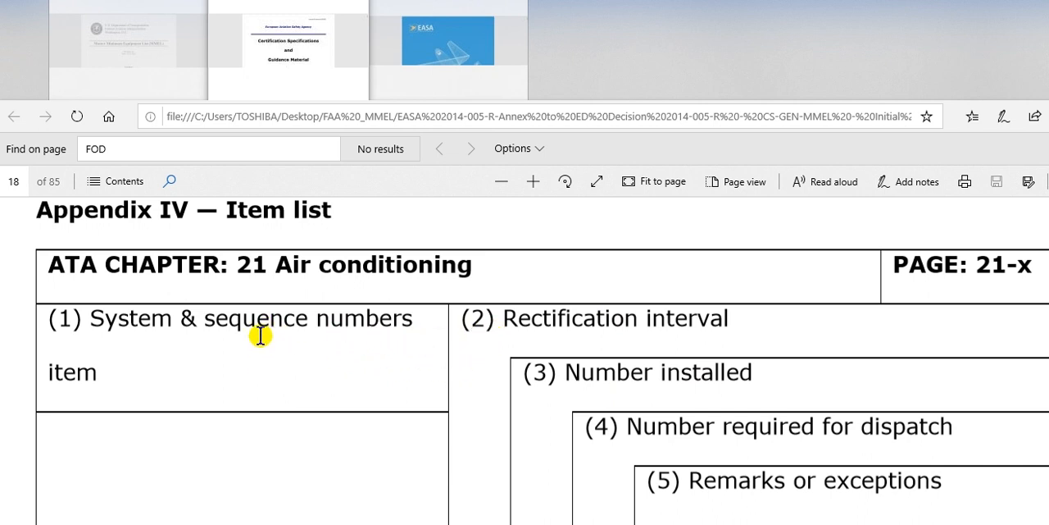
pyautogui.moveTo(385, 375)
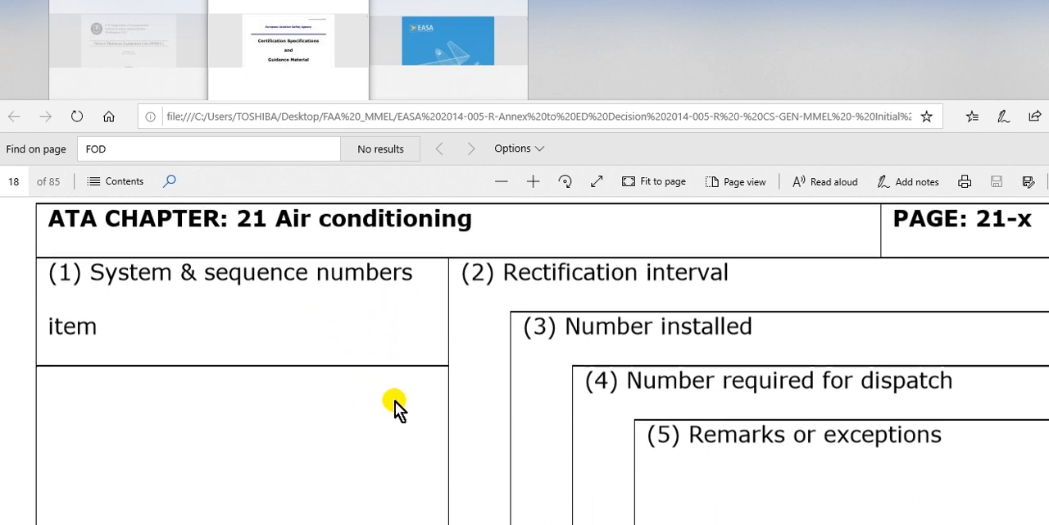
pyautogui.scroll(-3)
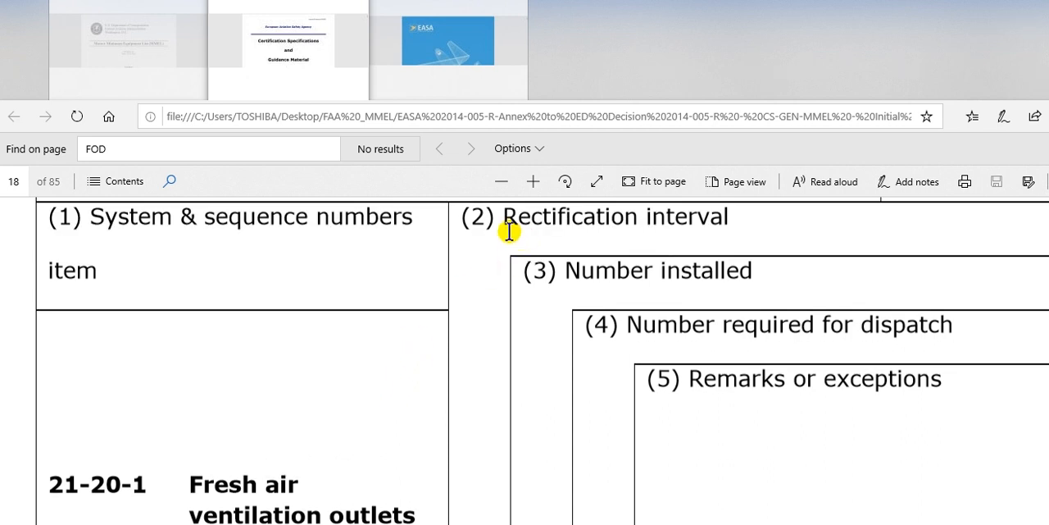
pyautogui.moveTo(725, 223)
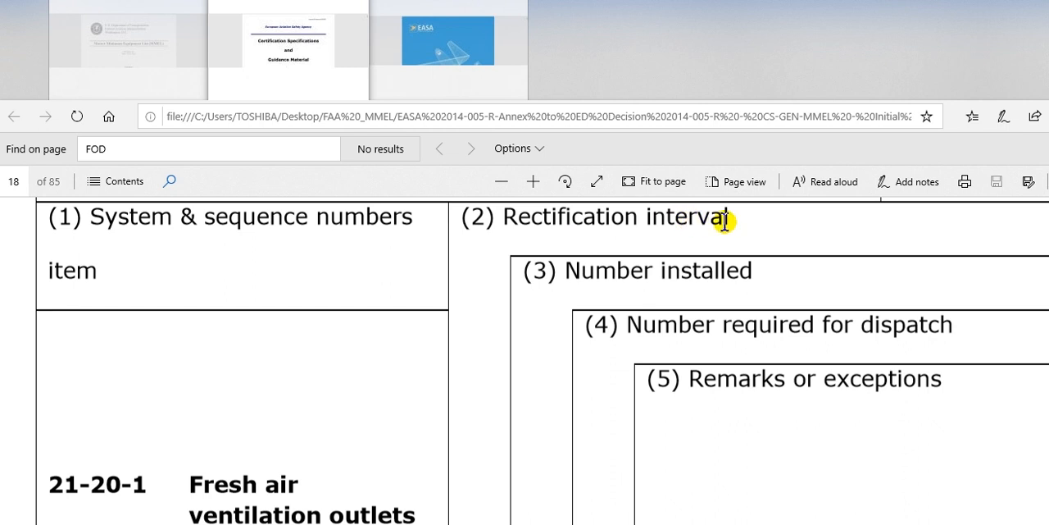
pyautogui.moveTo(467, 232)
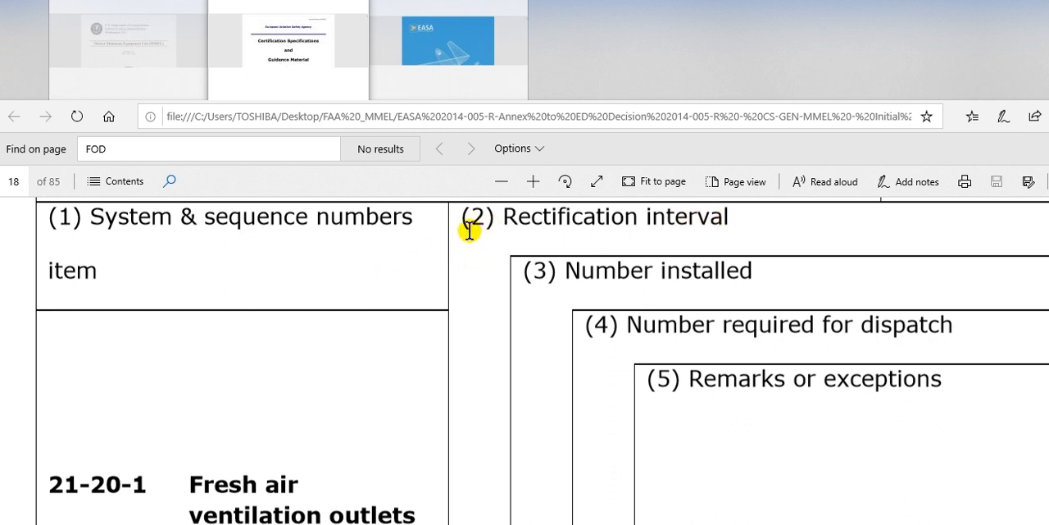
pyautogui.moveTo(208, 256)
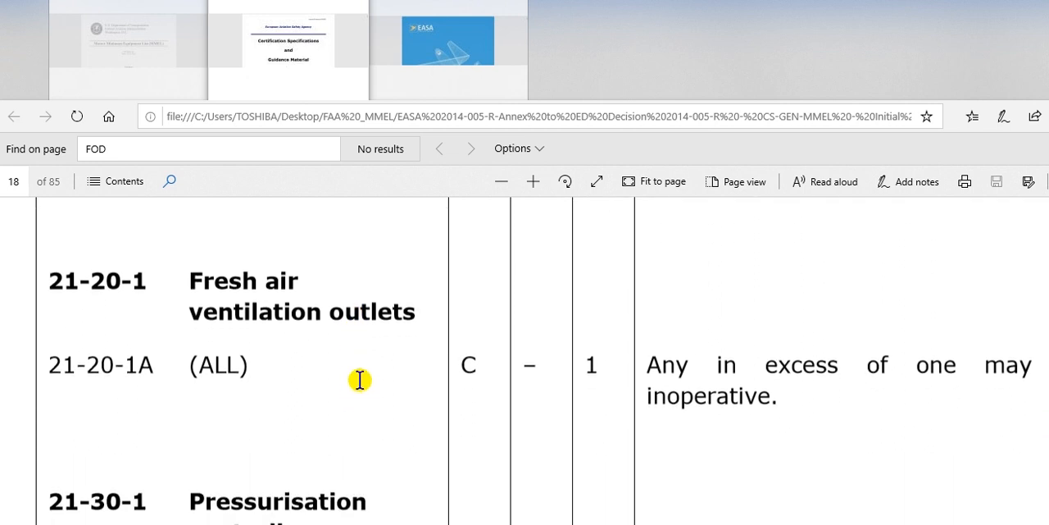
pyautogui.moveTo(473, 377)
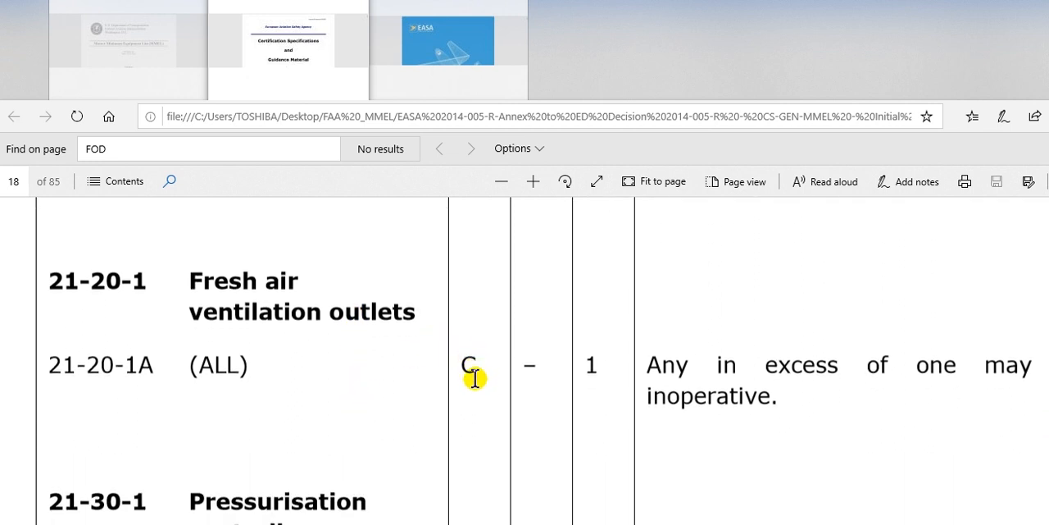
pyautogui.moveTo(458, 433)
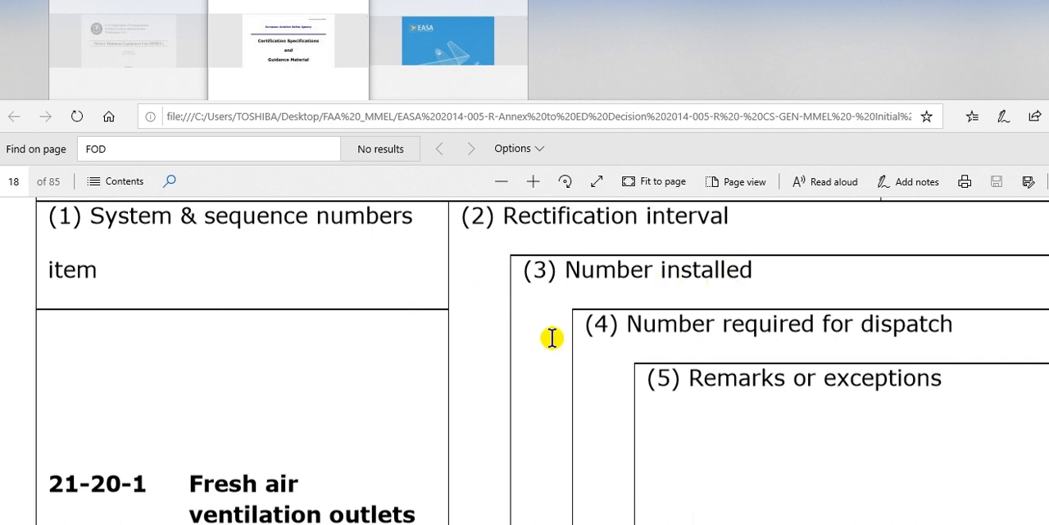
pyautogui.scroll(-3)
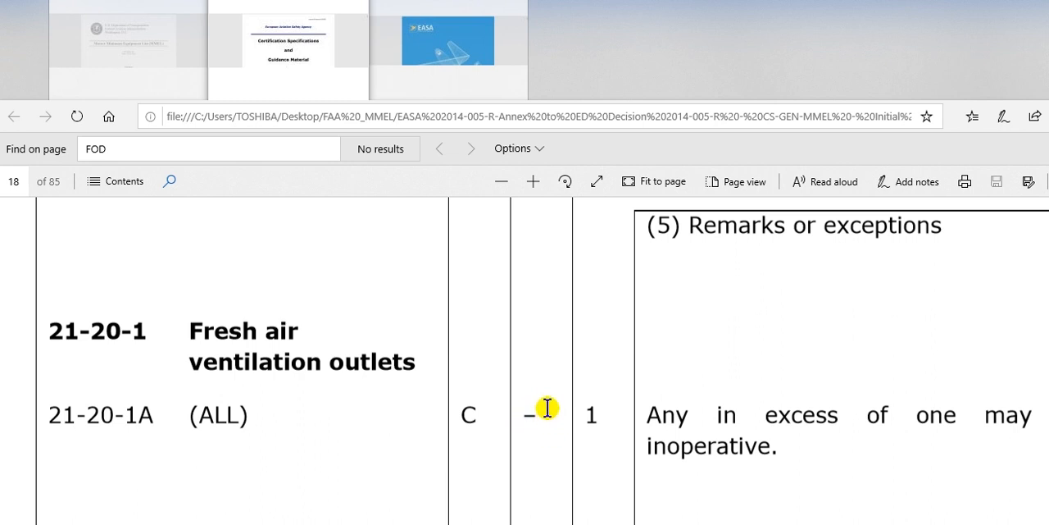
pyautogui.moveTo(545, 409)
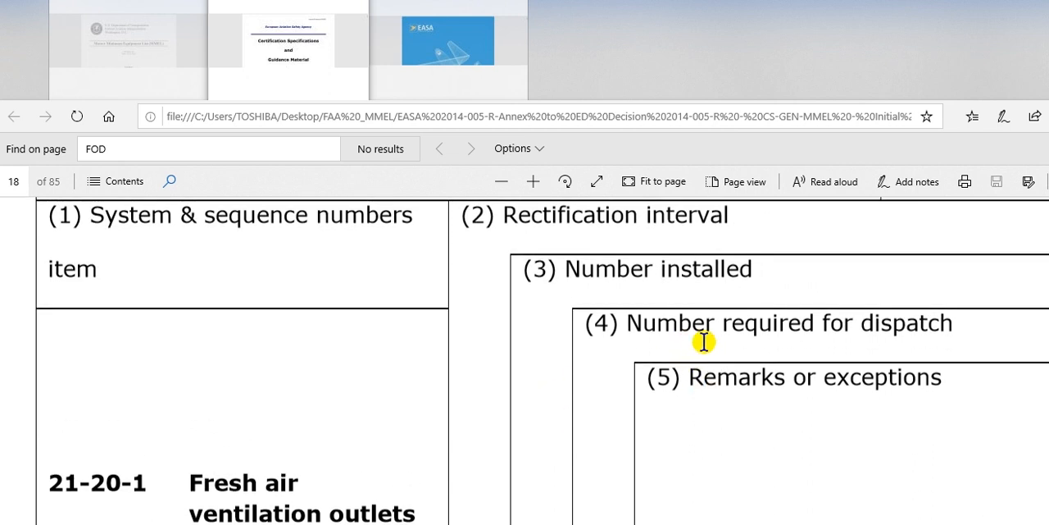
pyautogui.moveTo(916, 336)
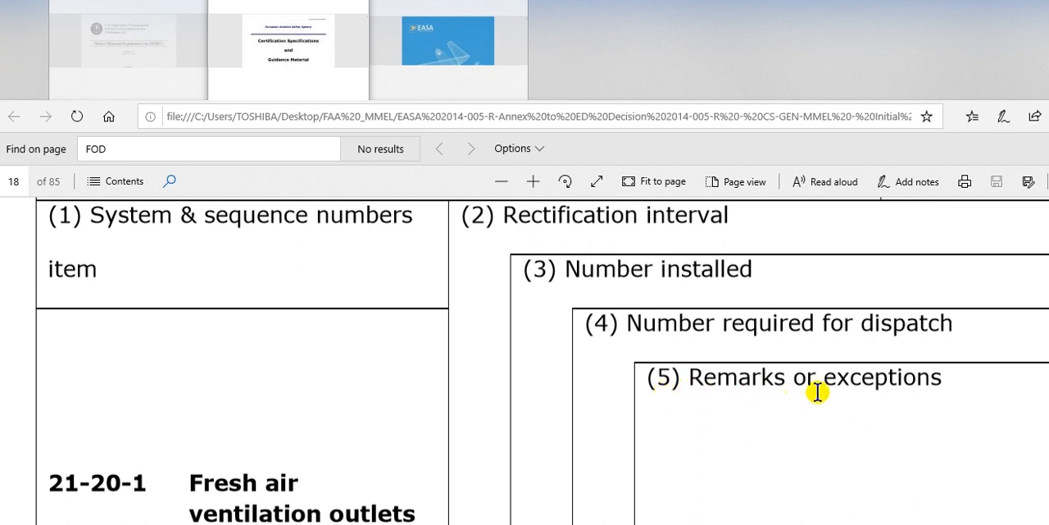
pyautogui.scroll(-3)
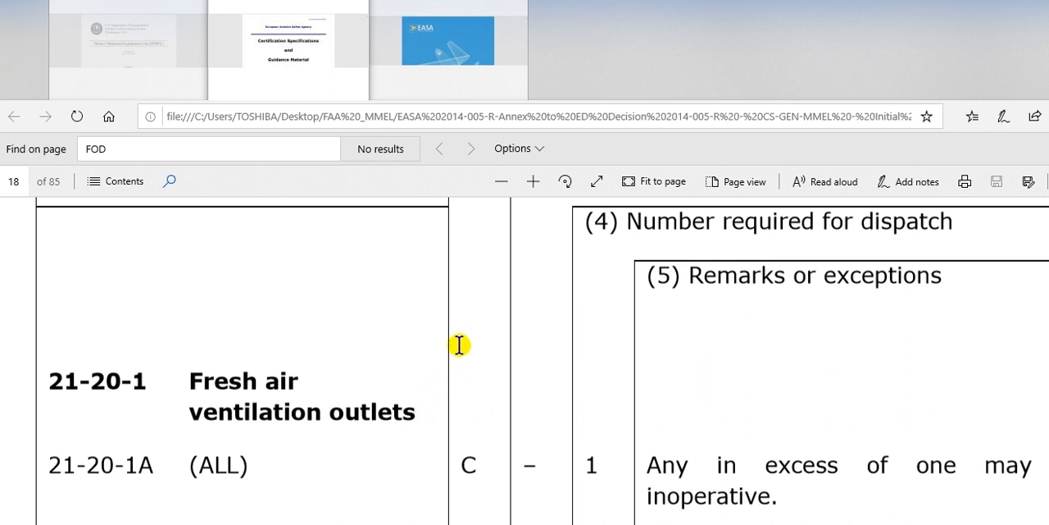
pyautogui.moveTo(471, 366)
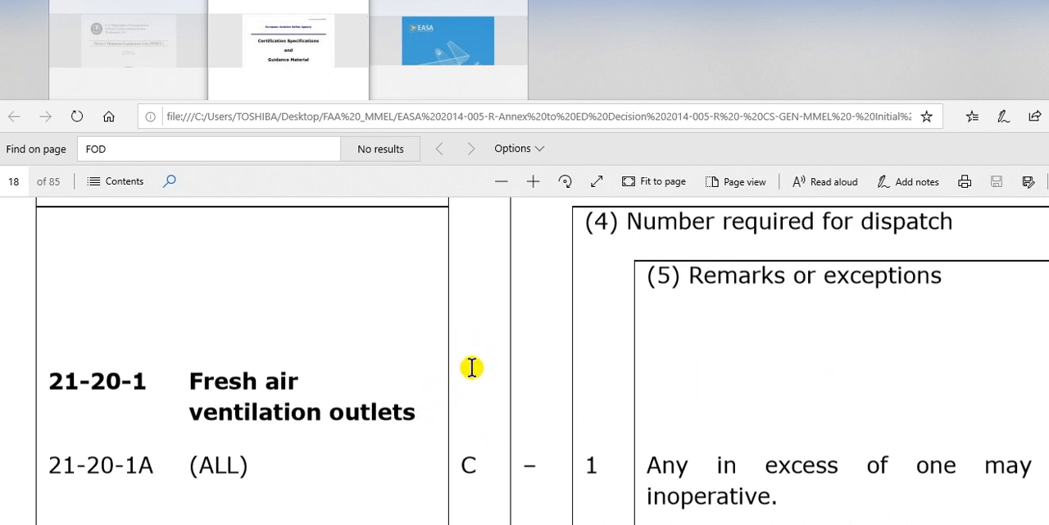
pyautogui.scroll(-3)
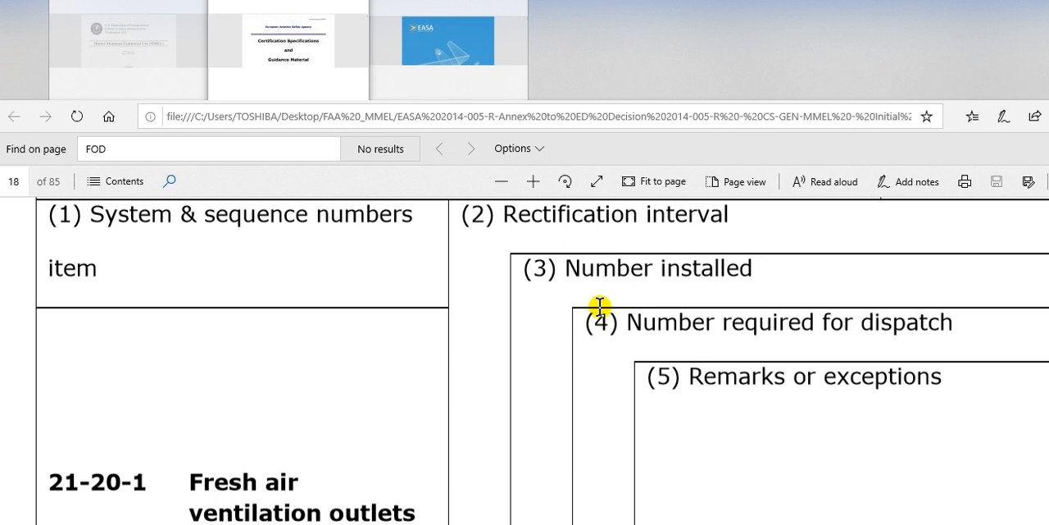
pyautogui.moveTo(568, 227)
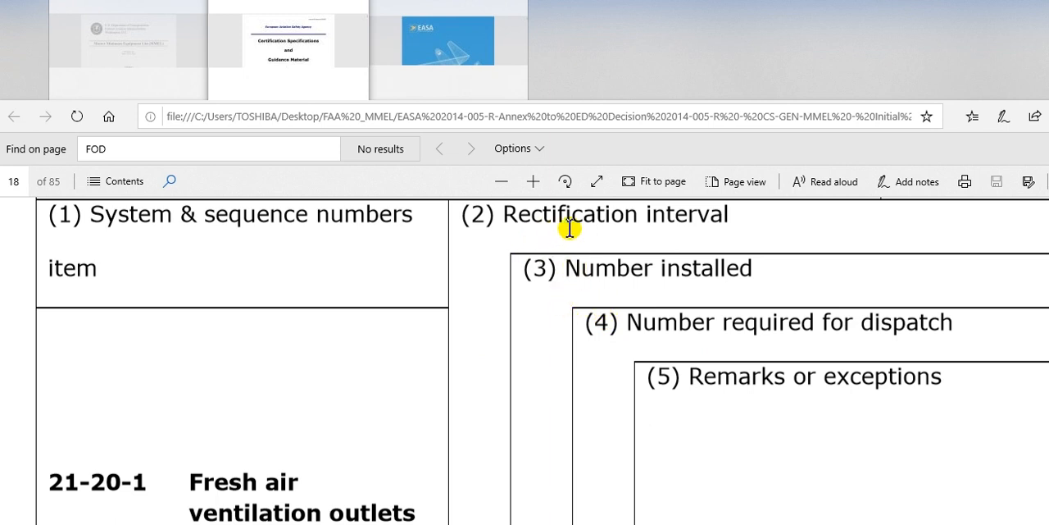
pyautogui.moveTo(702, 224)
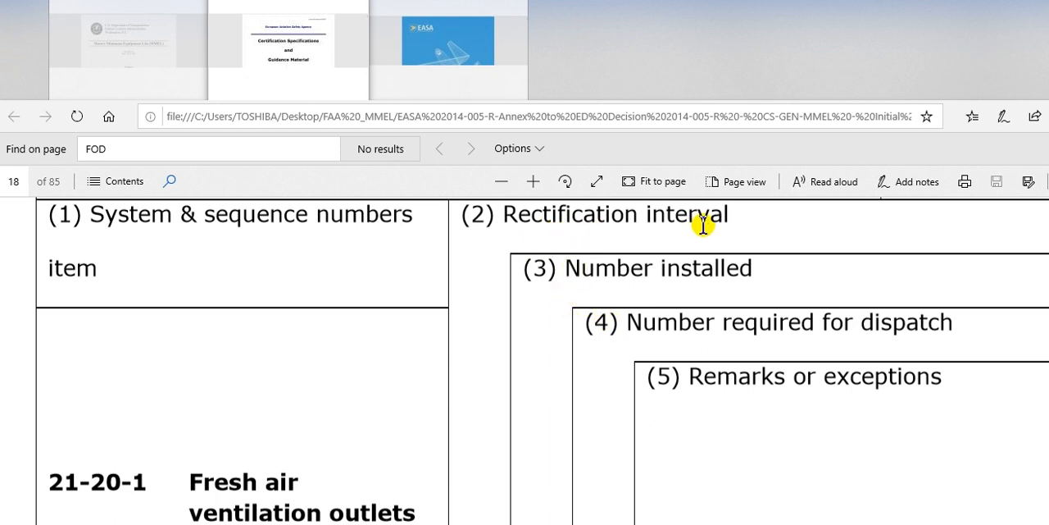
pyautogui.moveTo(611, 322)
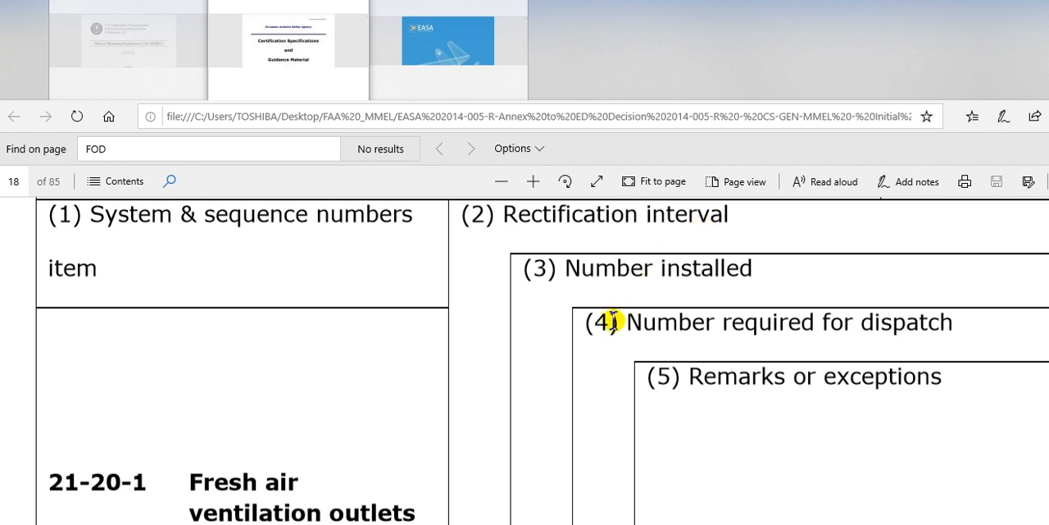
pyautogui.moveTo(771, 461)
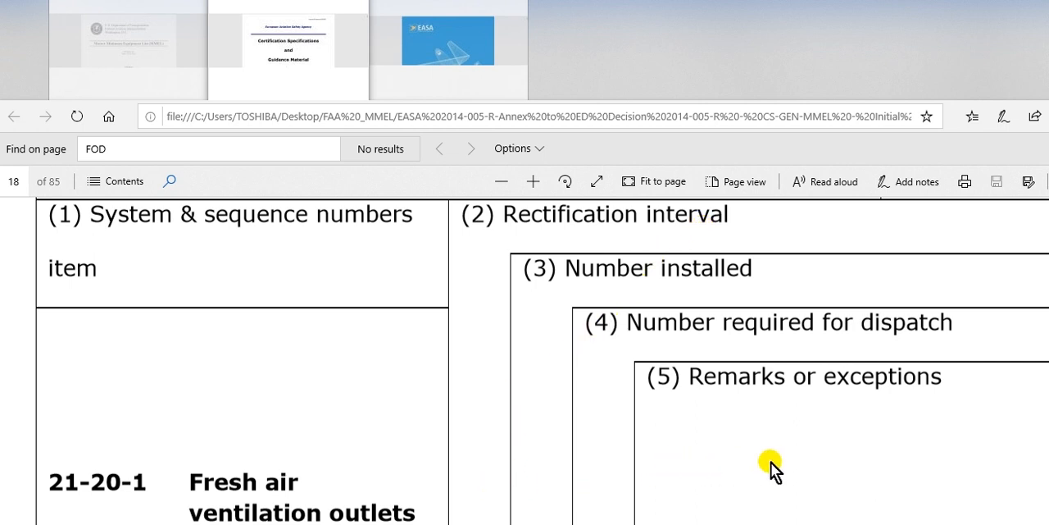
pyautogui.moveTo(796, 459)
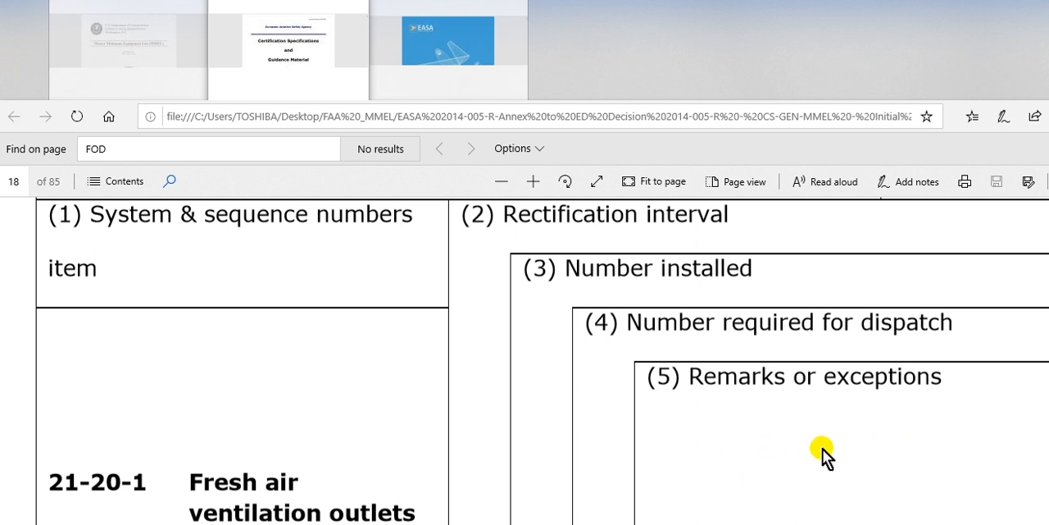
pyautogui.moveTo(884, 453)
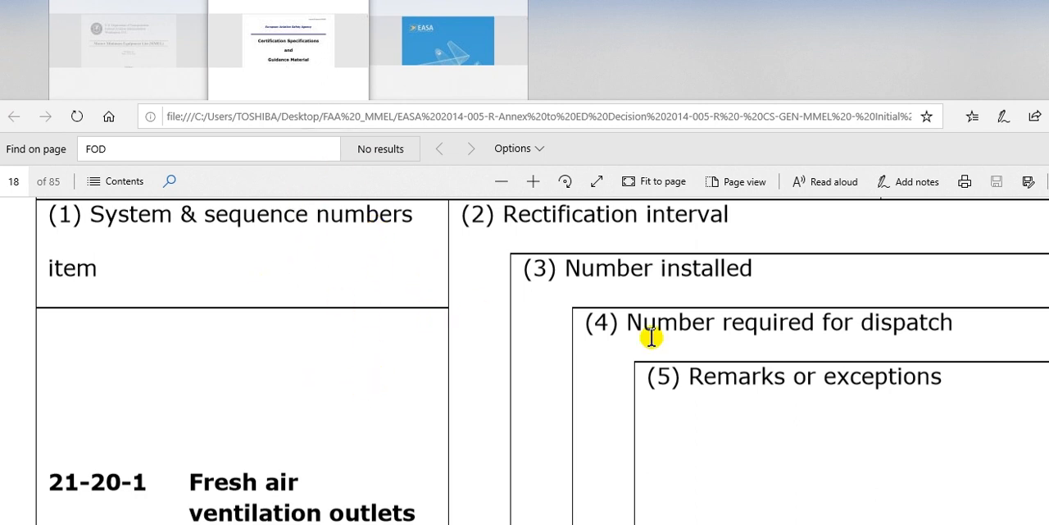
pyautogui.moveTo(102, 57)
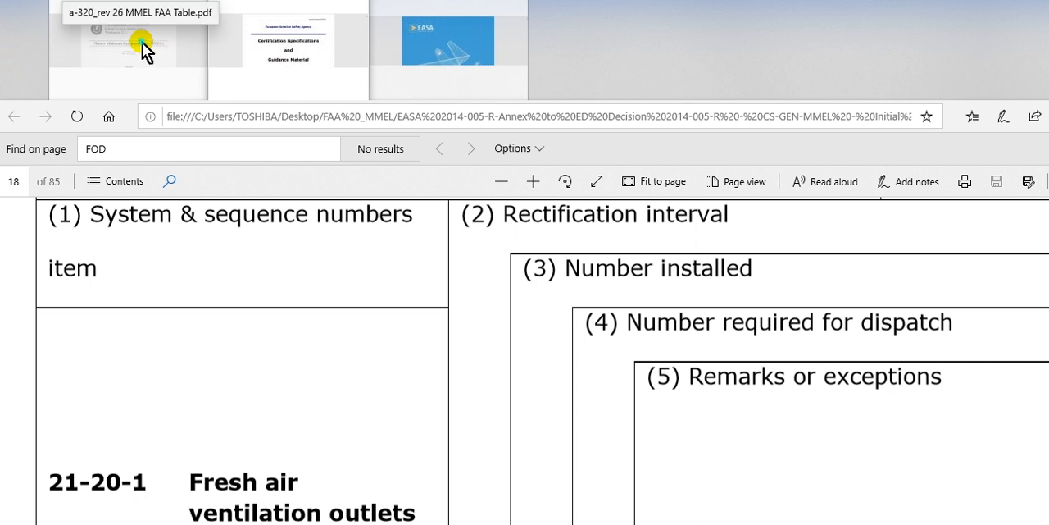
# Step: Switch to the CS-MMEL Easy Access Rules and scroll page 13 to the five-column headings
pyautogui.click(288, 49)
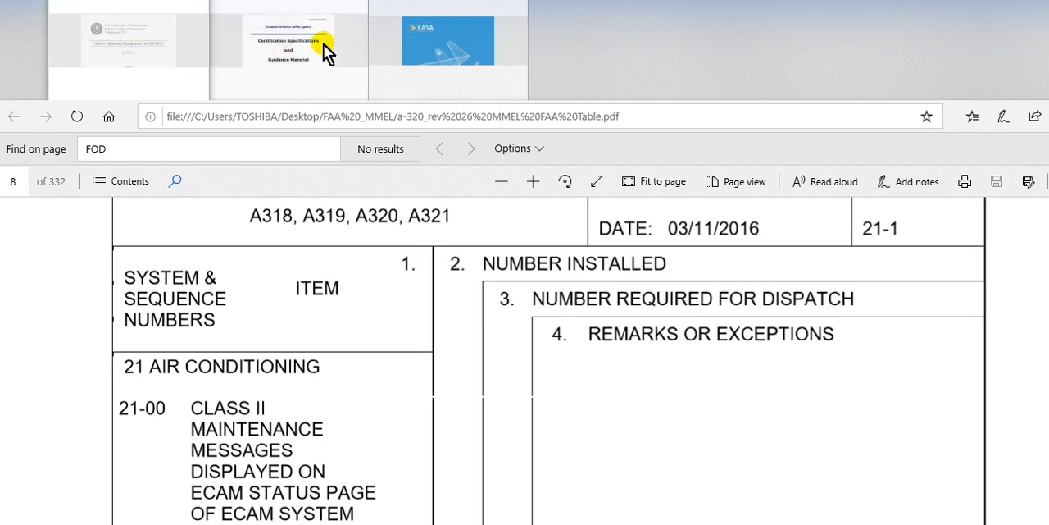
pyautogui.click(448, 40)
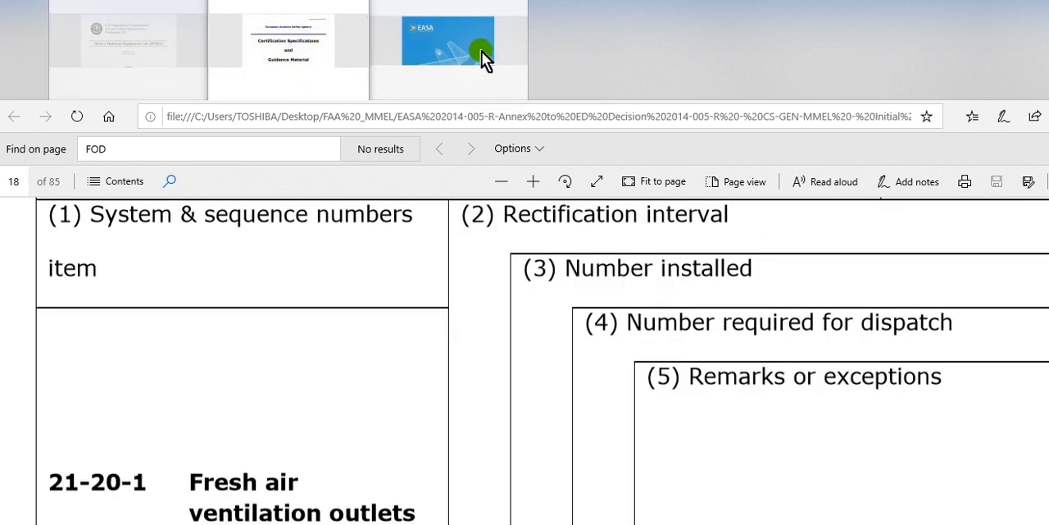
pyautogui.click(447, 38)
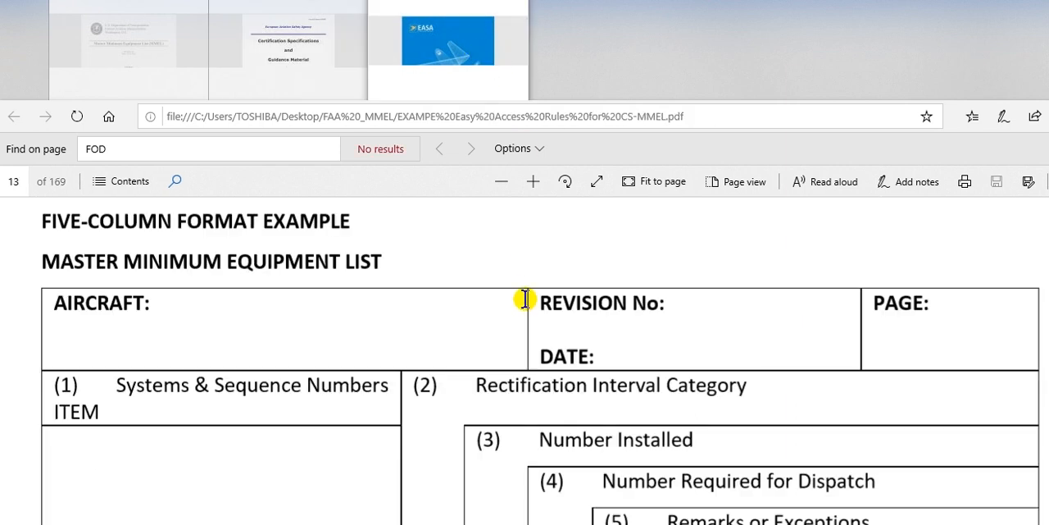
pyautogui.moveTo(440, 311)
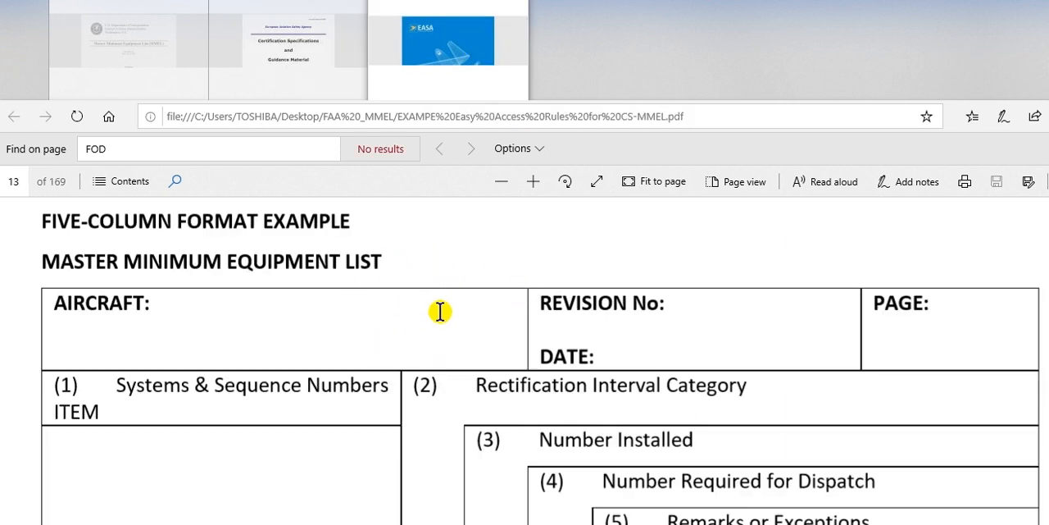
pyautogui.moveTo(117, 307)
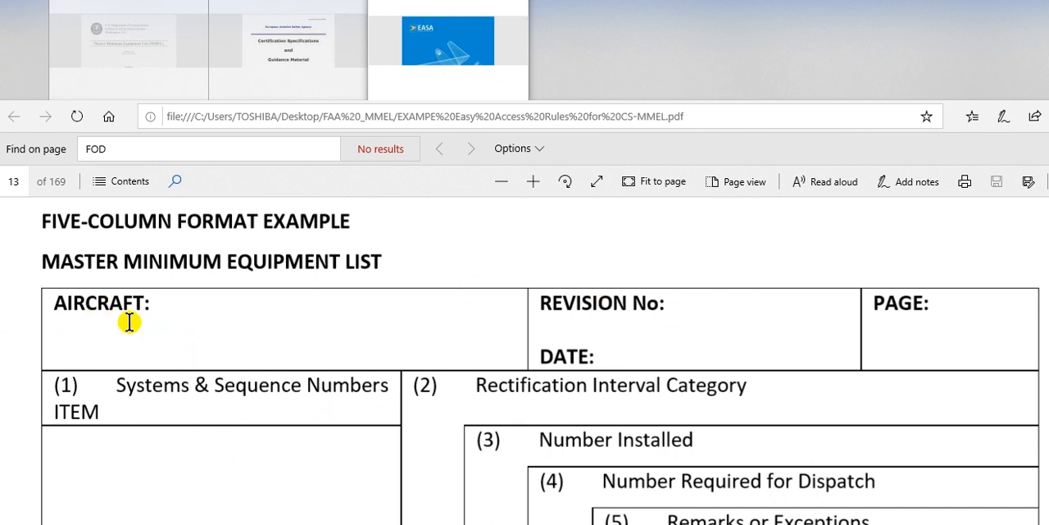
pyautogui.moveTo(168, 303)
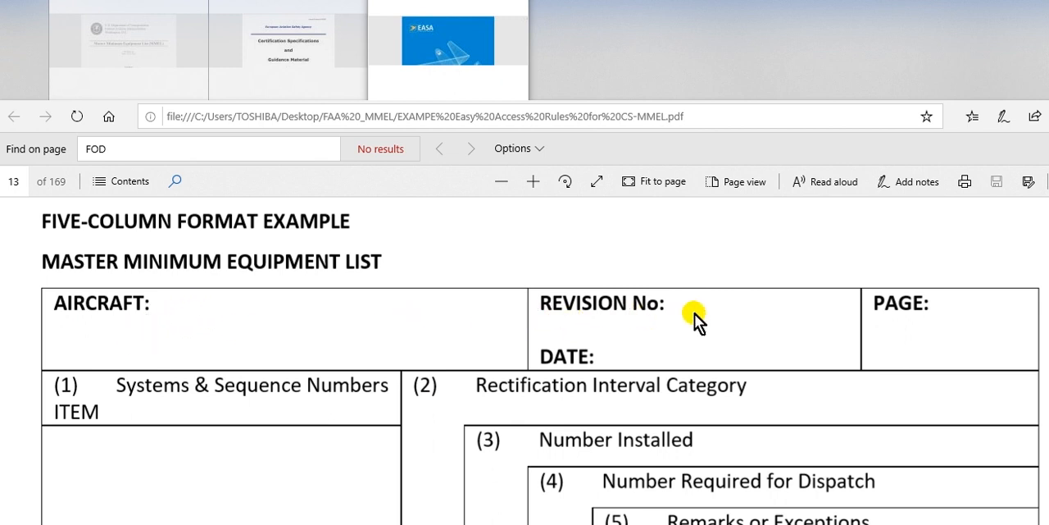
pyautogui.moveTo(903, 315)
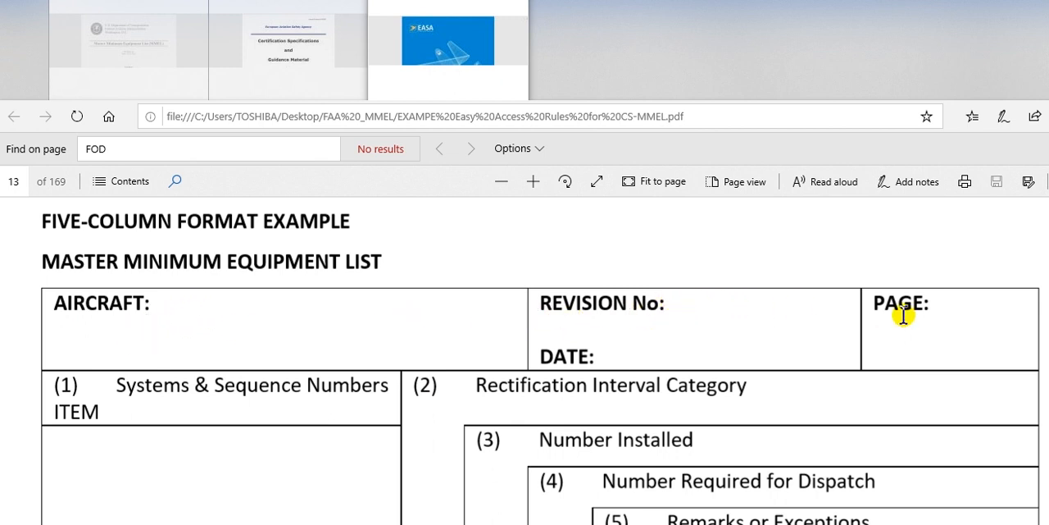
pyautogui.moveTo(591, 376)
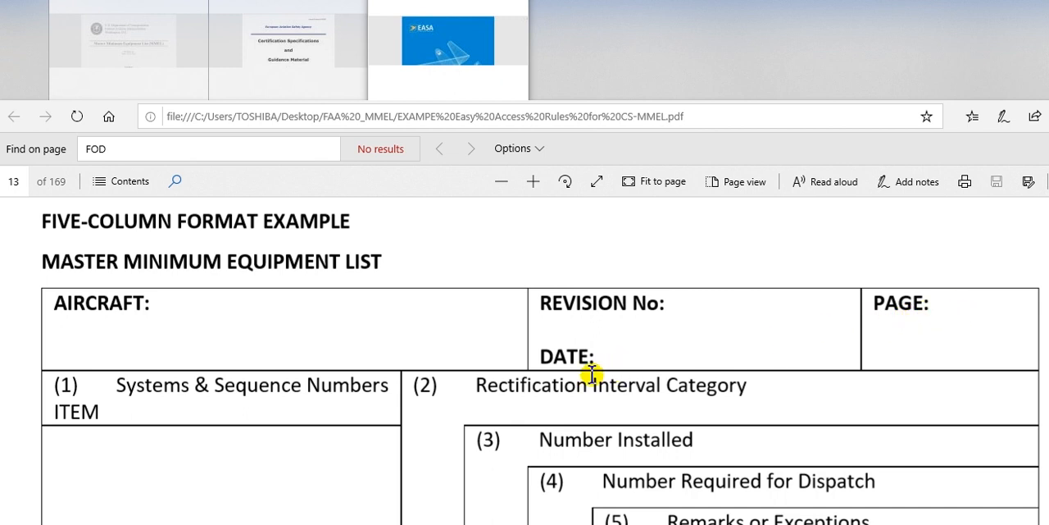
pyautogui.scroll(-3)
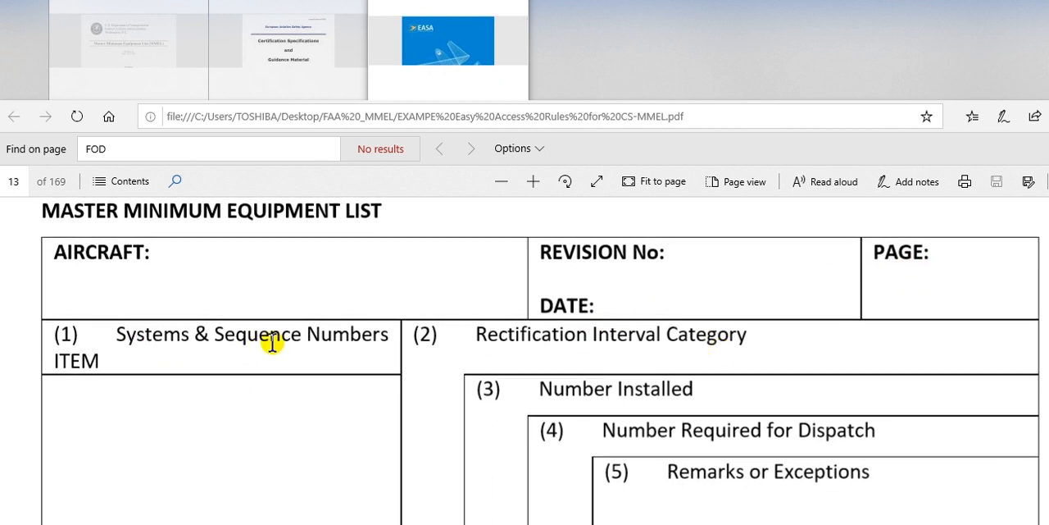
pyautogui.scroll(-3)
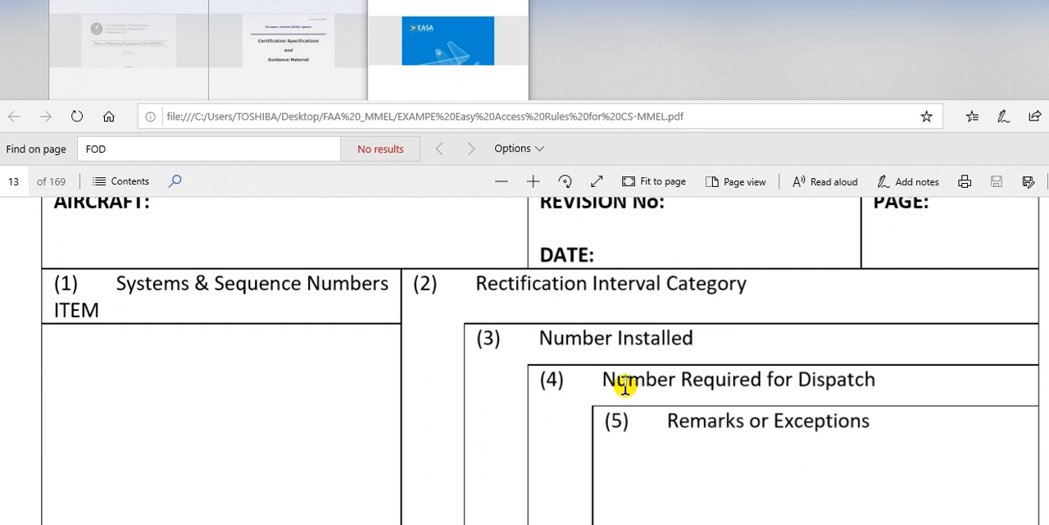
pyautogui.moveTo(136, 299)
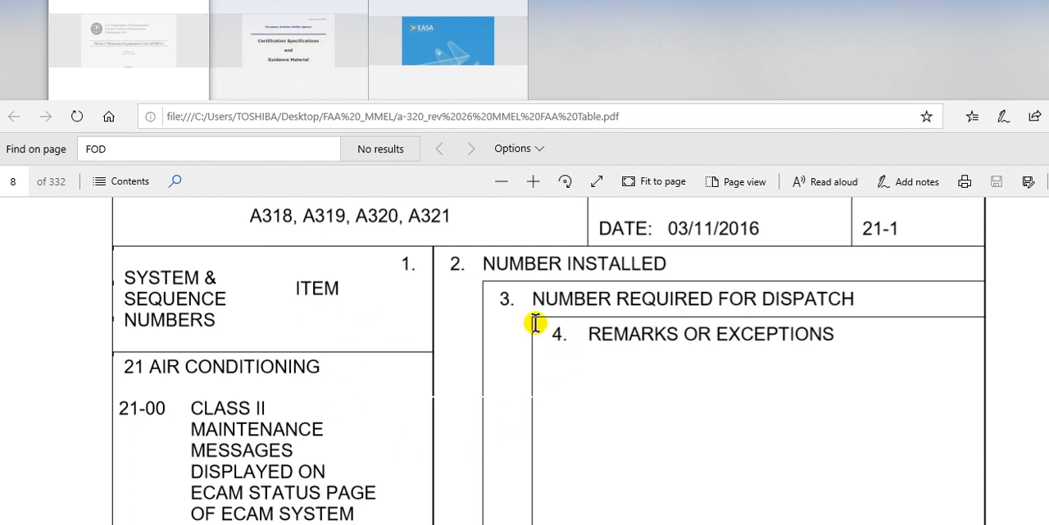
pyautogui.moveTo(321, 250)
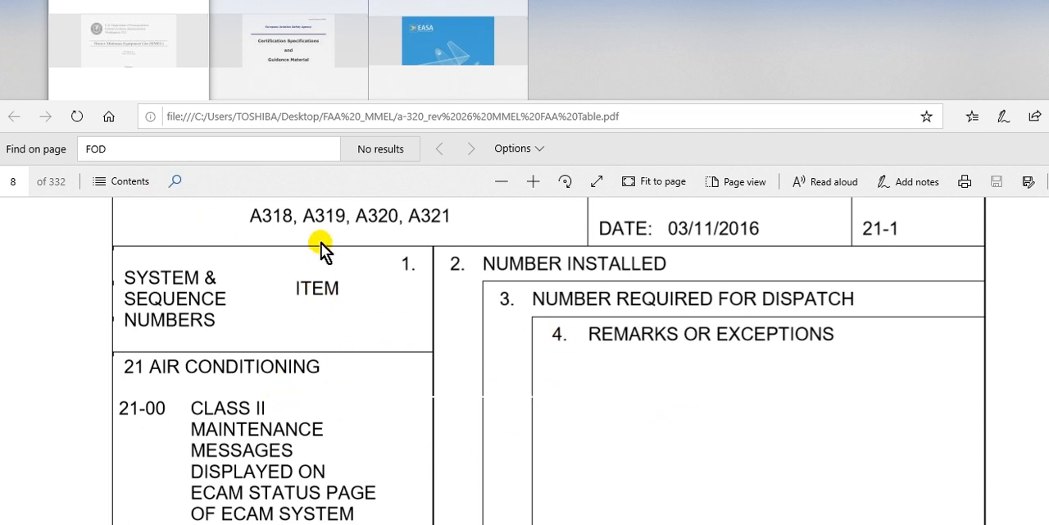
pyautogui.moveTo(285, 227)
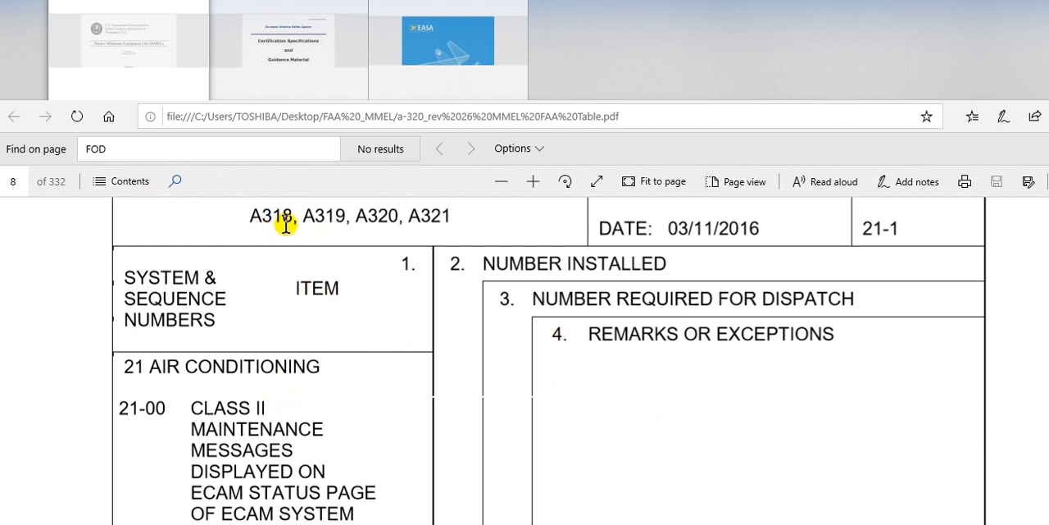
pyautogui.moveTo(361, 231)
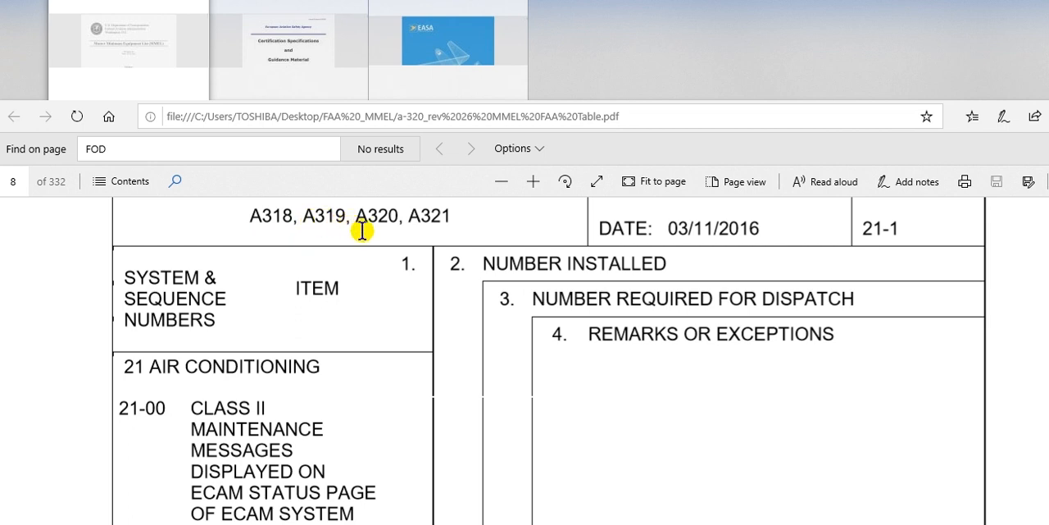
pyautogui.moveTo(423, 223)
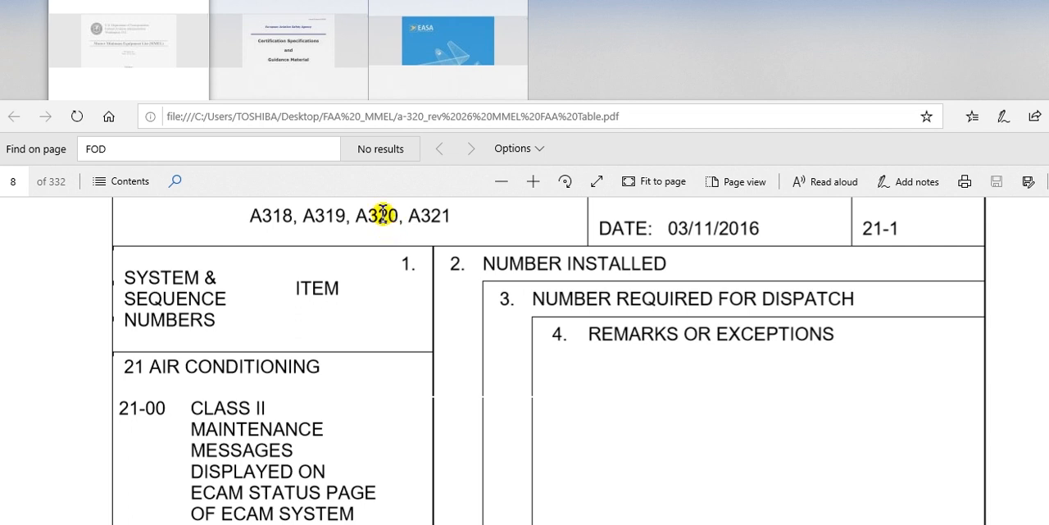
pyautogui.moveTo(442, 241)
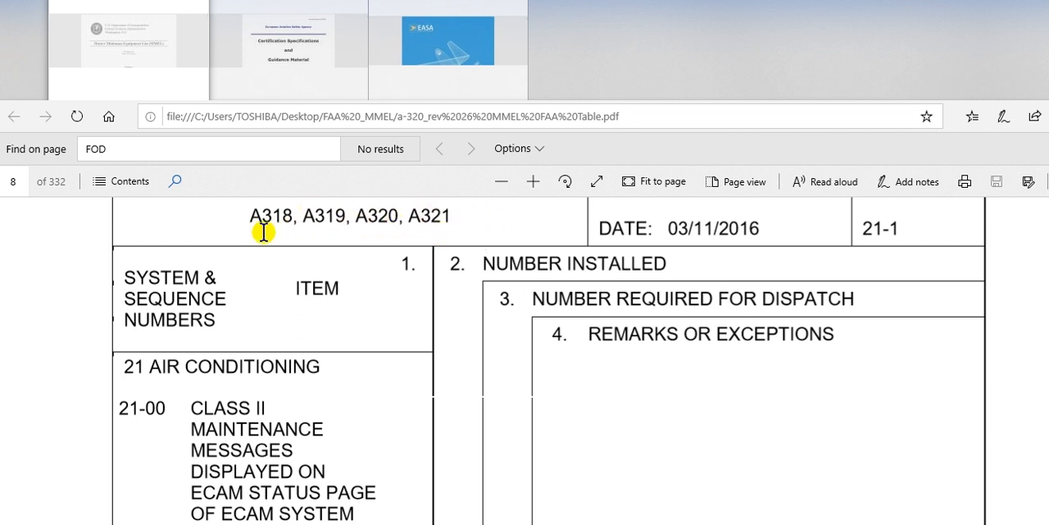
pyautogui.moveTo(271, 228)
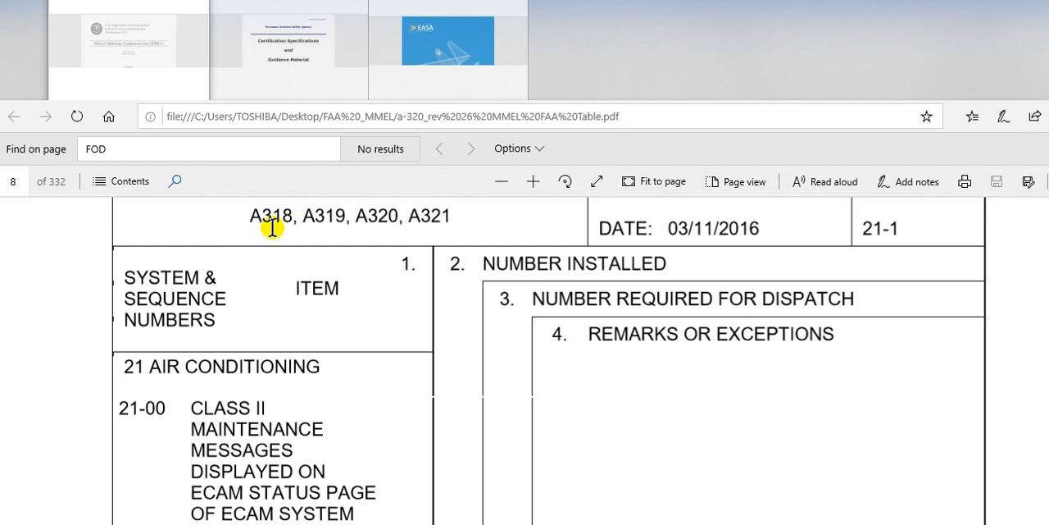
pyautogui.moveTo(469, 221)
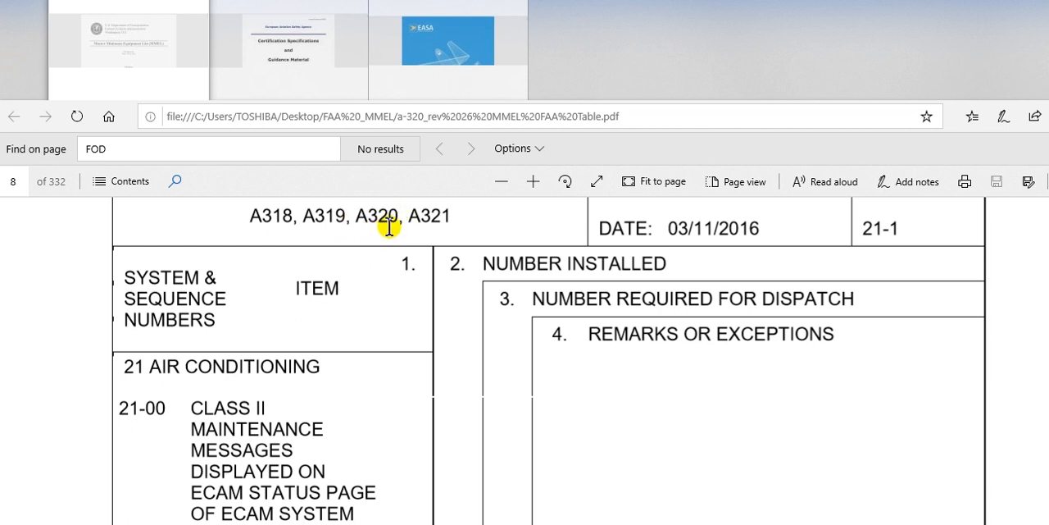
pyautogui.moveTo(192, 220)
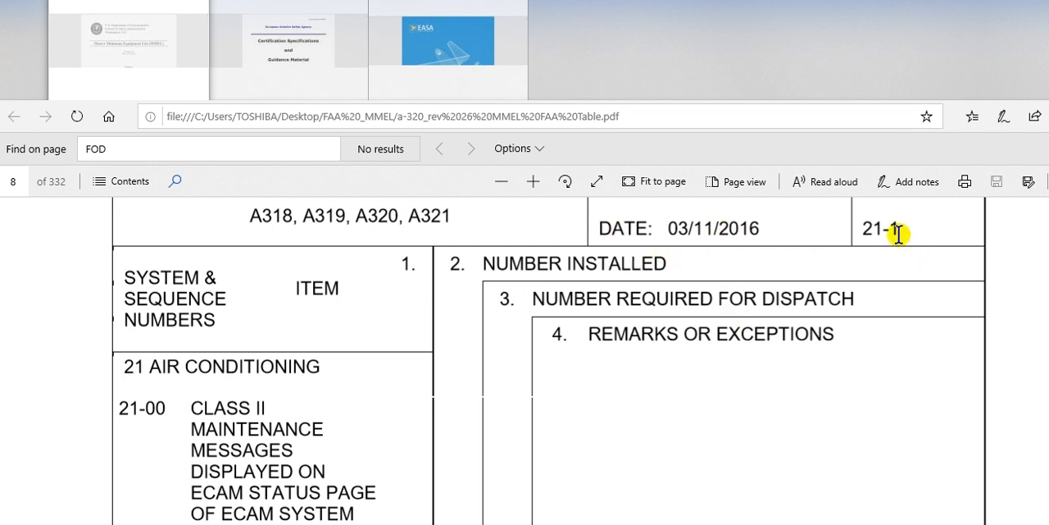
pyautogui.moveTo(391, 282)
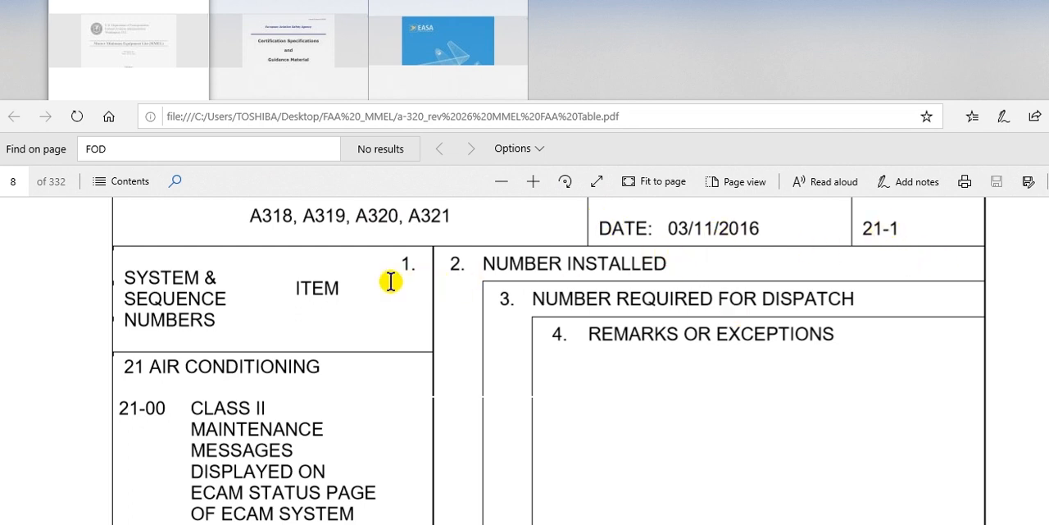
pyautogui.moveTo(351, 346)
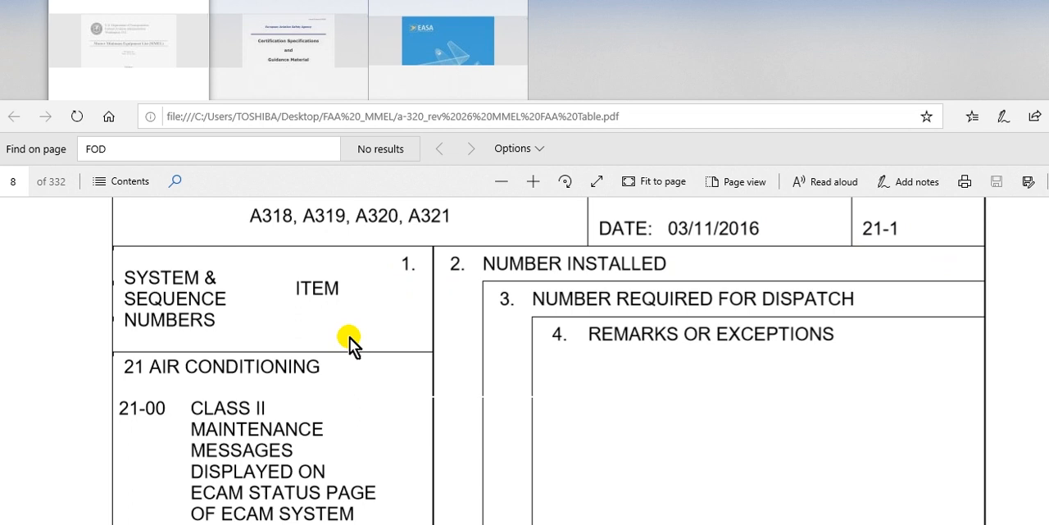
pyautogui.moveTo(387, 301)
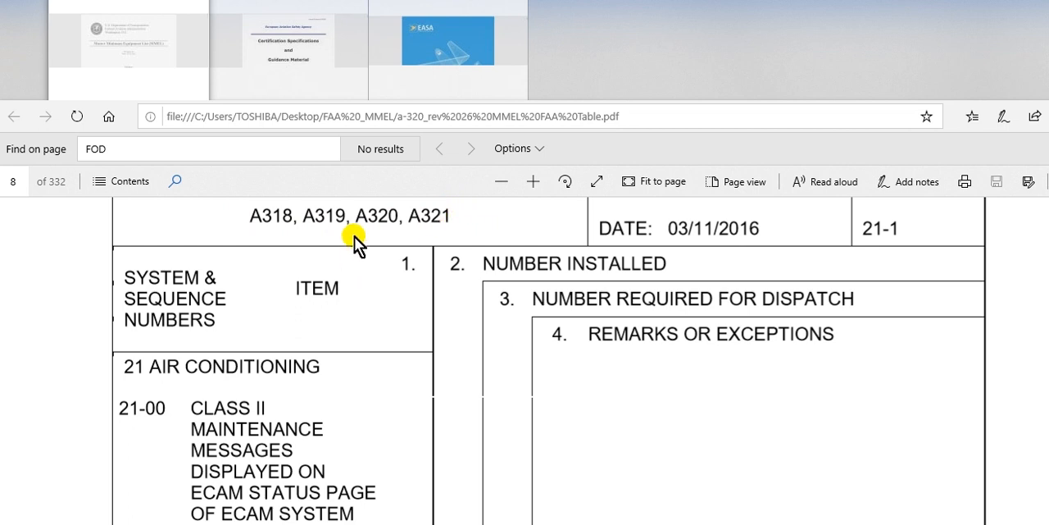
pyautogui.moveTo(402, 247)
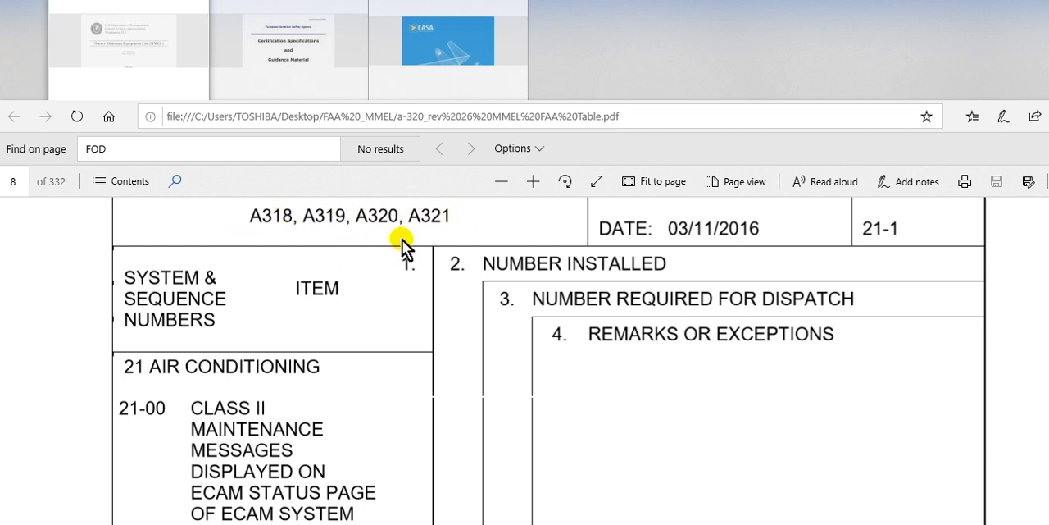
pyautogui.moveTo(373, 203)
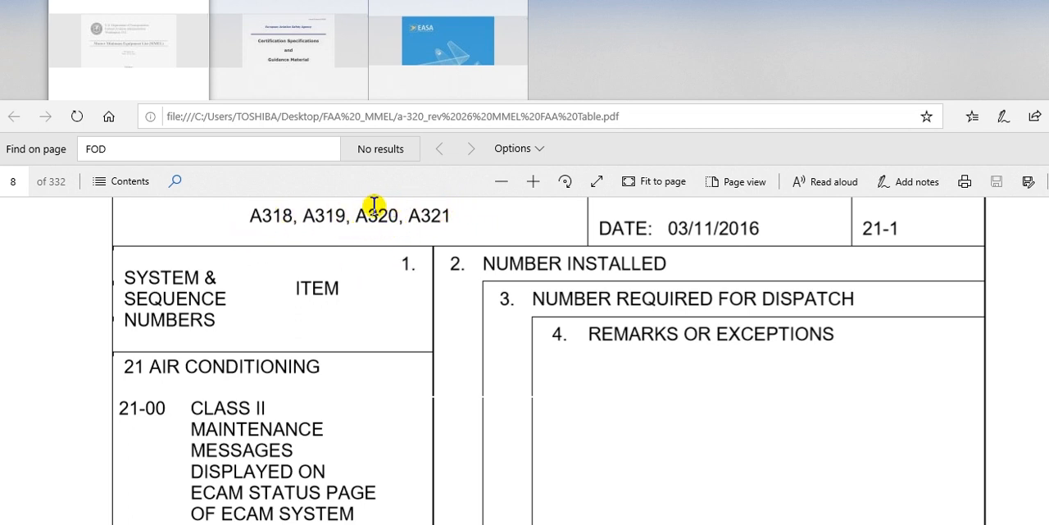
pyautogui.moveTo(367, 223)
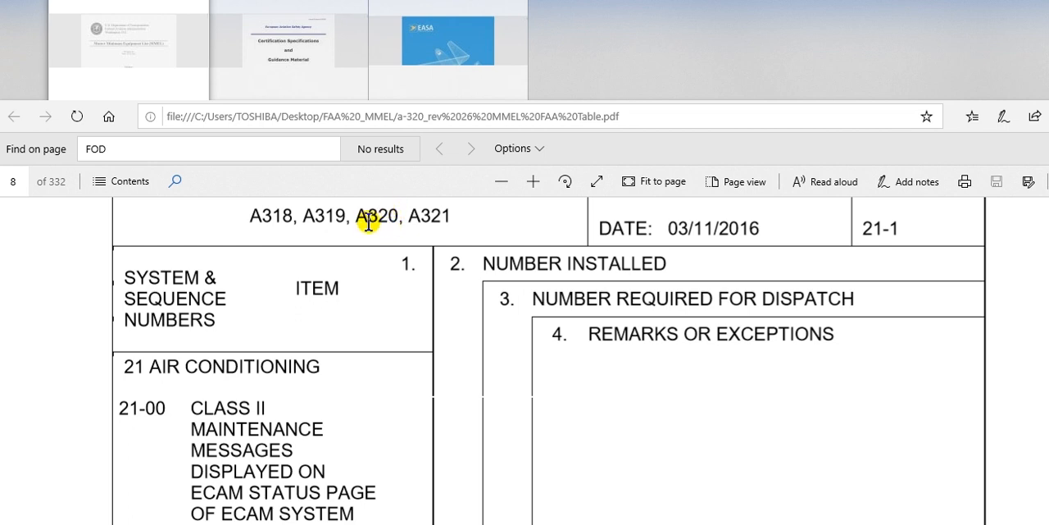
pyautogui.moveTo(323, 246)
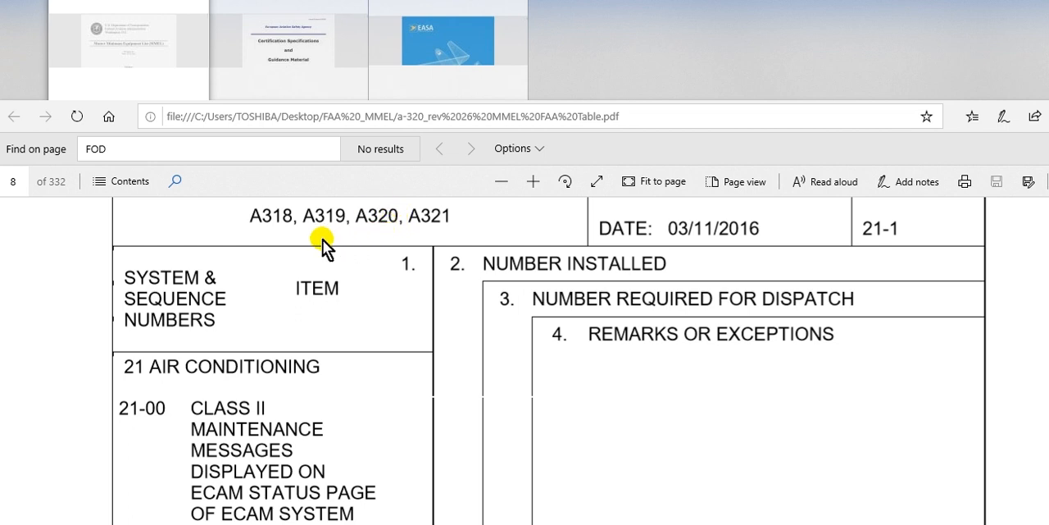
pyautogui.moveTo(248, 252)
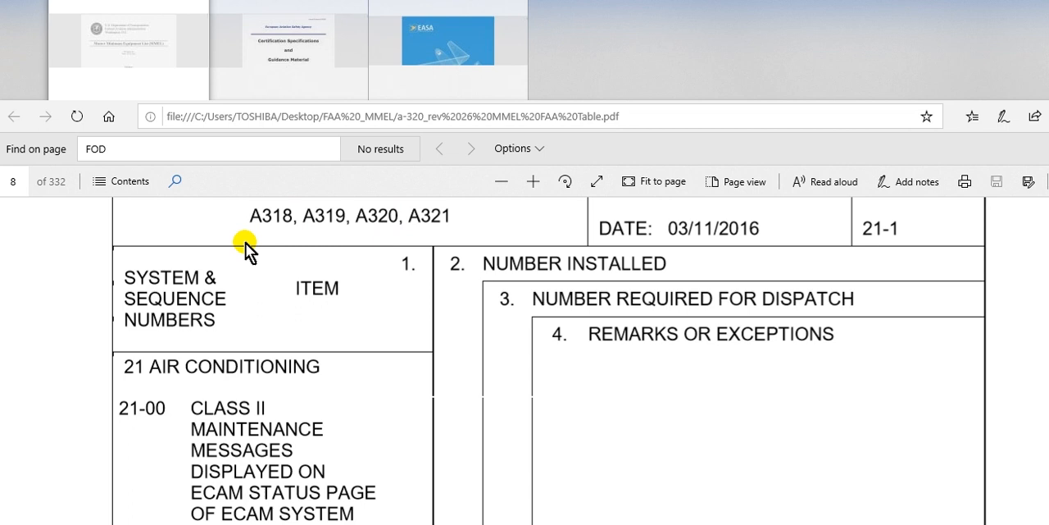
pyautogui.moveTo(234, 475)
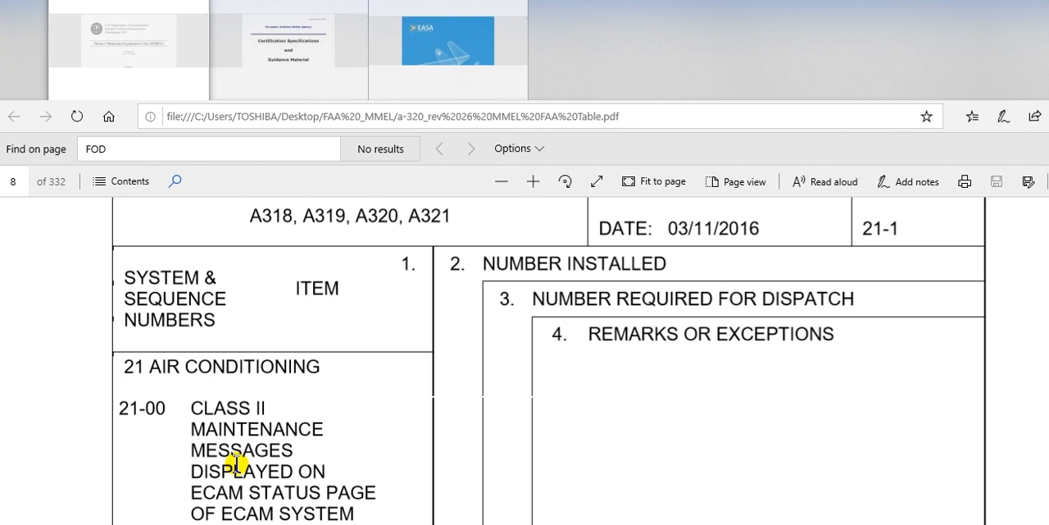
# Step: Search the FAA A320 MMEL for 'A318', replacing 'FOD' and finding 130 matches
pyautogui.click(208, 148)
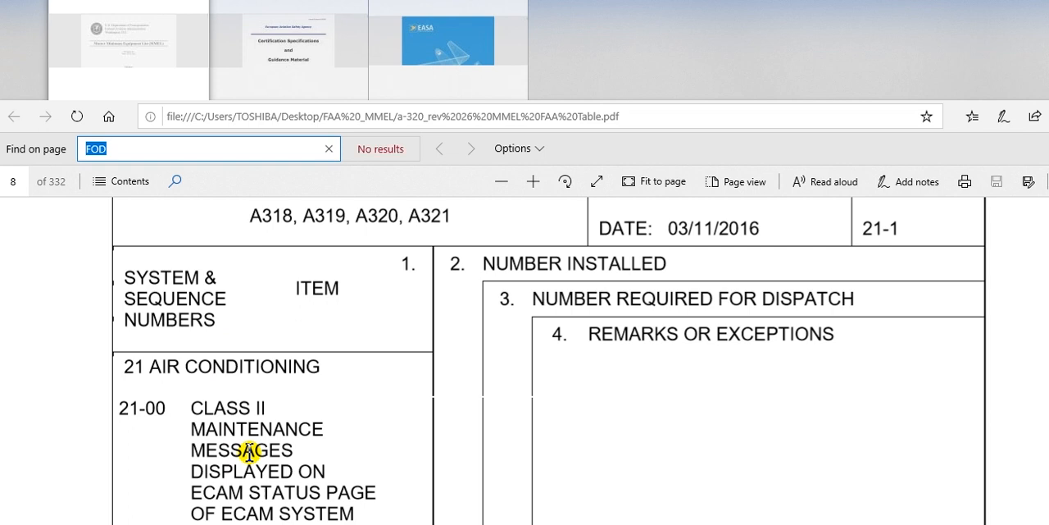
pyautogui.write('3')
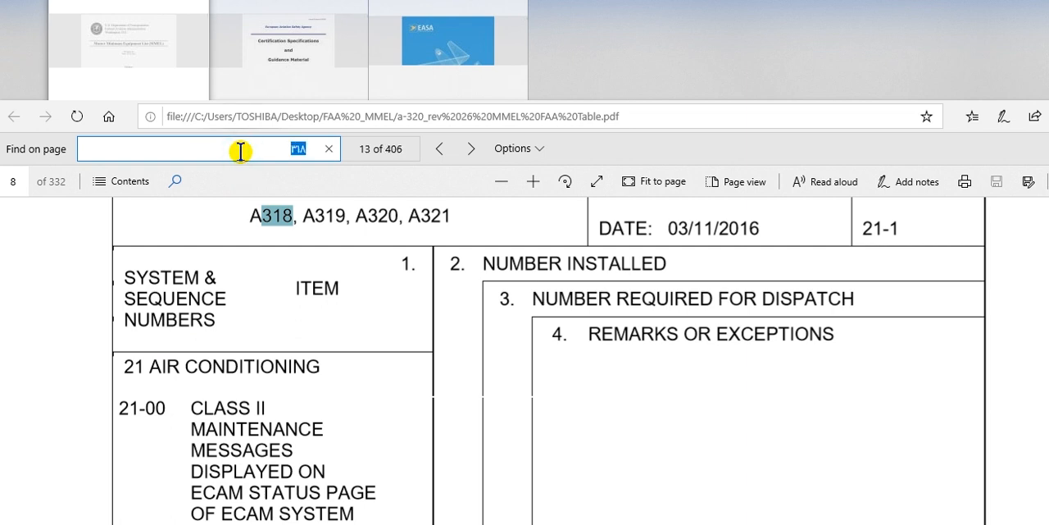
pyautogui.write('A')
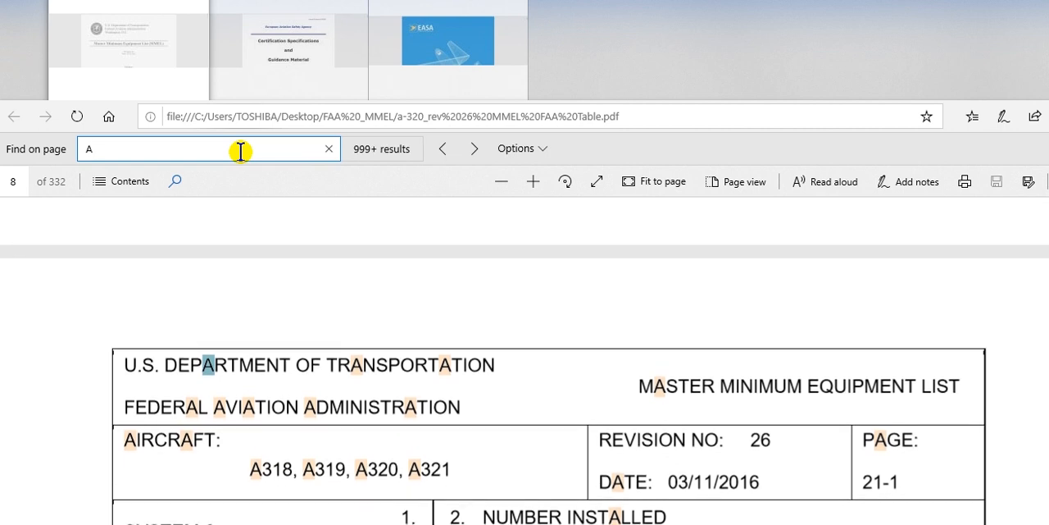
pyautogui.write('318')
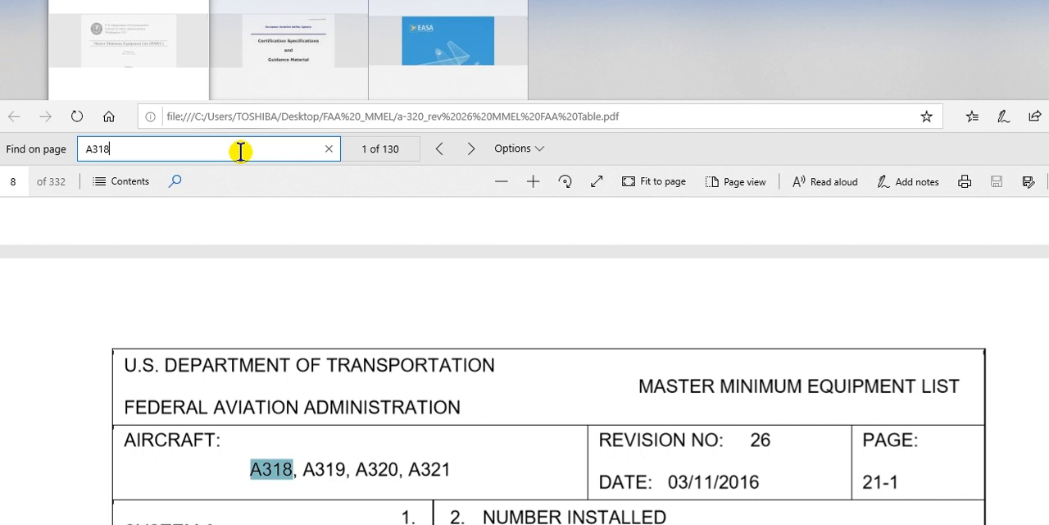
# Step: Step through the A318 matches to result 25 of 406 on page 21-13's header
pyautogui.click(471, 148)
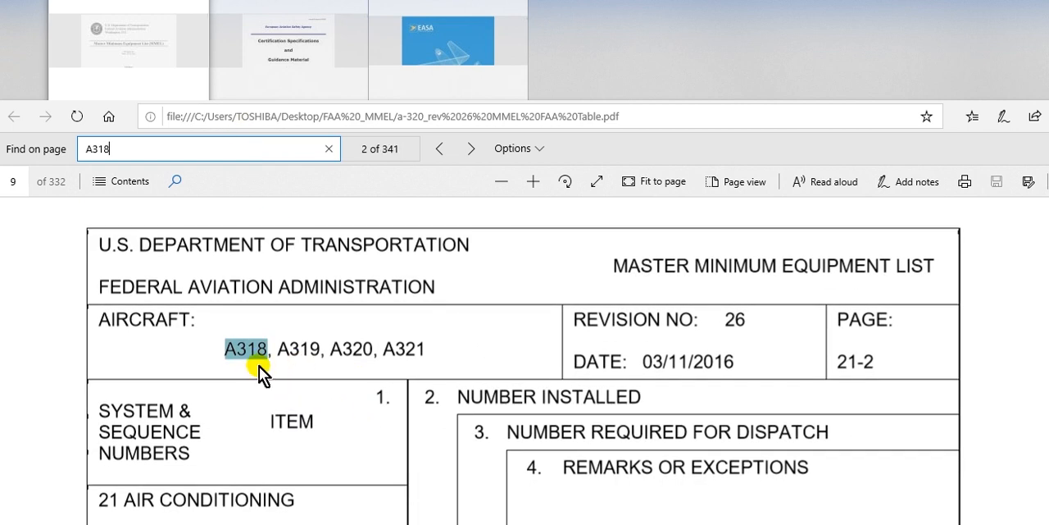
pyautogui.click(471, 148)
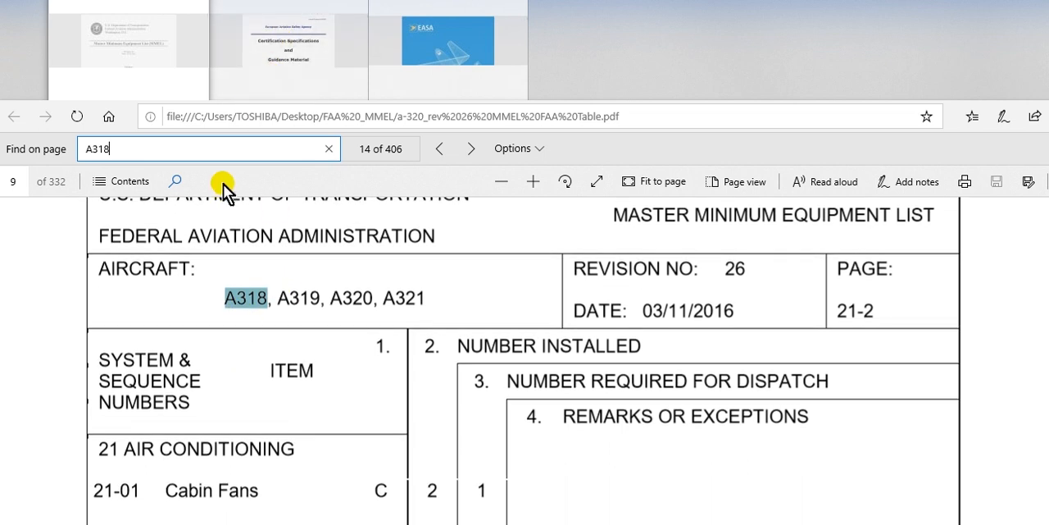
pyautogui.click(471, 148)
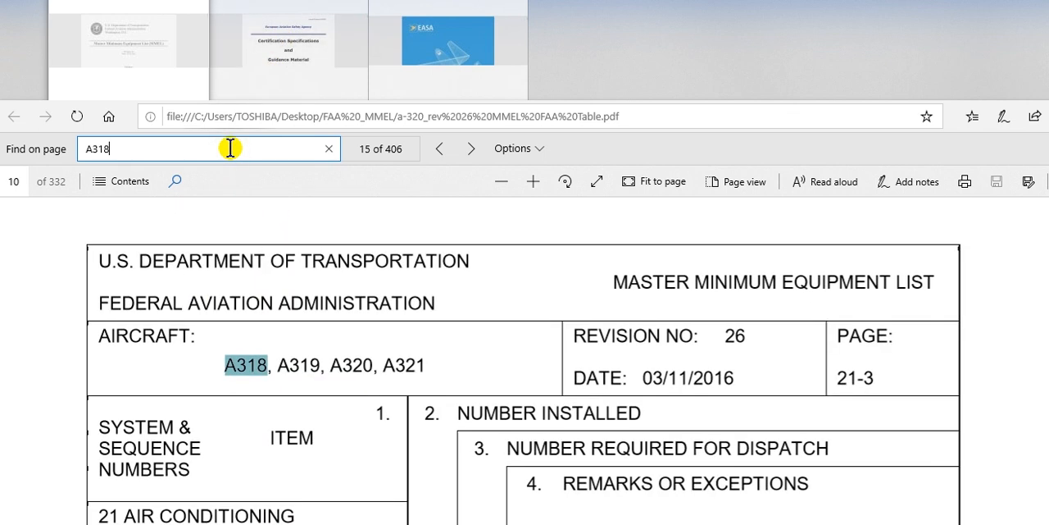
pyautogui.click(471, 148)
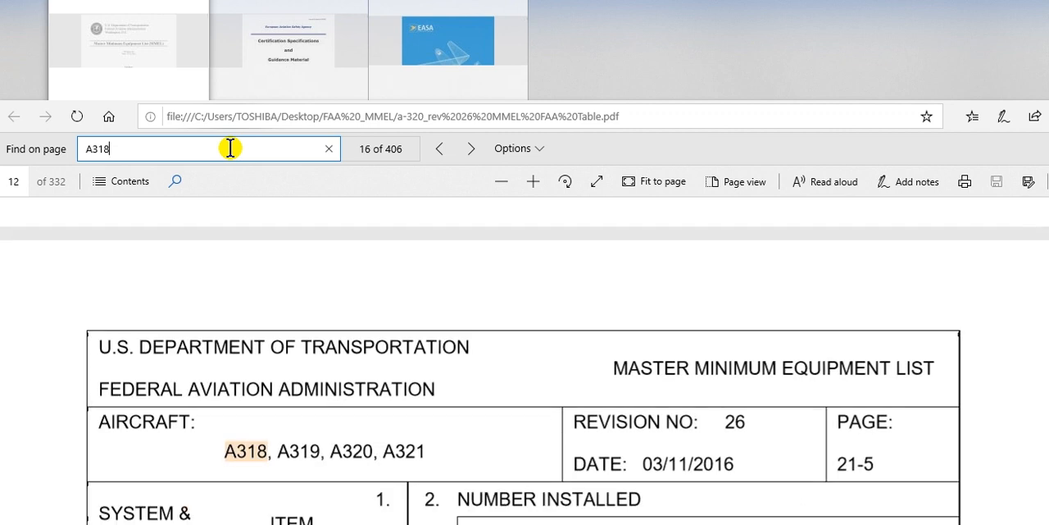
pyautogui.click(471, 149)
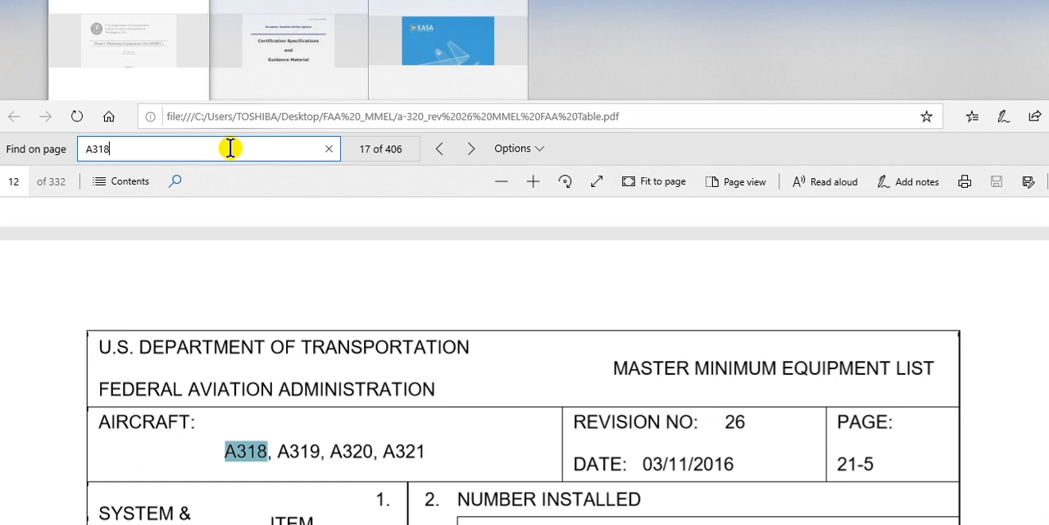
pyautogui.click(471, 149)
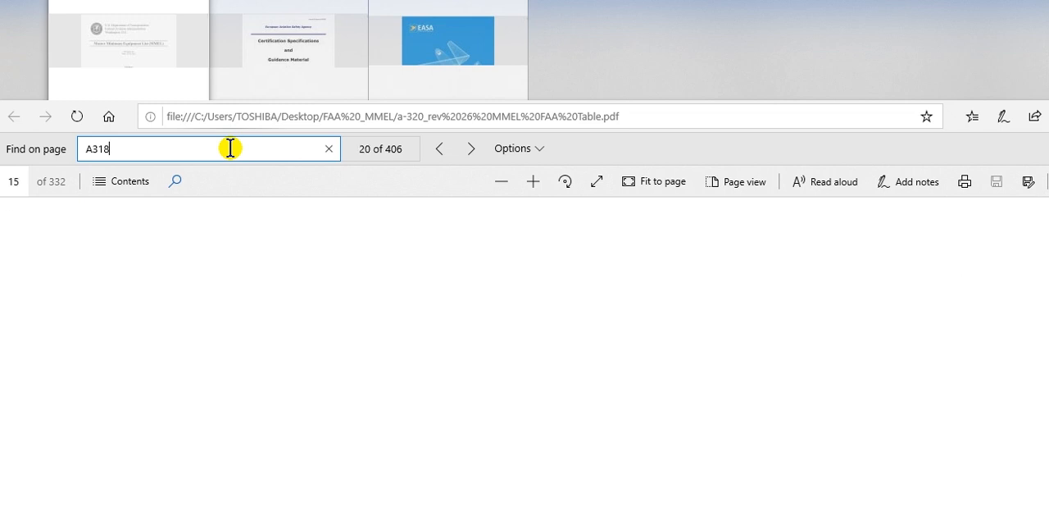
pyautogui.click(472, 148)
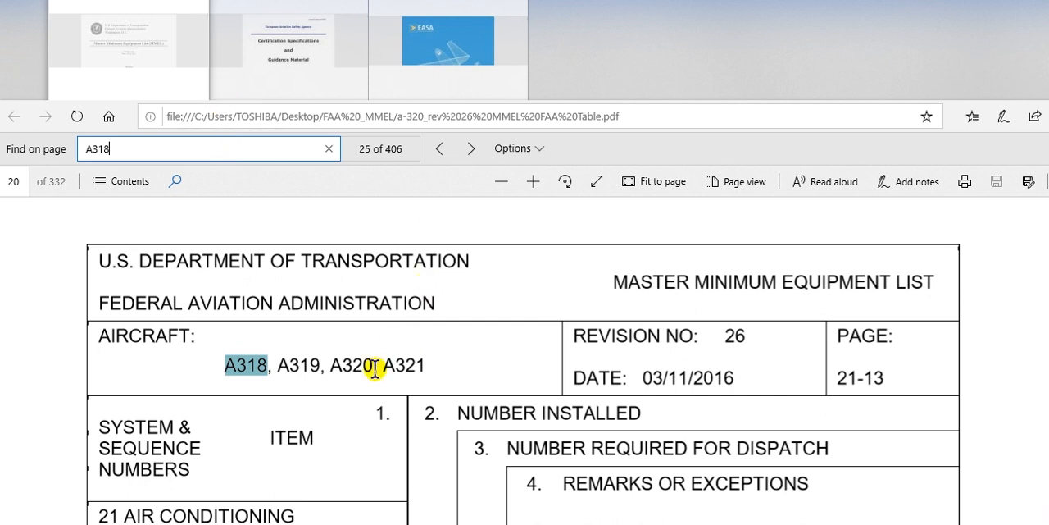
pyautogui.moveTo(200, 479)
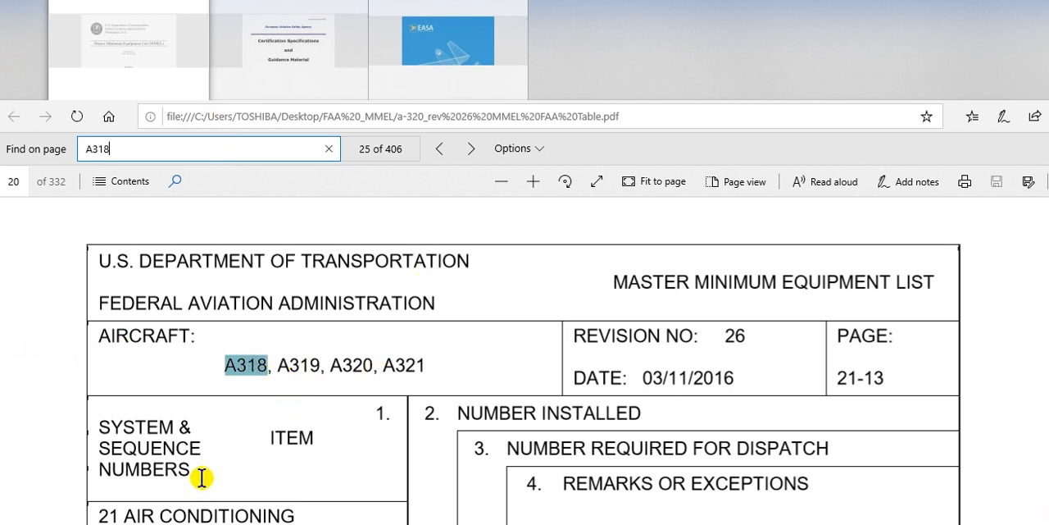
pyautogui.moveTo(237, 402)
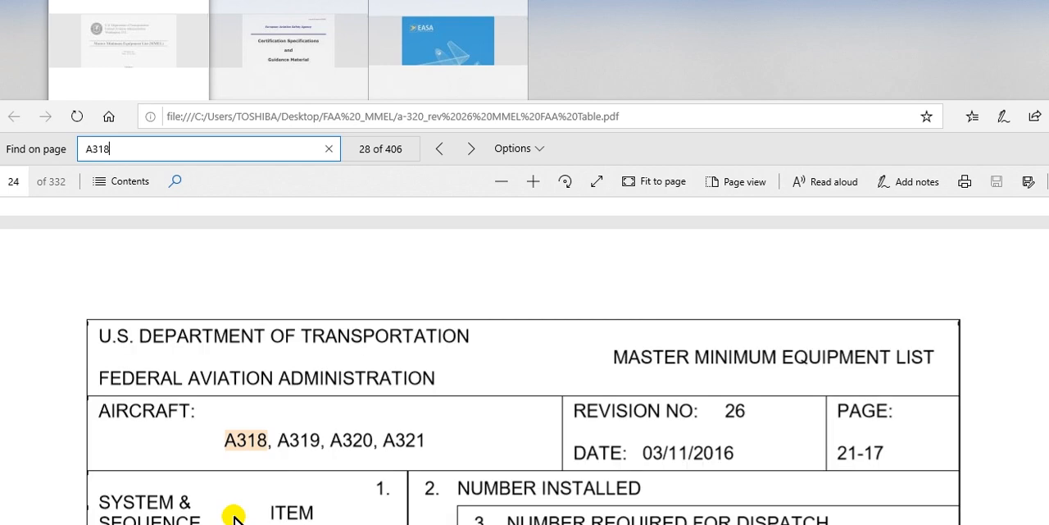
# Step: Advance to A318 match 29 of 406, under 51-02 Pack Flow Selections
pyautogui.click(471, 149)
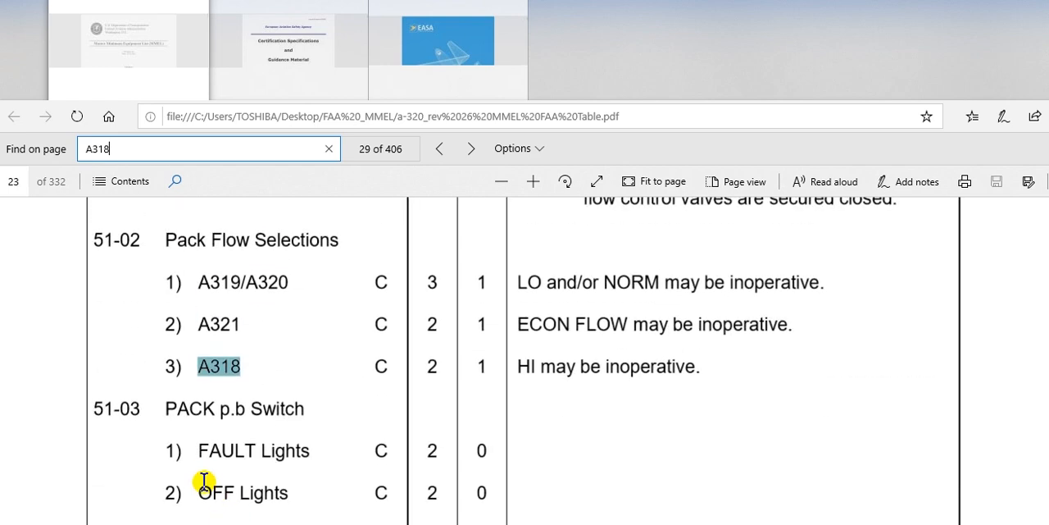
pyautogui.moveTo(209, 318)
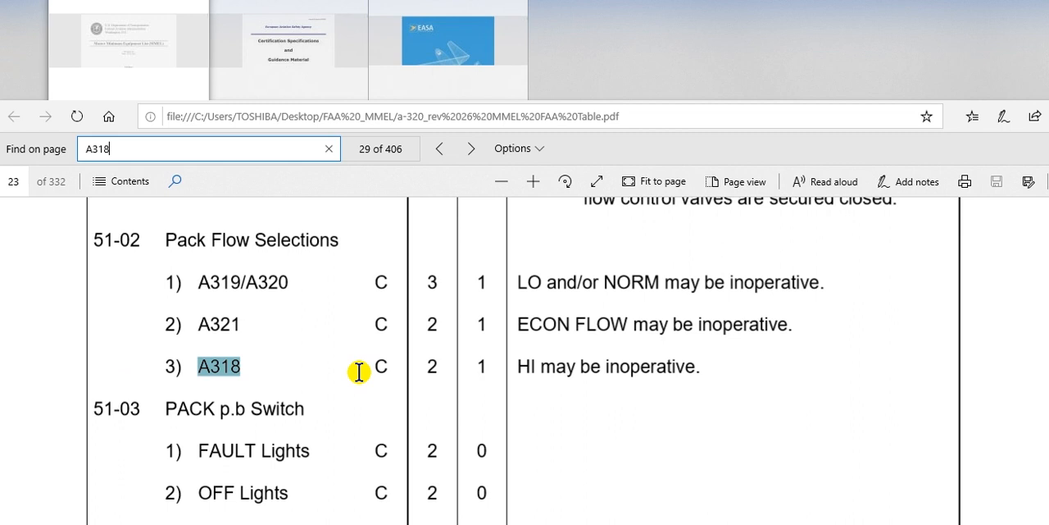
pyautogui.moveTo(146, 371)
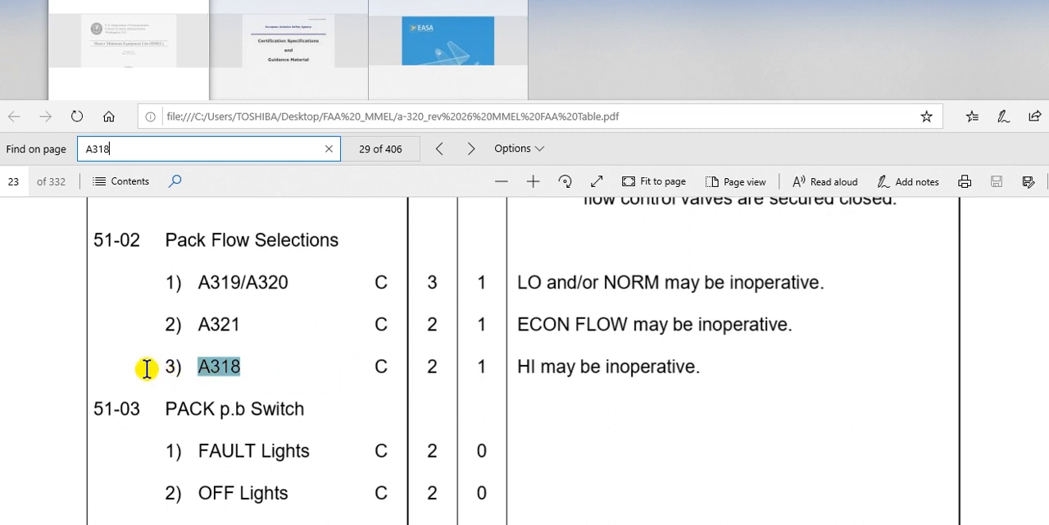
pyautogui.moveTo(133, 356)
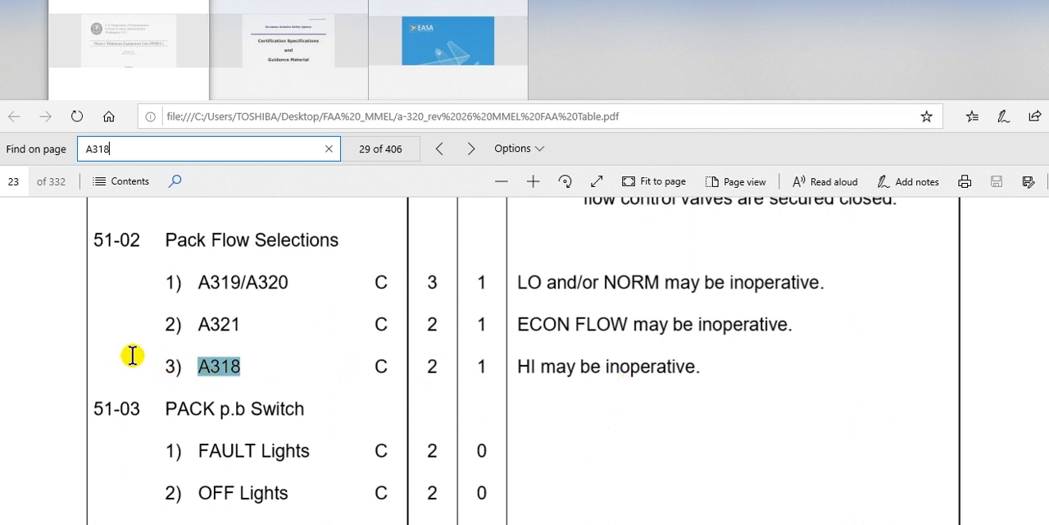
pyautogui.moveTo(523, 335)
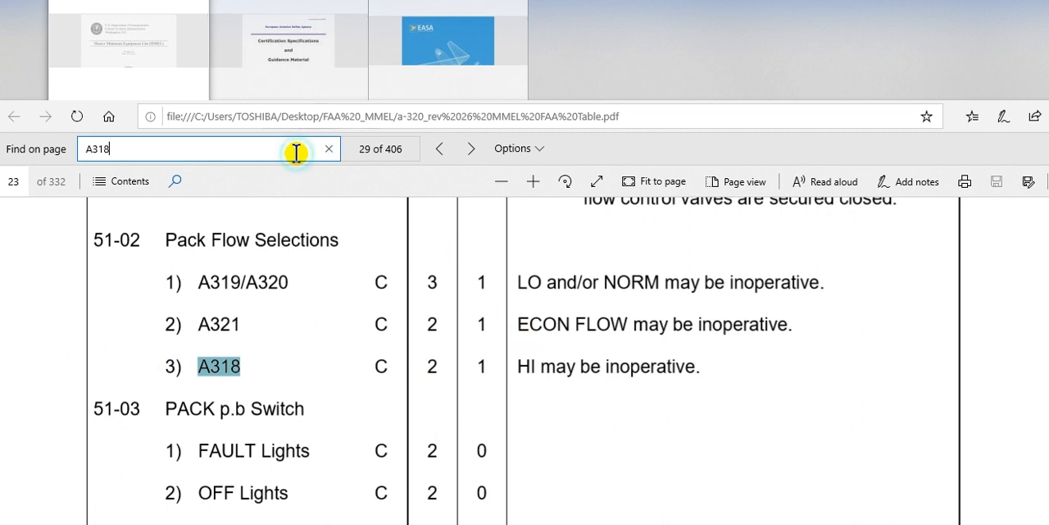
# Step: Advance to A318 match 42, the Air Cycle Machine entry with Mod. 30626/MP K6443
pyautogui.click(471, 148)
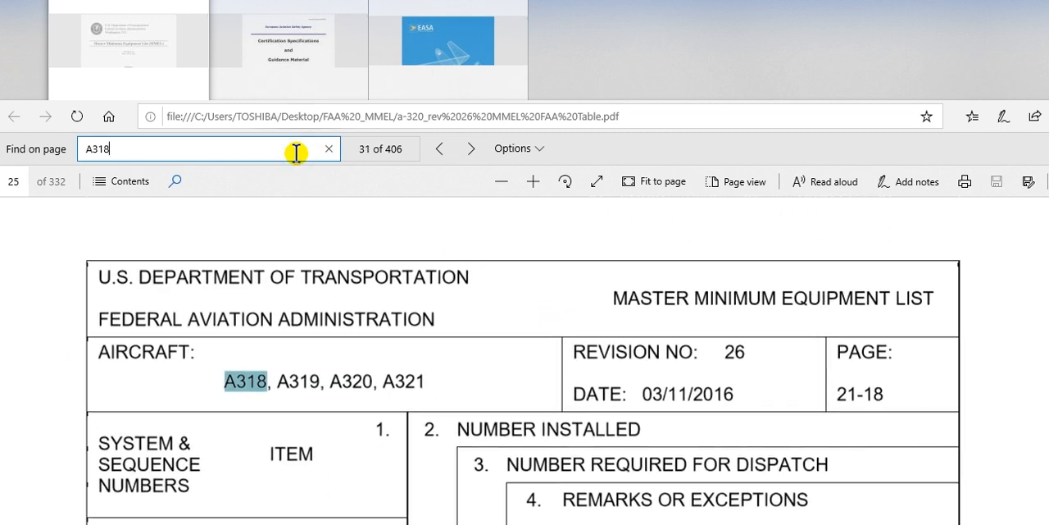
pyautogui.click(472, 148)
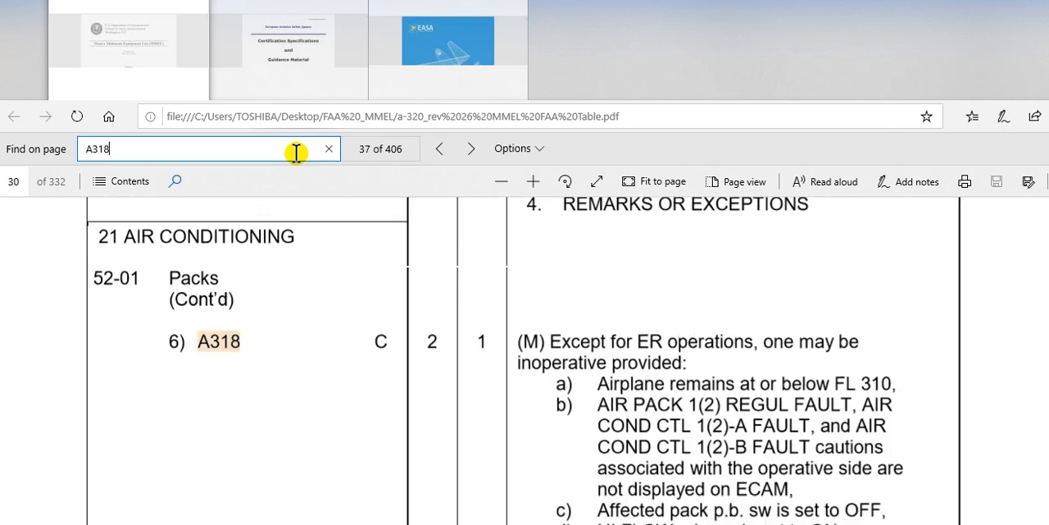
pyautogui.click(472, 148)
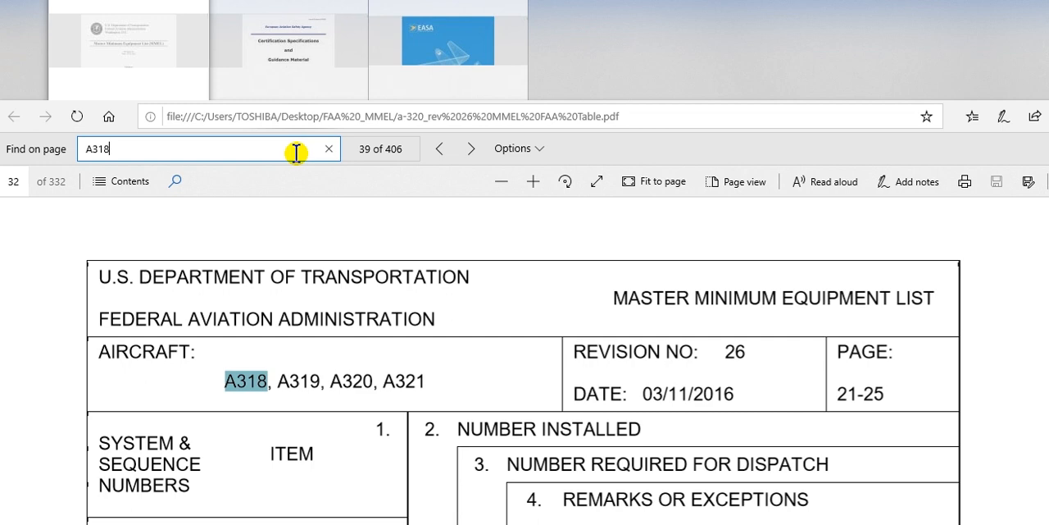
pyautogui.click(471, 148)
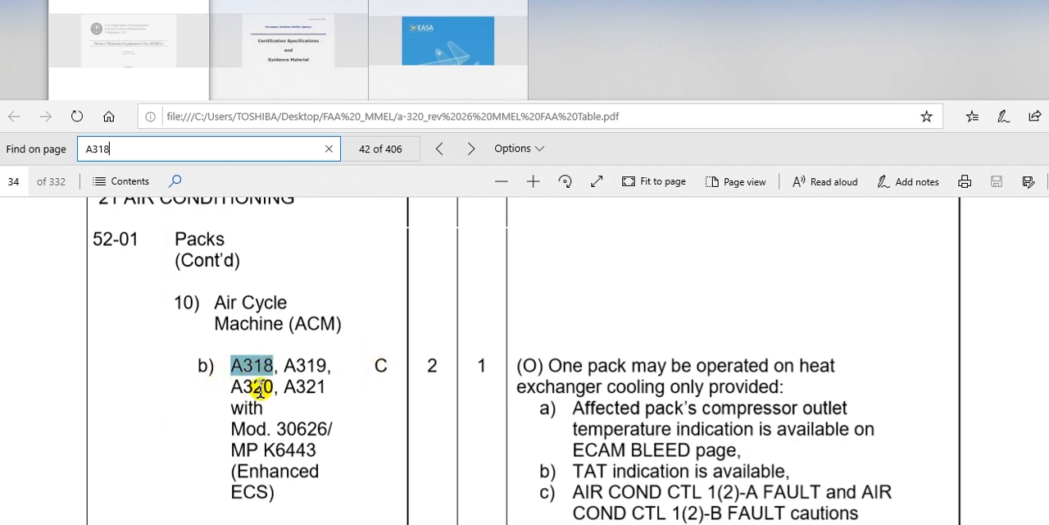
pyautogui.moveTo(254, 443)
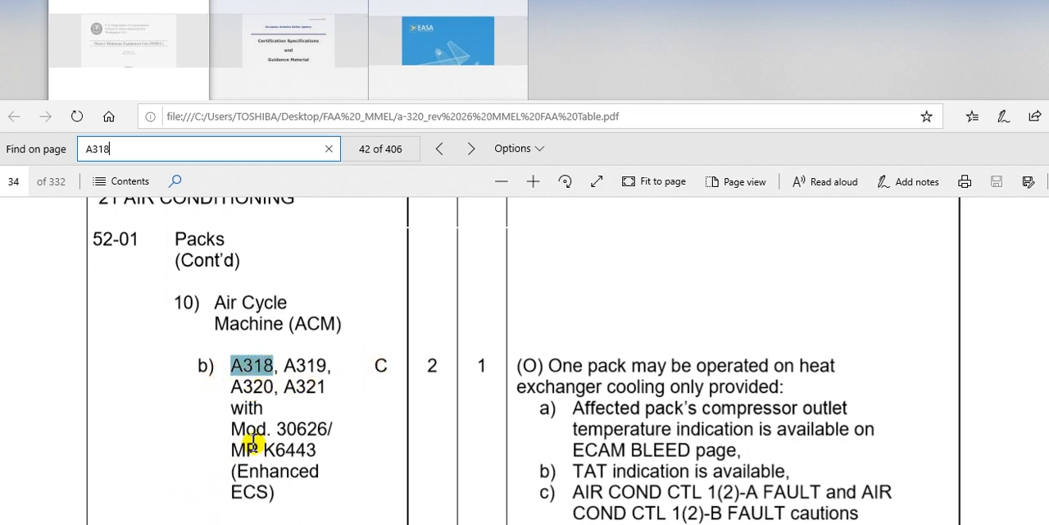
pyautogui.moveTo(348, 459)
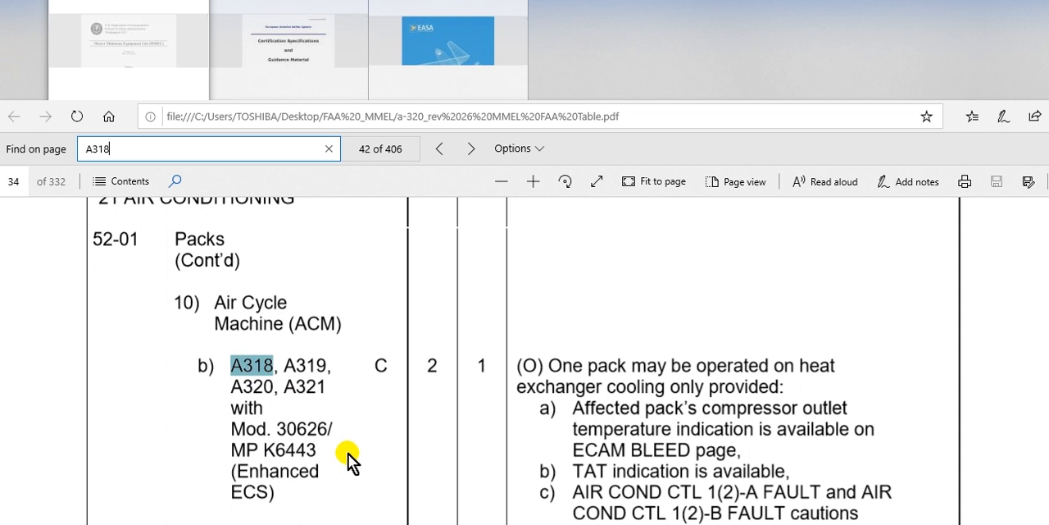
pyautogui.scroll(-3)
pyautogui.write('9')
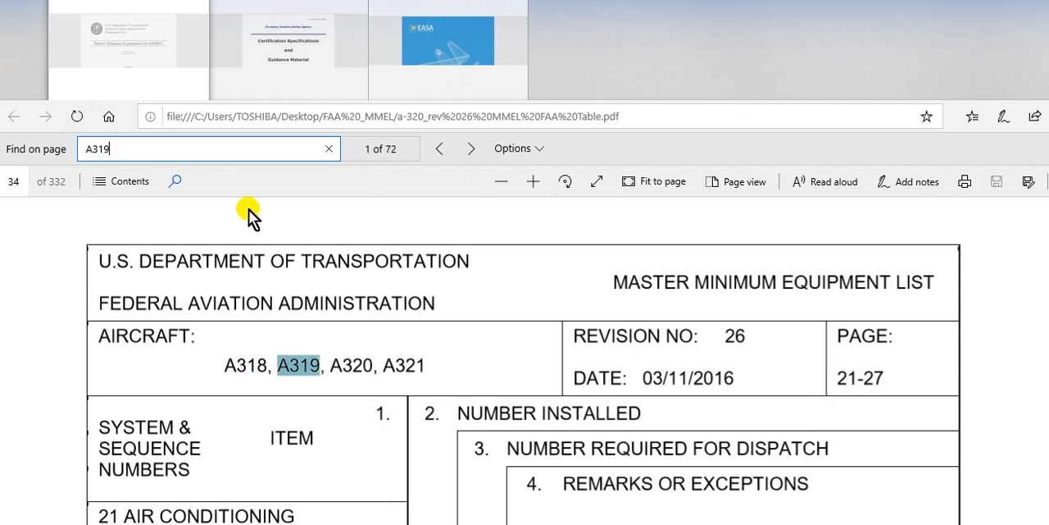
# Step: Search for 'A319', then 'A321', reaching match 78 of 467 in Zone Controller System
pyautogui.click(275, 153)
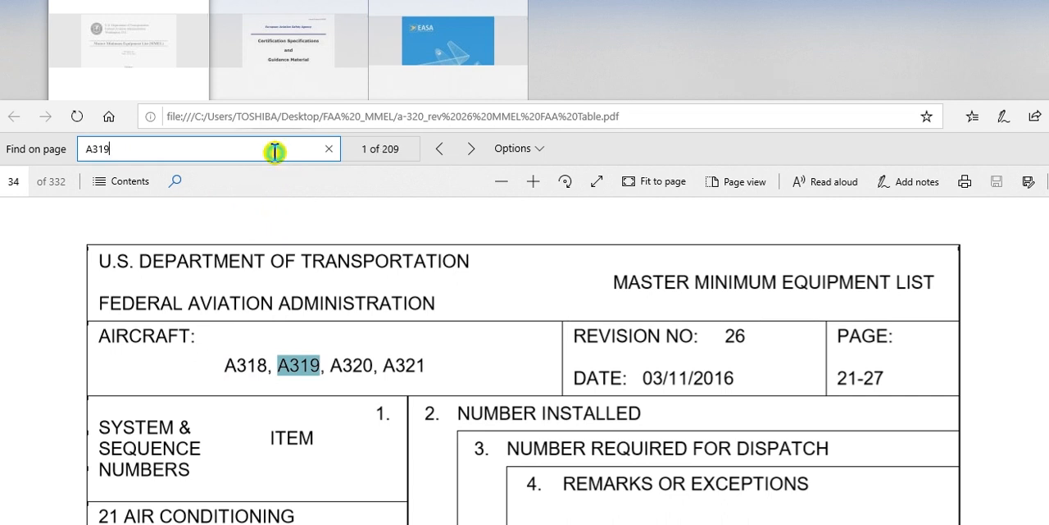
pyautogui.click(471, 149)
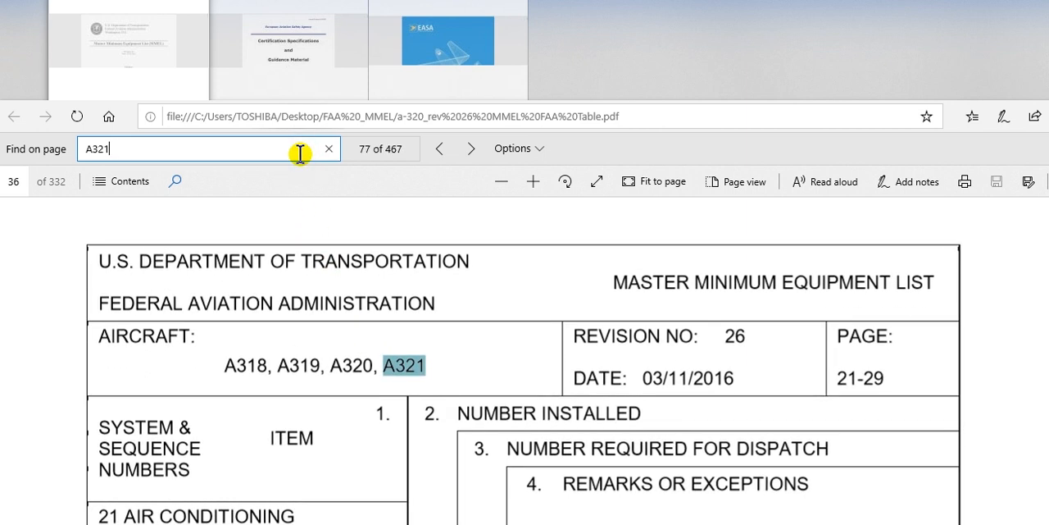
pyautogui.click(471, 148)
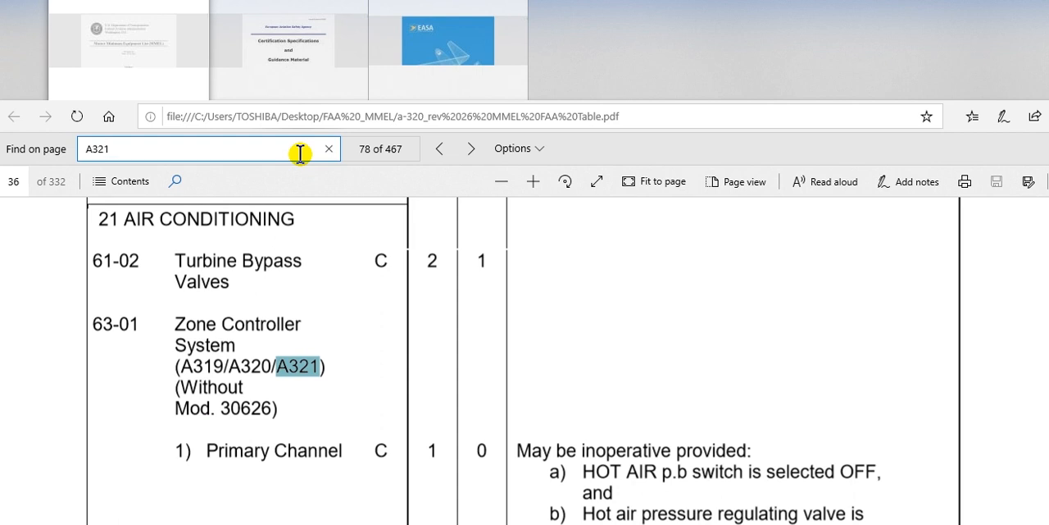
pyautogui.moveTo(417, 426)
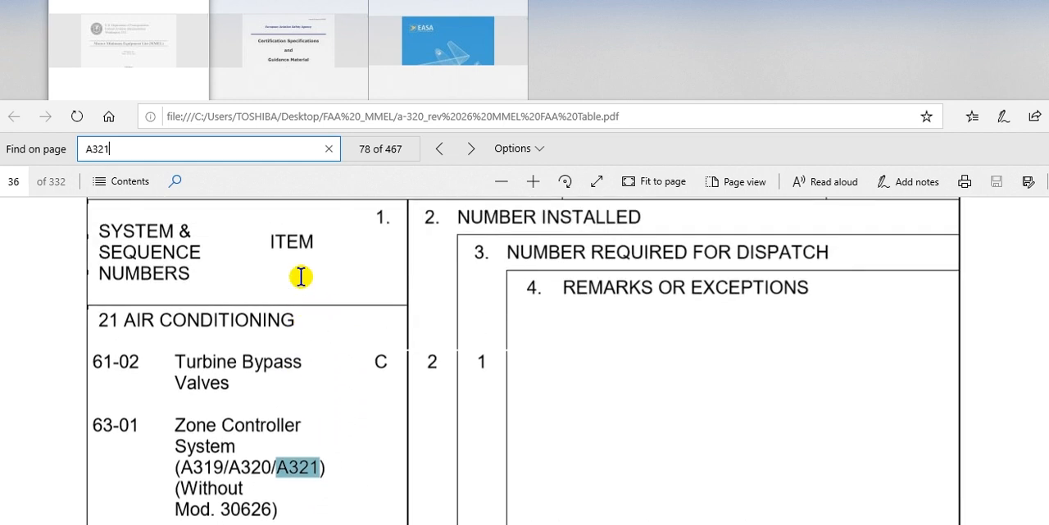
pyautogui.scroll(-3)
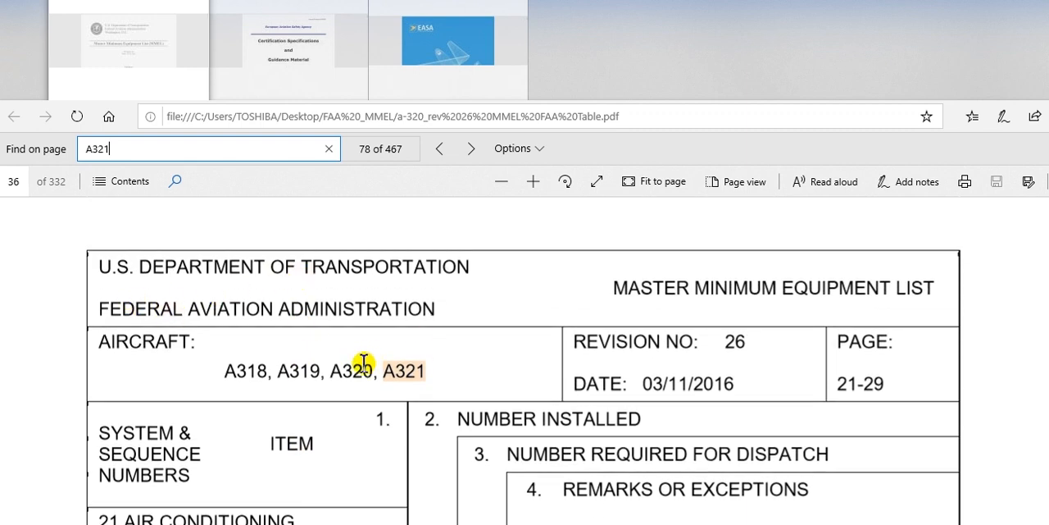
pyautogui.moveTo(467, 345)
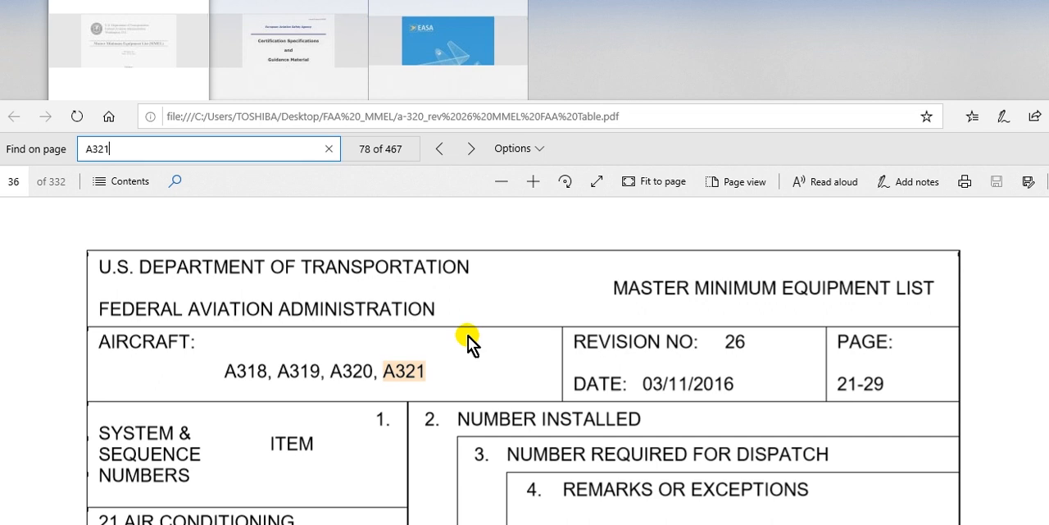
pyautogui.moveTo(500, 377)
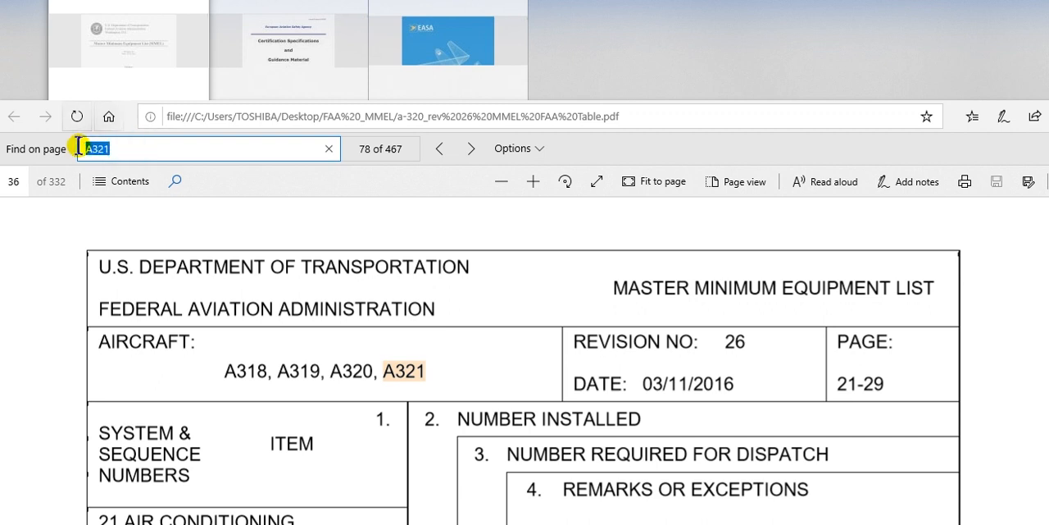
# Step: Search for 'MOD' and step to match 5 of 55, Mod 37317/MP P10098
pyautogui.write('M')
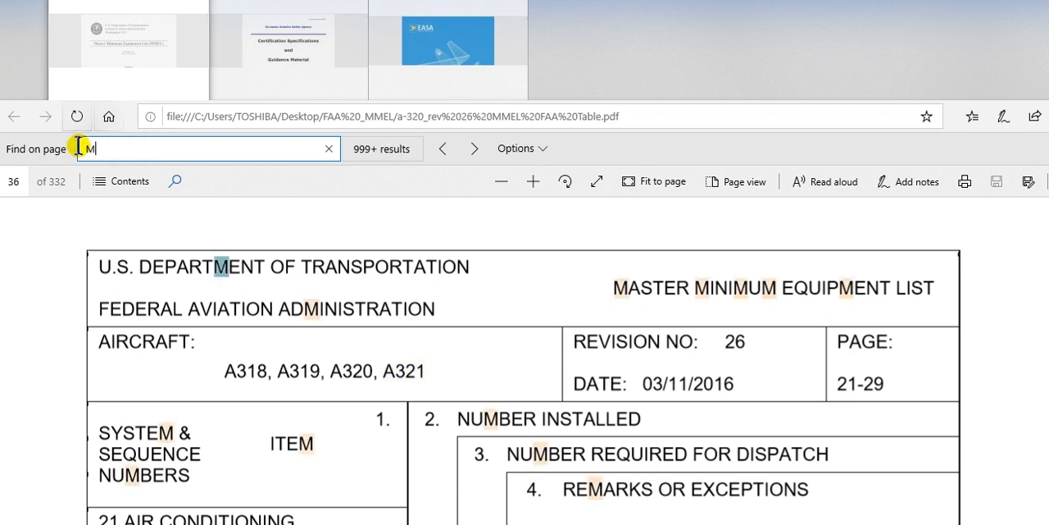
pyautogui.write('OD')
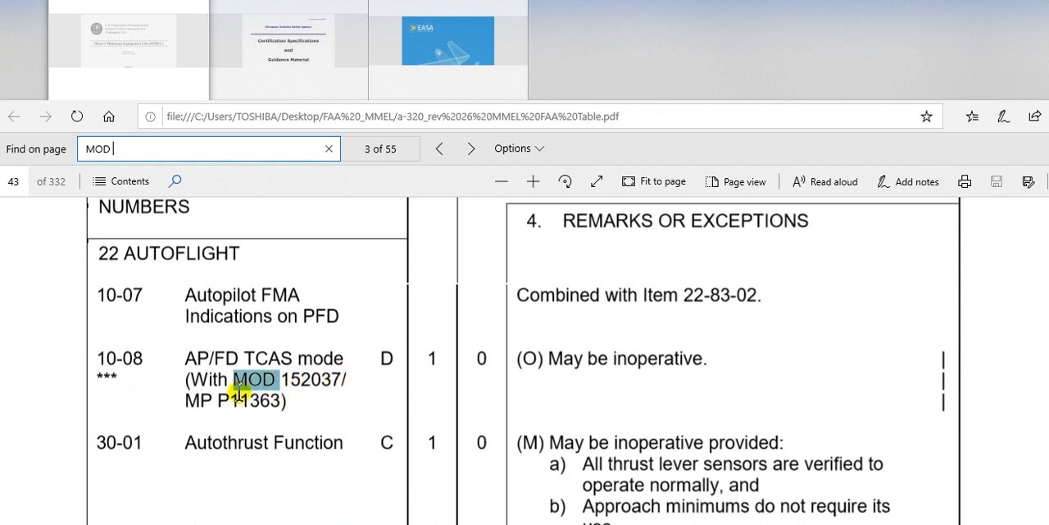
pyautogui.moveTo(363, 385)
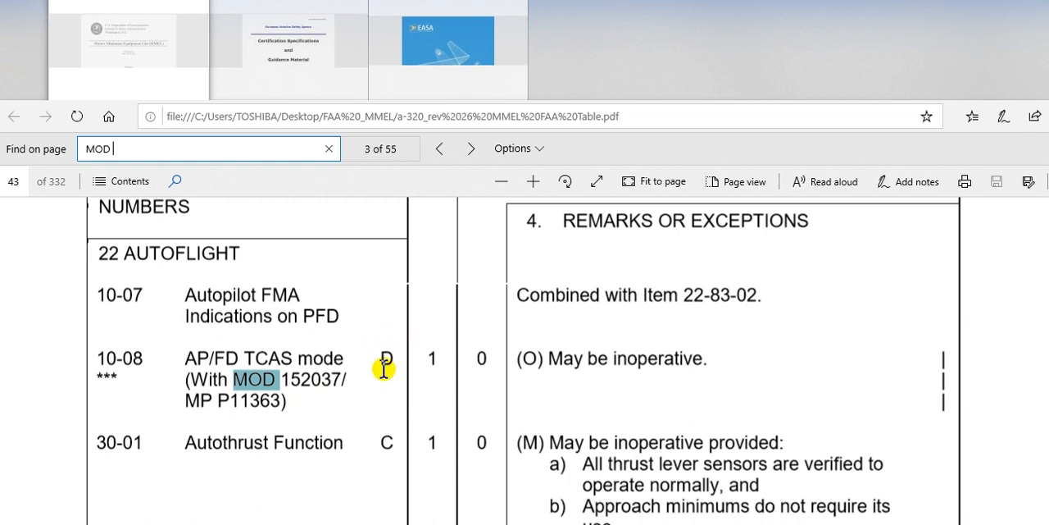
pyautogui.moveTo(384, 342)
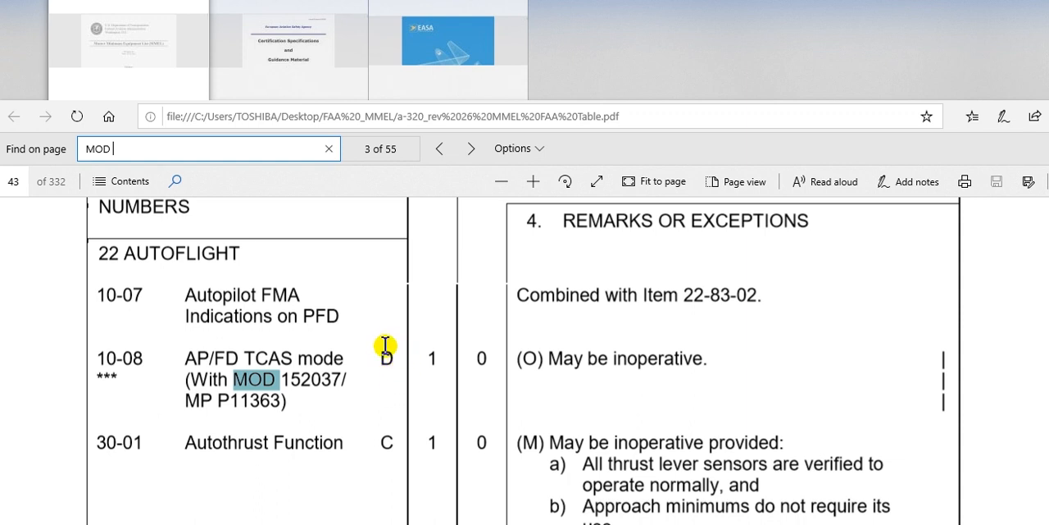
pyautogui.moveTo(396, 366)
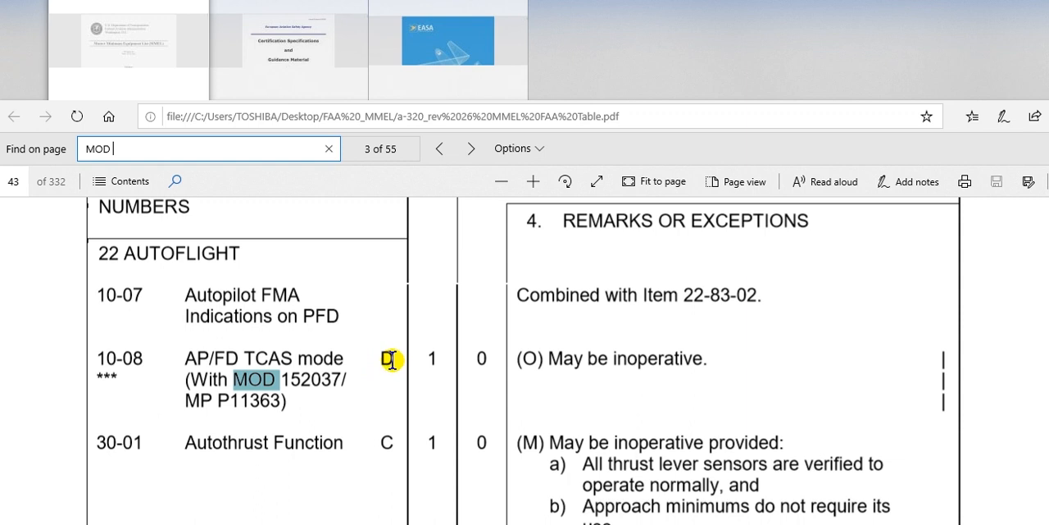
pyautogui.moveTo(242, 149)
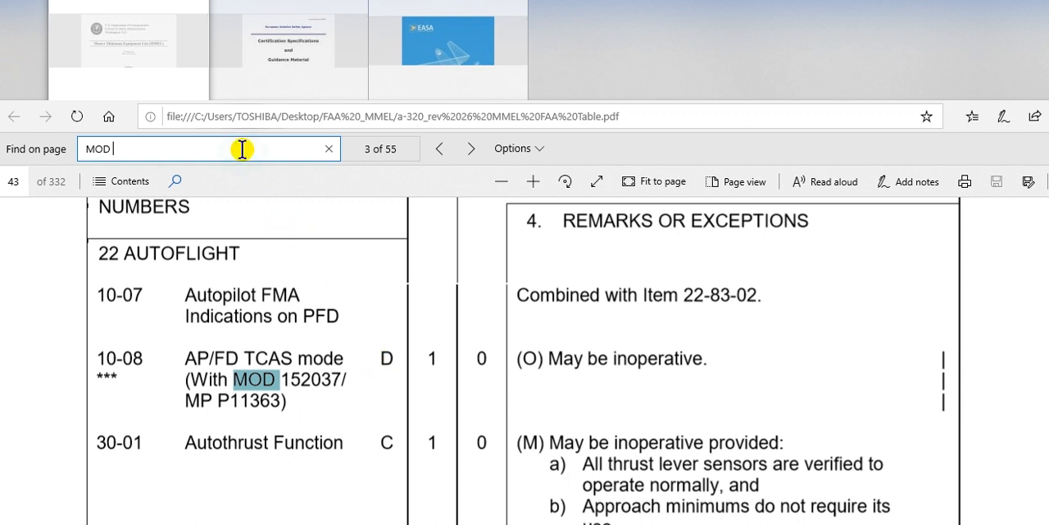
pyautogui.click(472, 149)
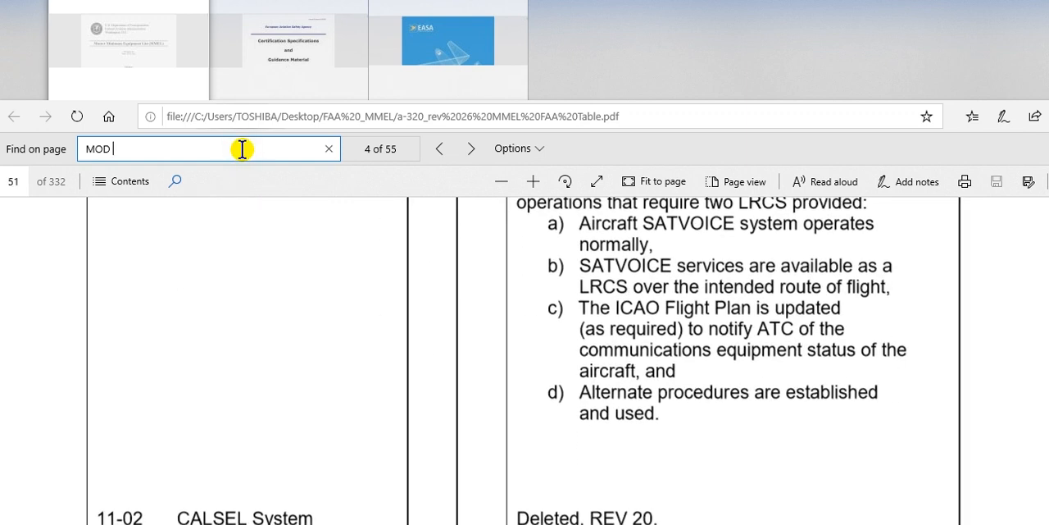
pyautogui.click(472, 148)
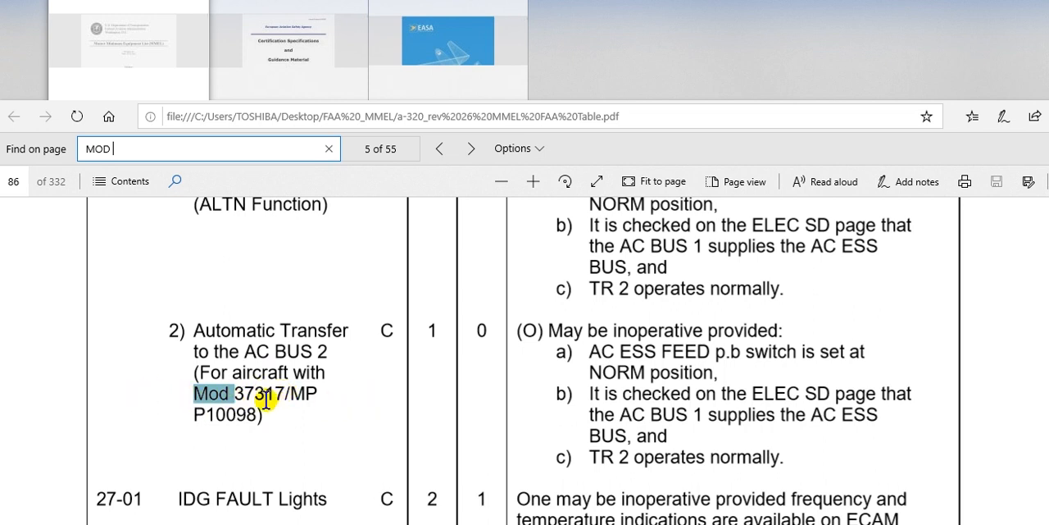
pyautogui.moveTo(262, 372)
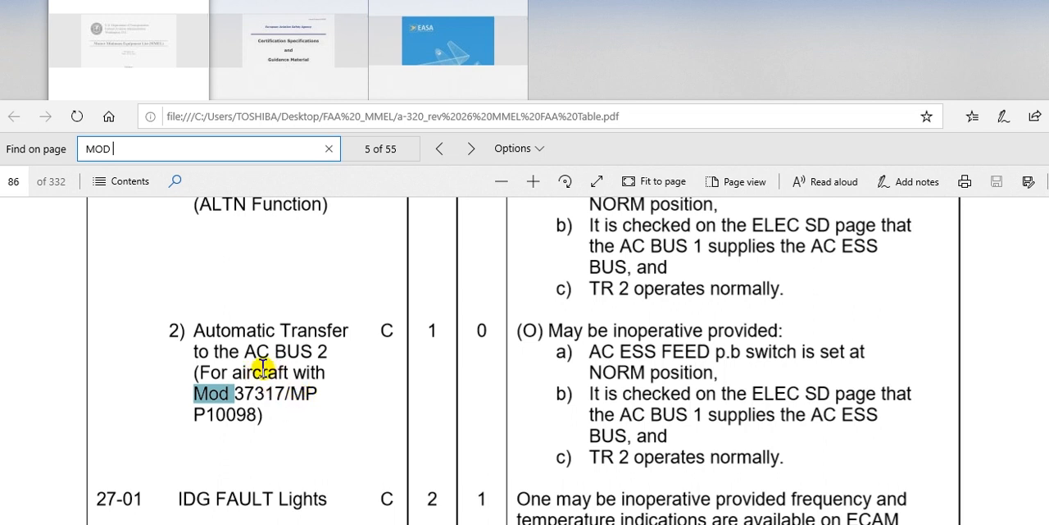
pyautogui.moveTo(264, 352)
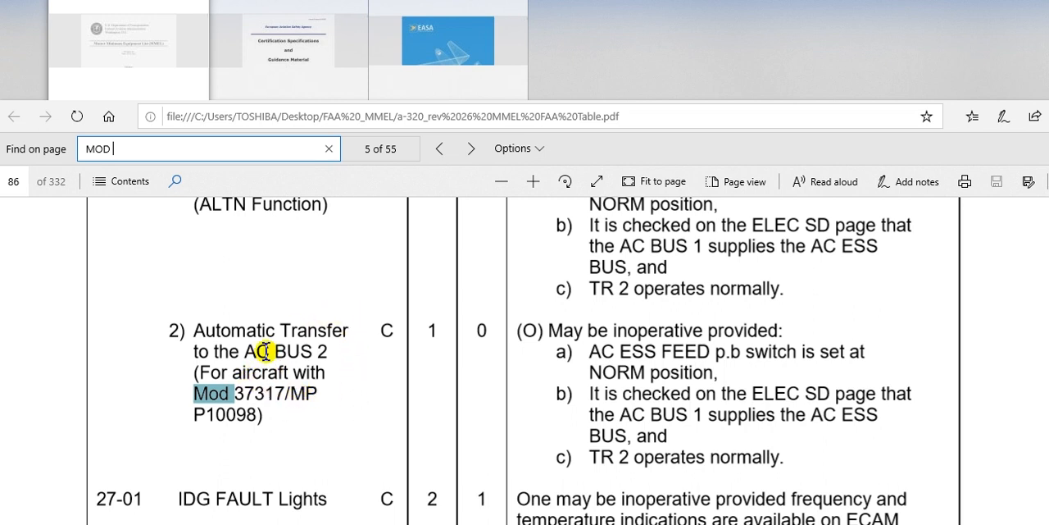
pyautogui.moveTo(180, 418)
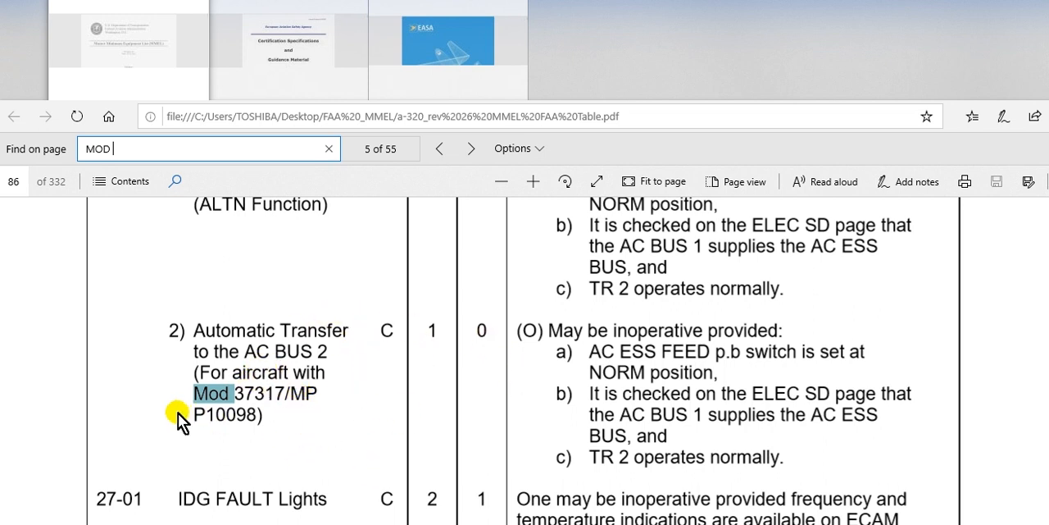
pyautogui.moveTo(418, 412)
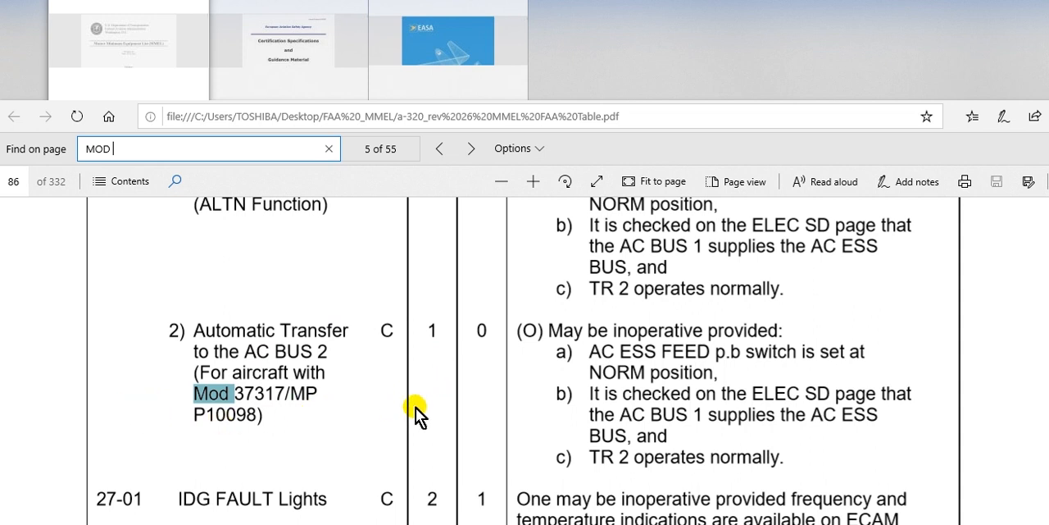
pyautogui.moveTo(368, 449)
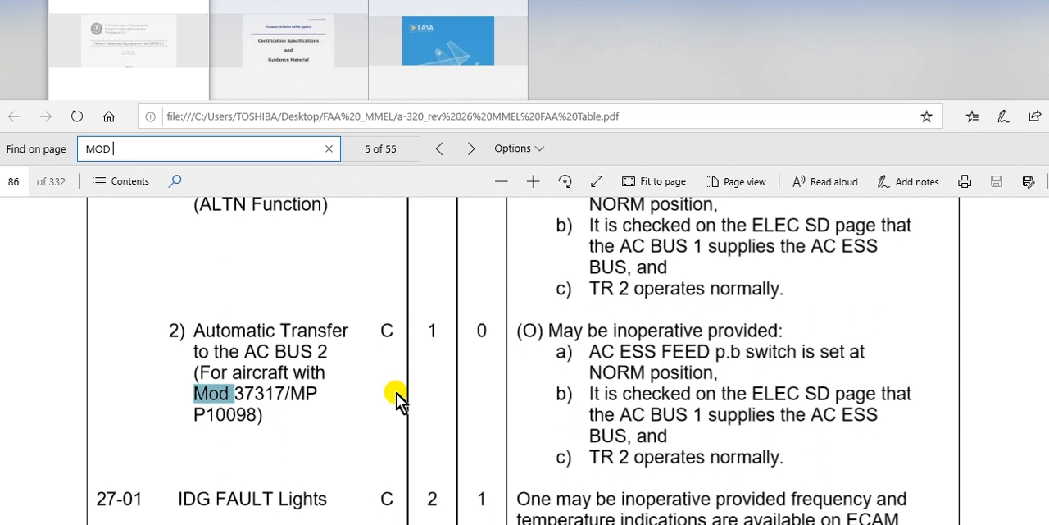
pyautogui.moveTo(392, 361)
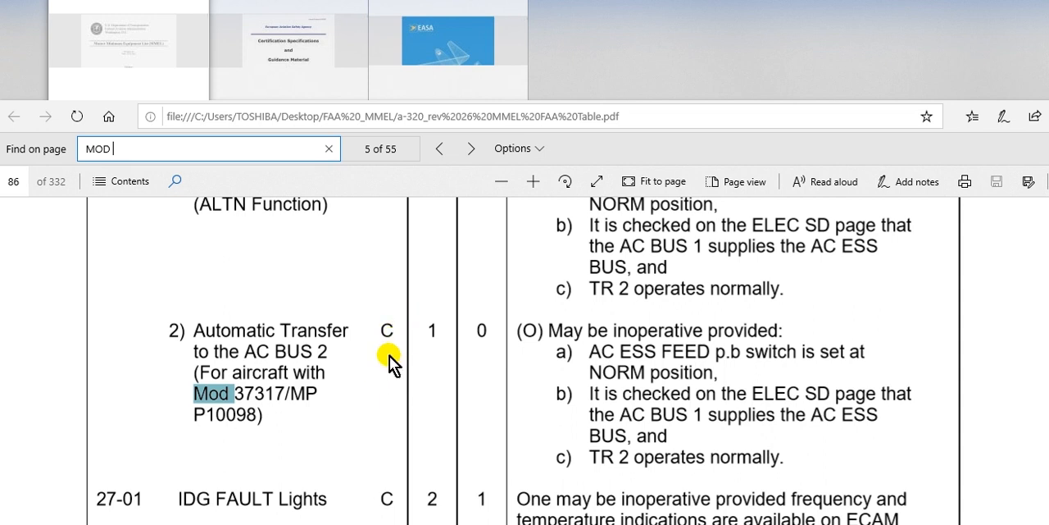
pyautogui.moveTo(380, 397)
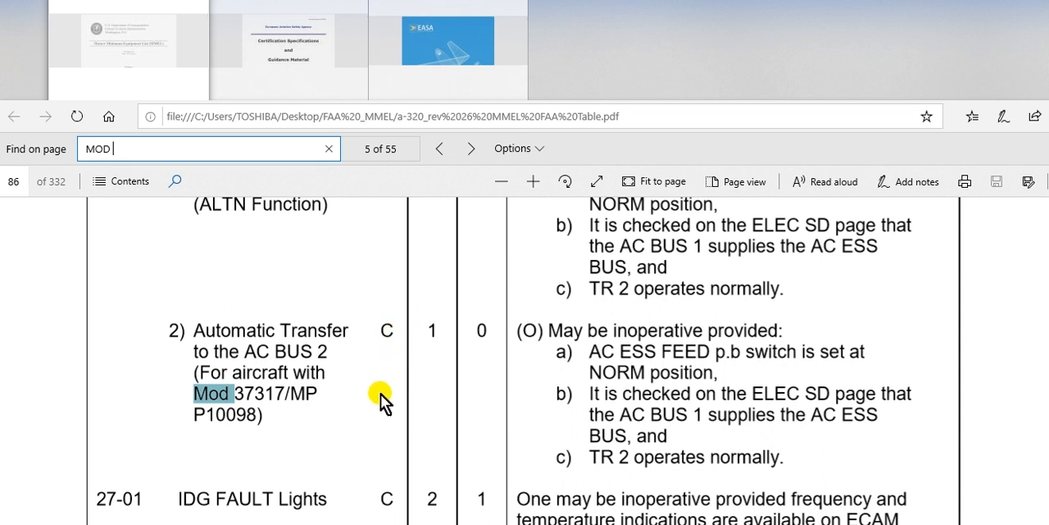
# Step: Scroll past the AC ESS Feed Control and IDG entries to items 27-05 and 27-06 on page 87
pyautogui.scroll(-3)
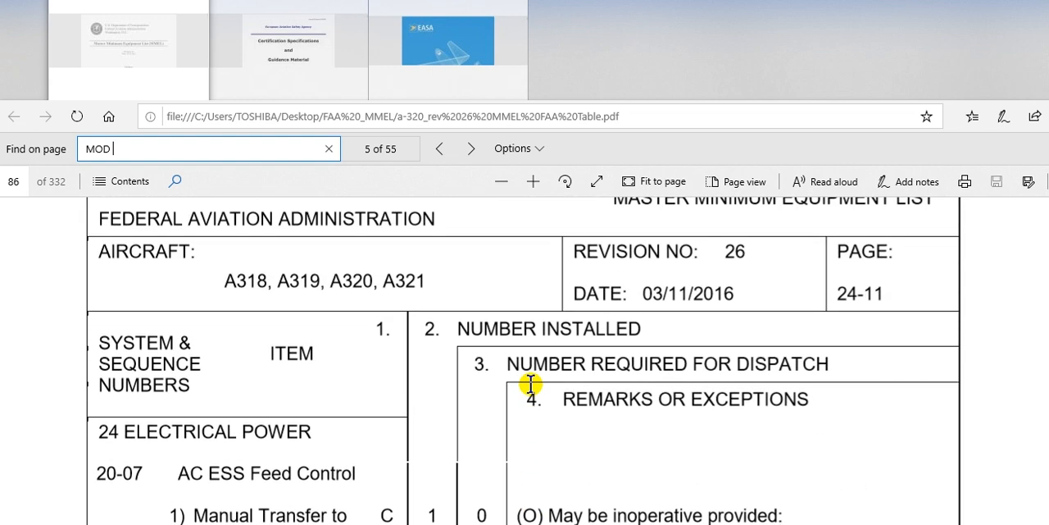
pyautogui.scroll(-3)
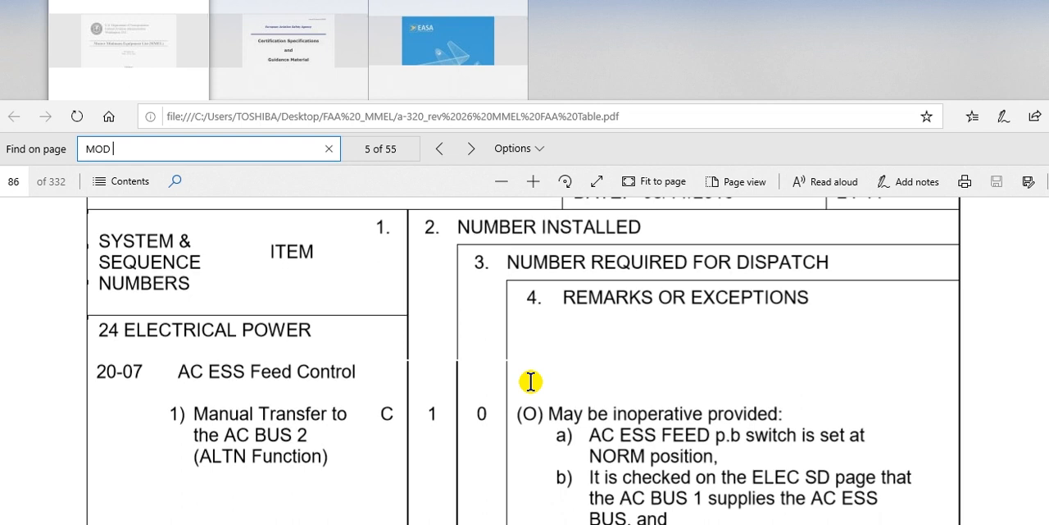
pyautogui.scroll(-3)
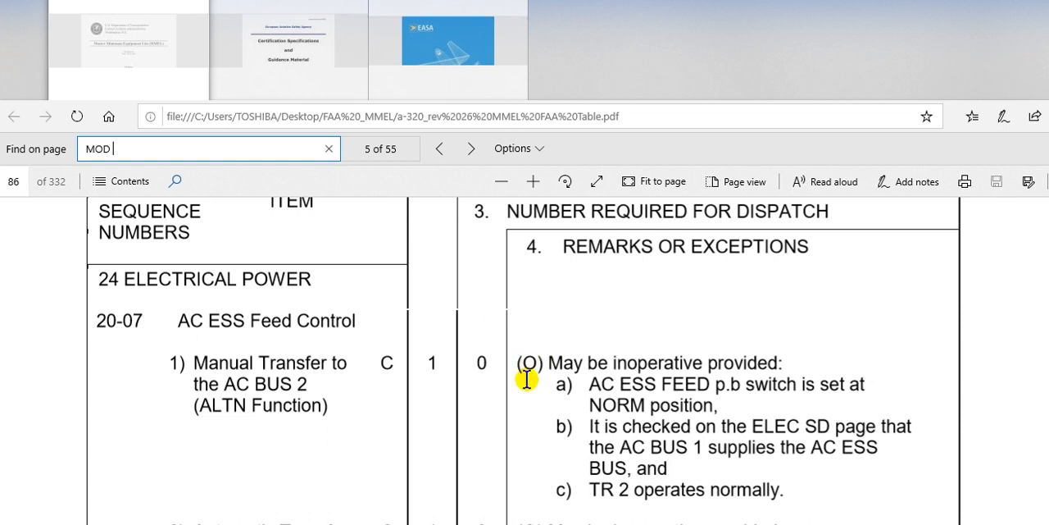
pyautogui.moveTo(529, 369)
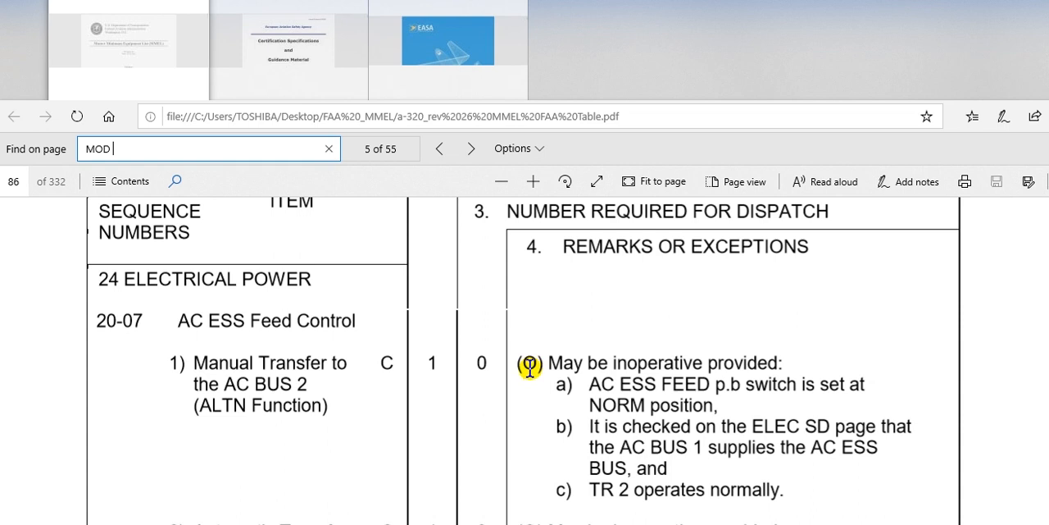
pyautogui.moveTo(565, 397)
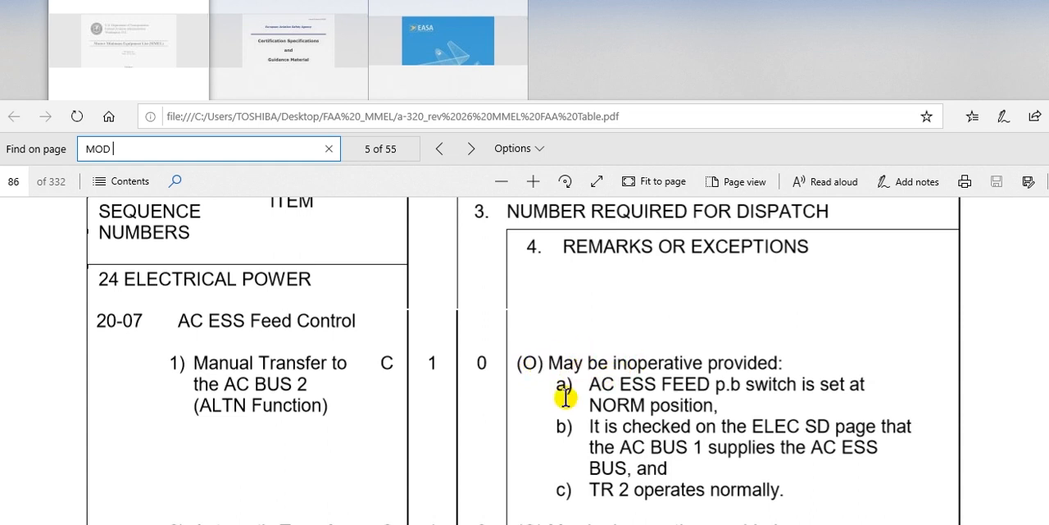
pyautogui.scroll(-3)
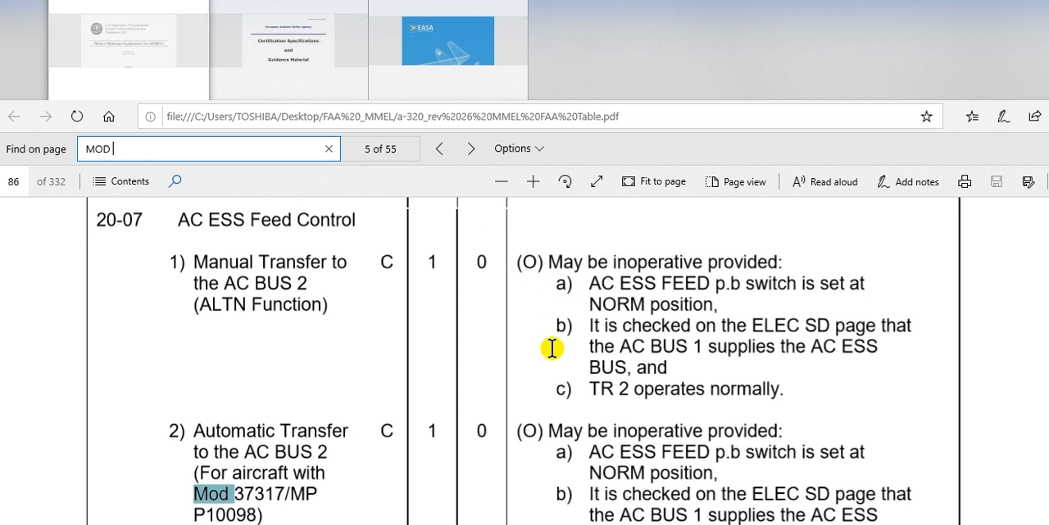
pyautogui.scroll(-3)
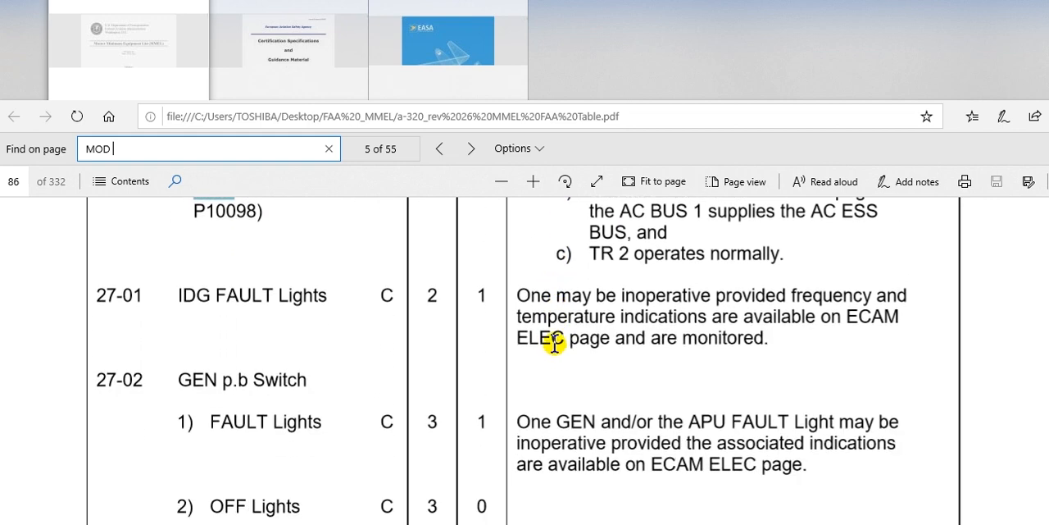
pyautogui.scroll(-3)
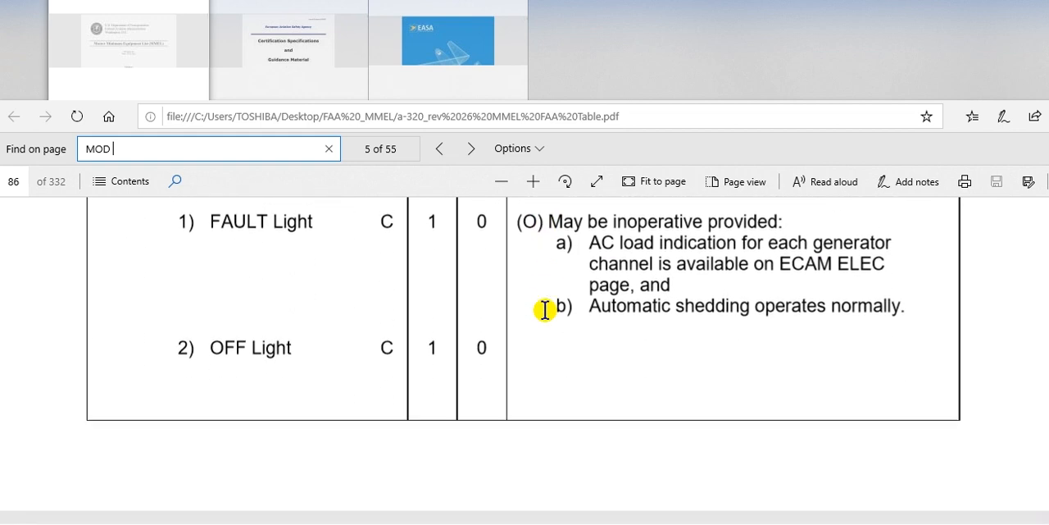
pyautogui.scroll(-3)
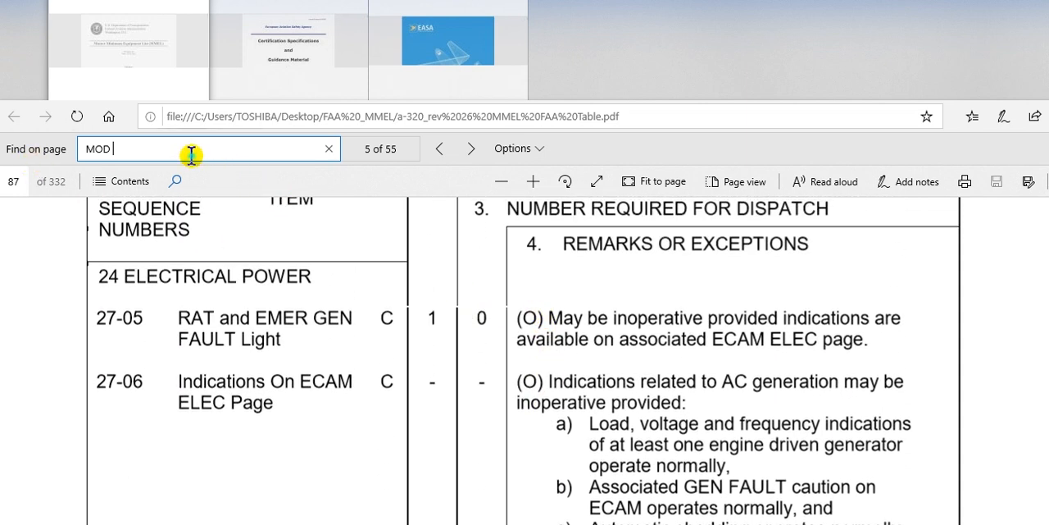
# Step: Search the PDF for '(M)' and step to match 84 of 403, TR2 With Mod. 27620
pyautogui.click(328, 148)
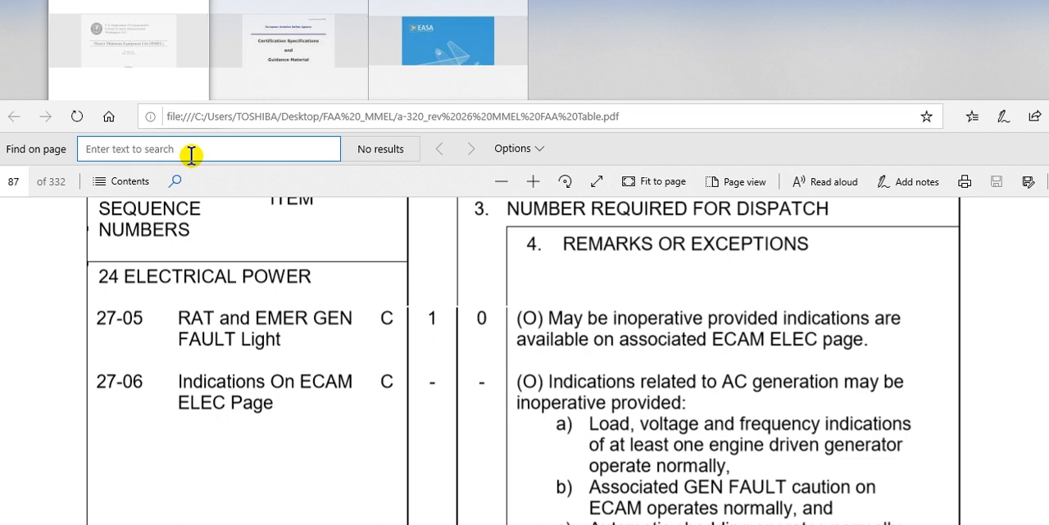
pyautogui.write('l')
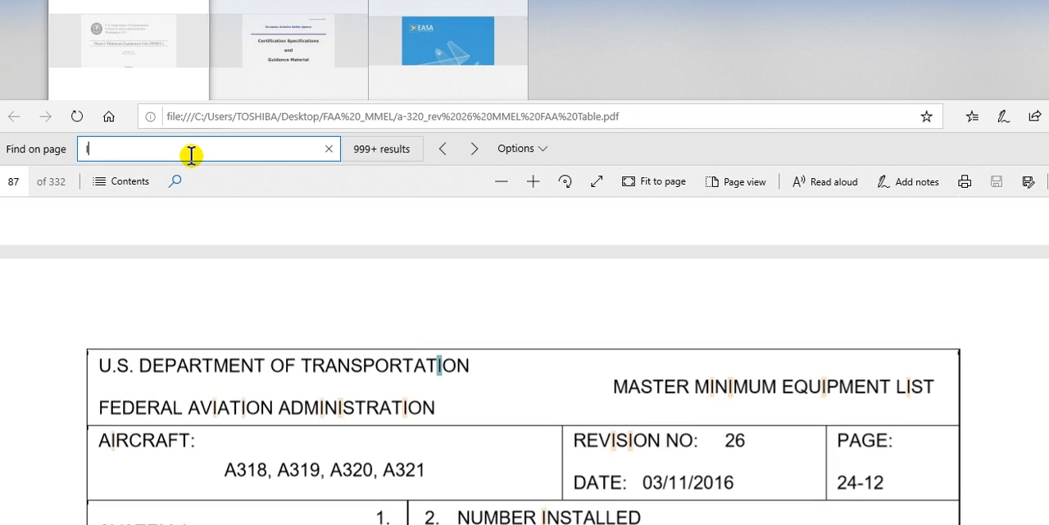
pyautogui.write('IM')
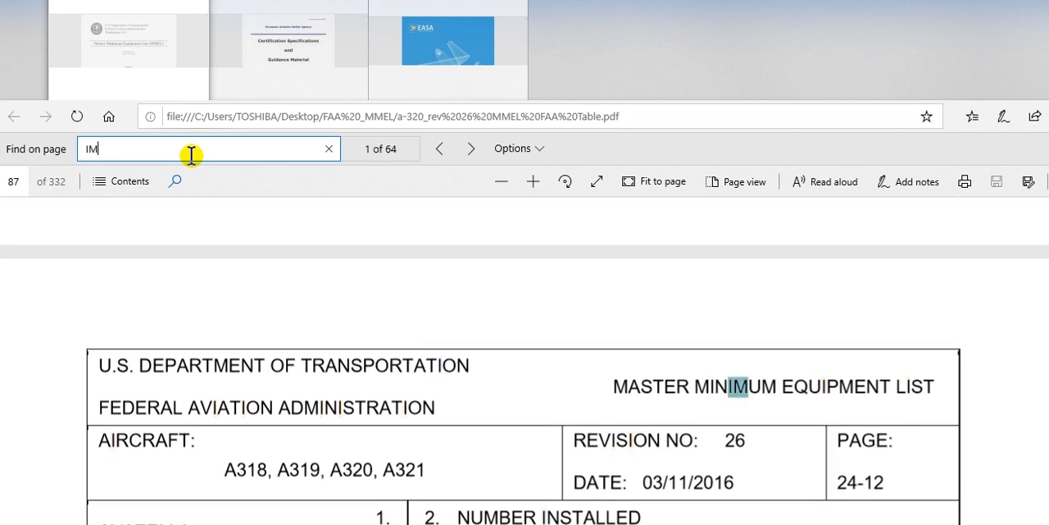
pyautogui.click(329, 148)
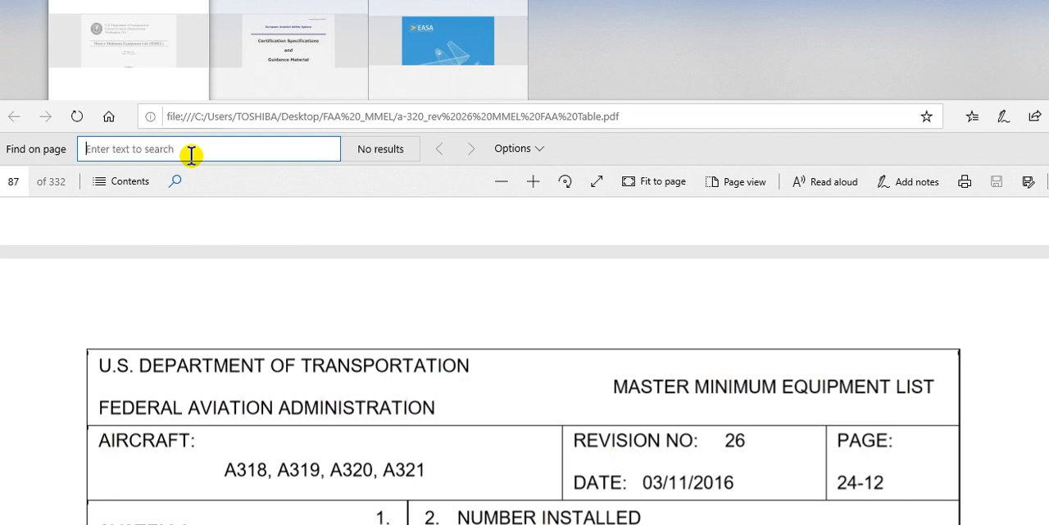
pyautogui.write('(')
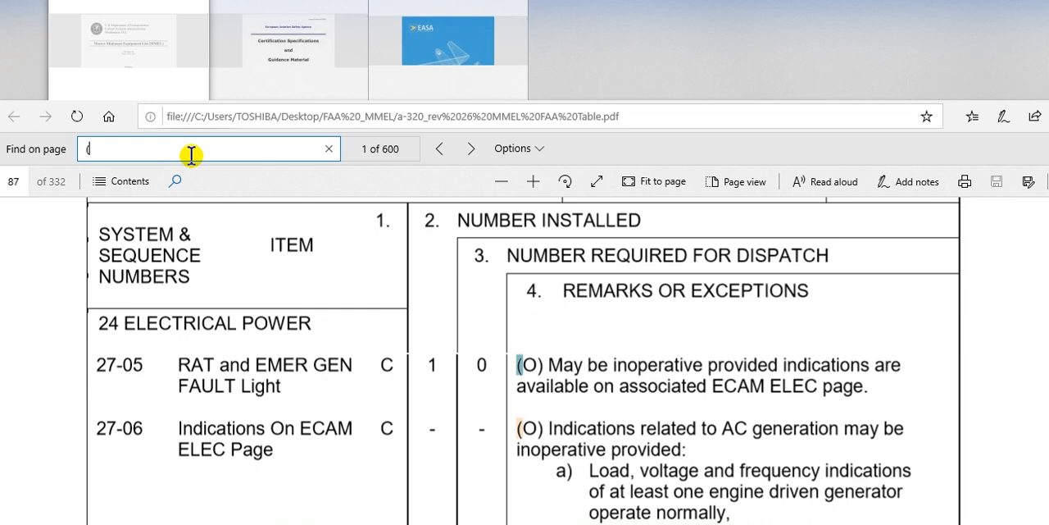
pyautogui.write('M')
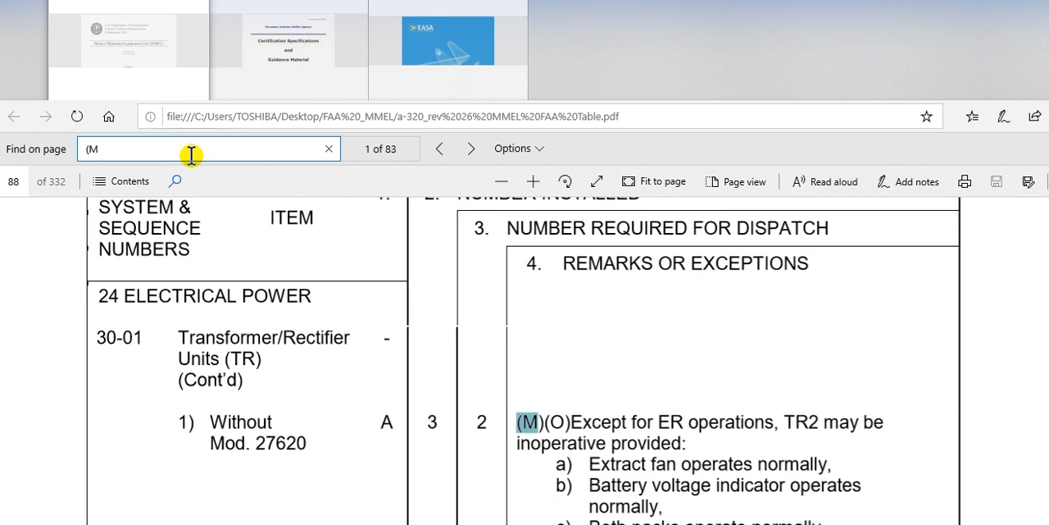
pyautogui.write(')')
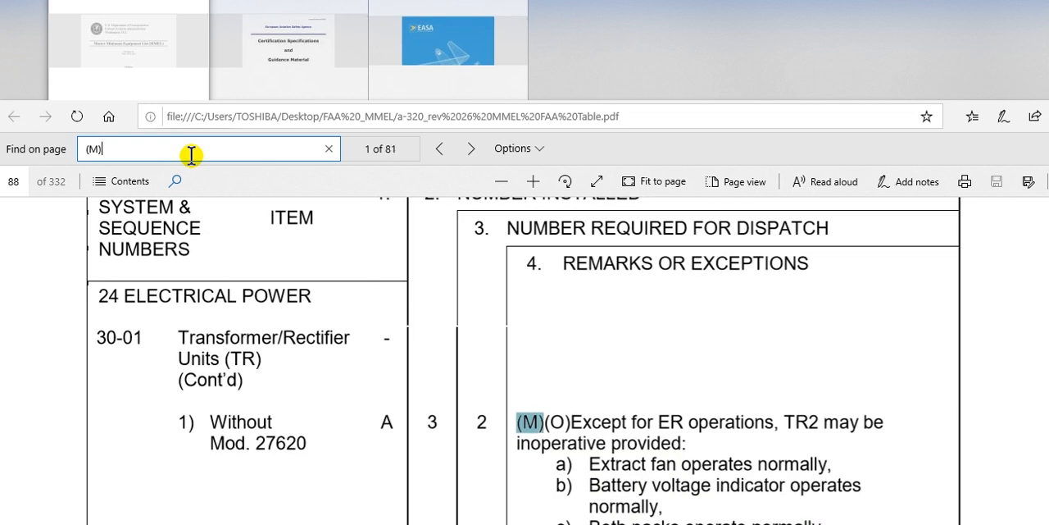
pyautogui.click(471, 148)
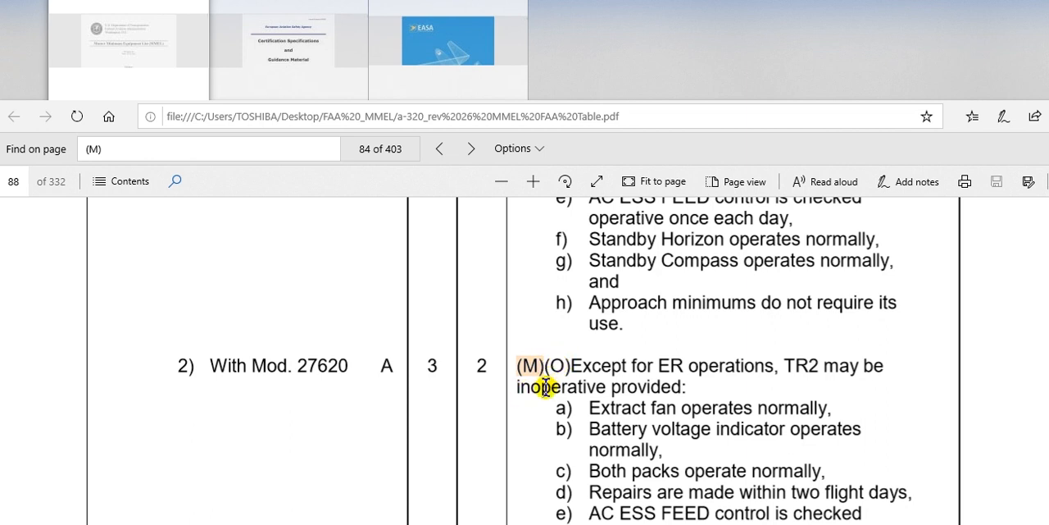
pyautogui.scroll(-3)
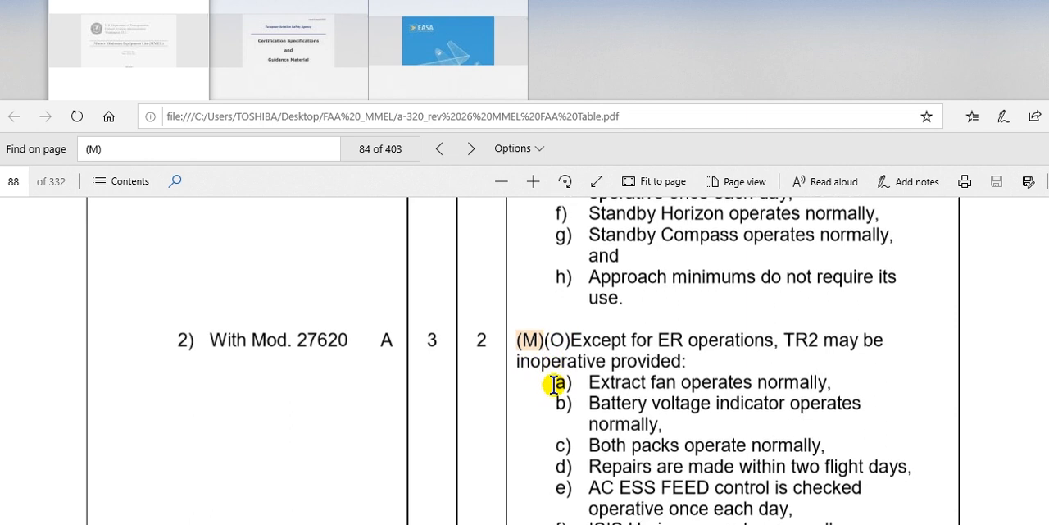
pyautogui.scroll(-3)
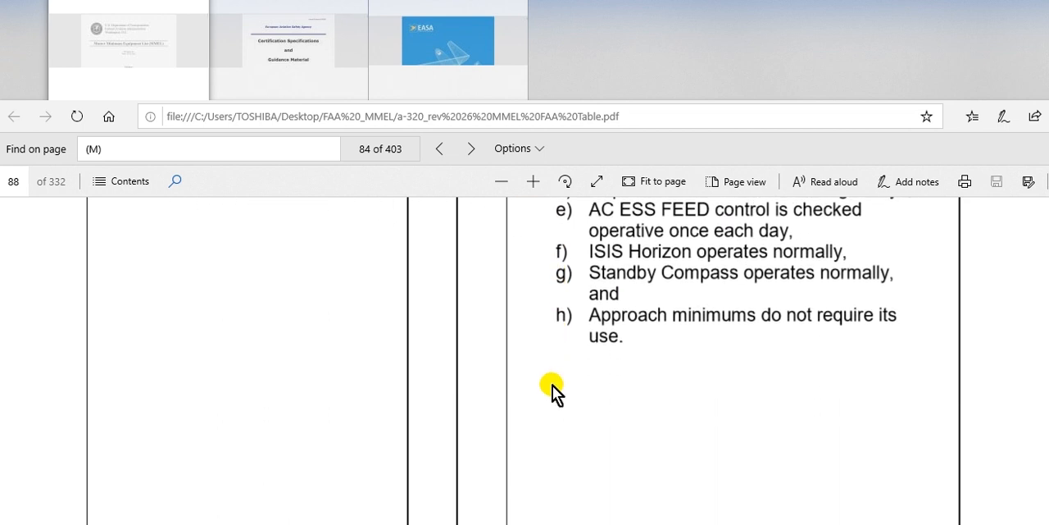
pyautogui.moveTo(557, 383)
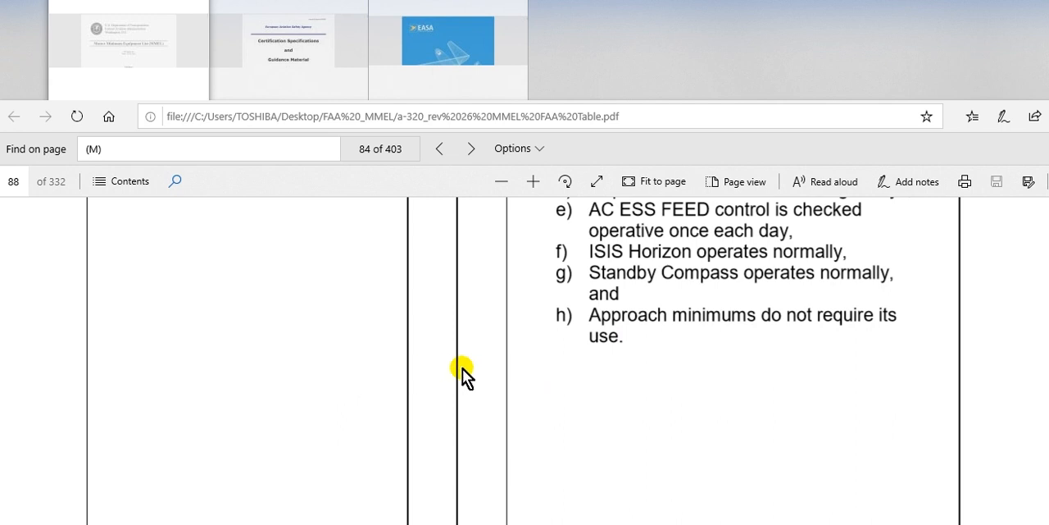
pyautogui.moveTo(715, 381)
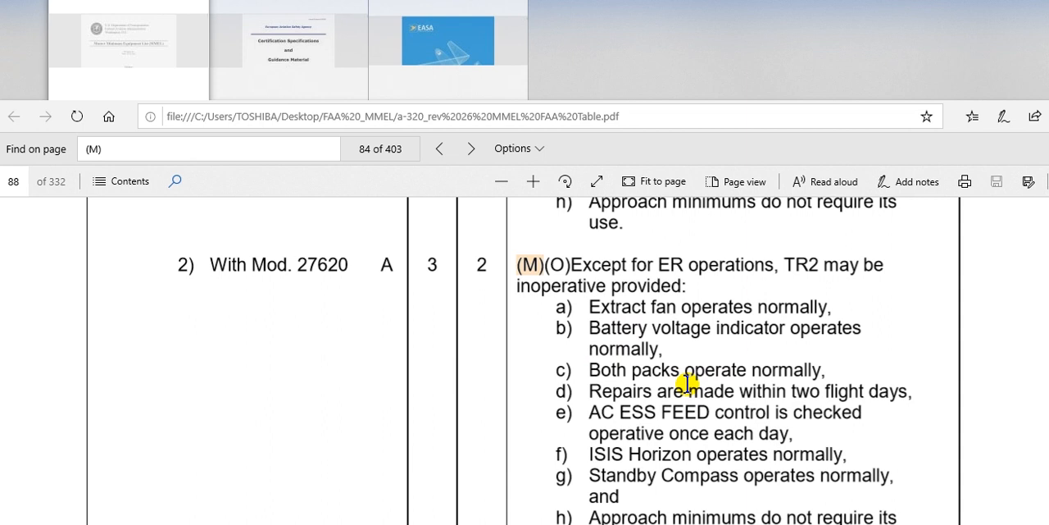
pyautogui.moveTo(595, 376)
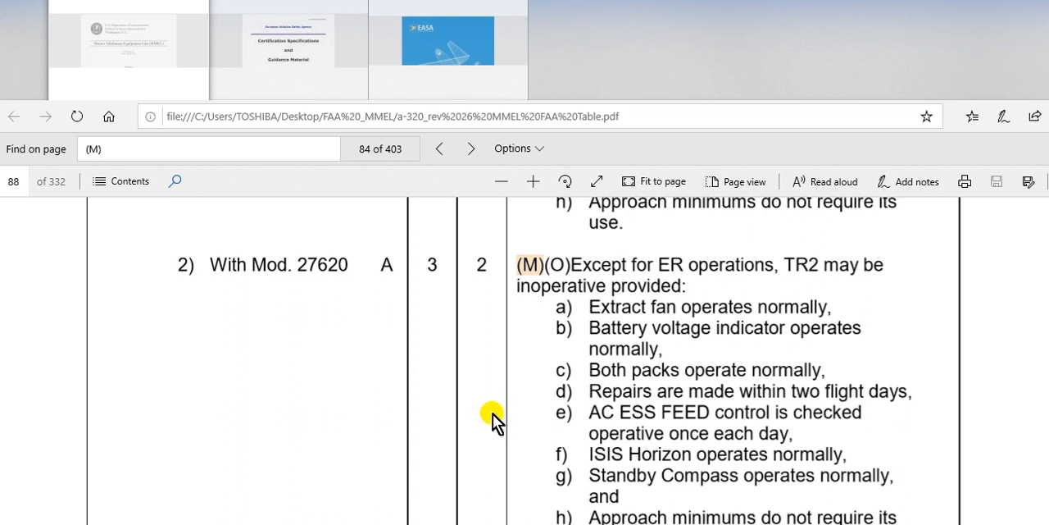
pyautogui.moveTo(515, 414)
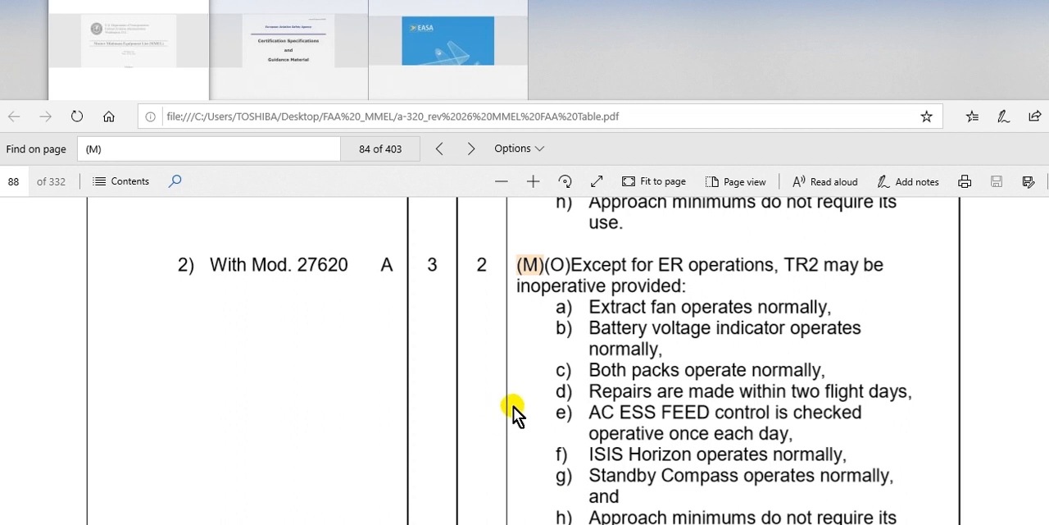
pyautogui.moveTo(523, 407)
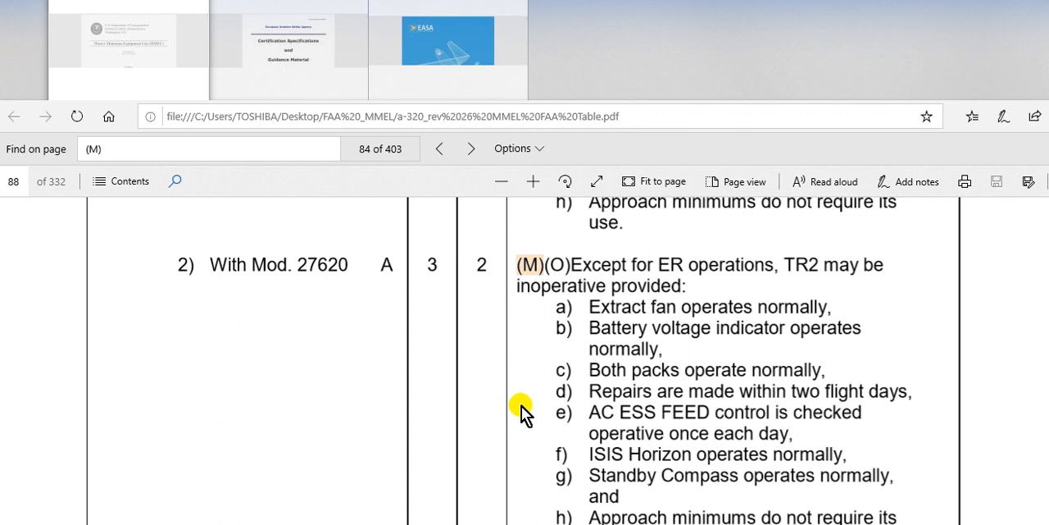
pyautogui.moveTo(525, 408)
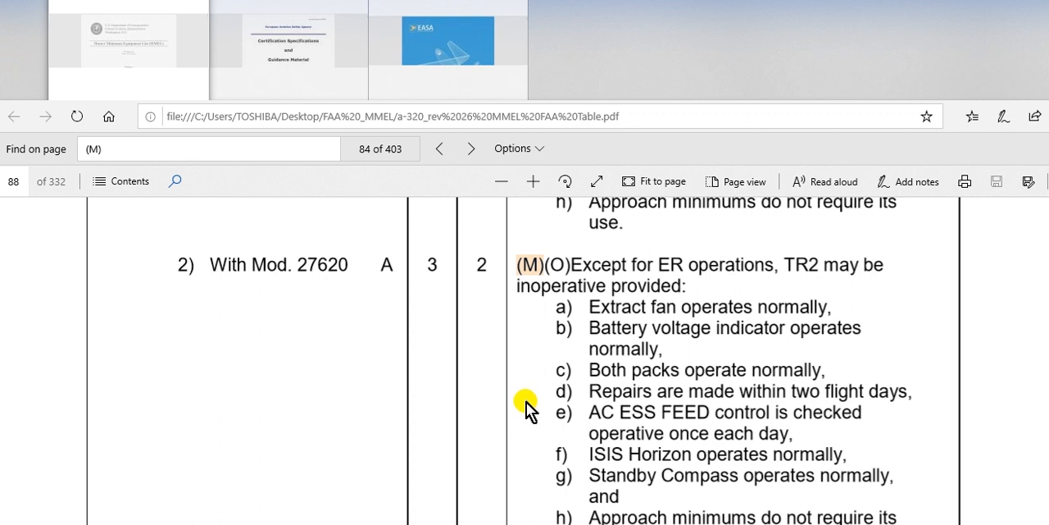